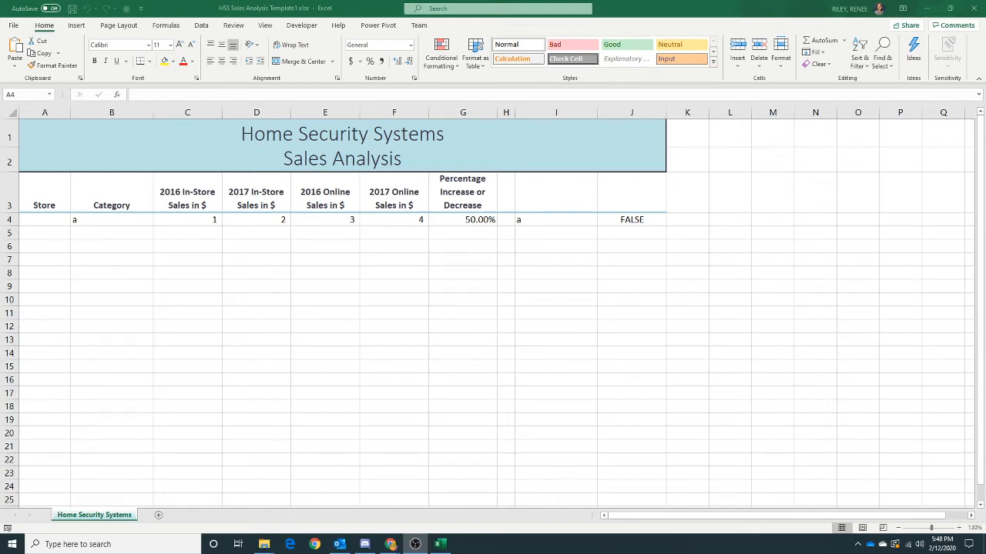
mouse_move(680, 339)
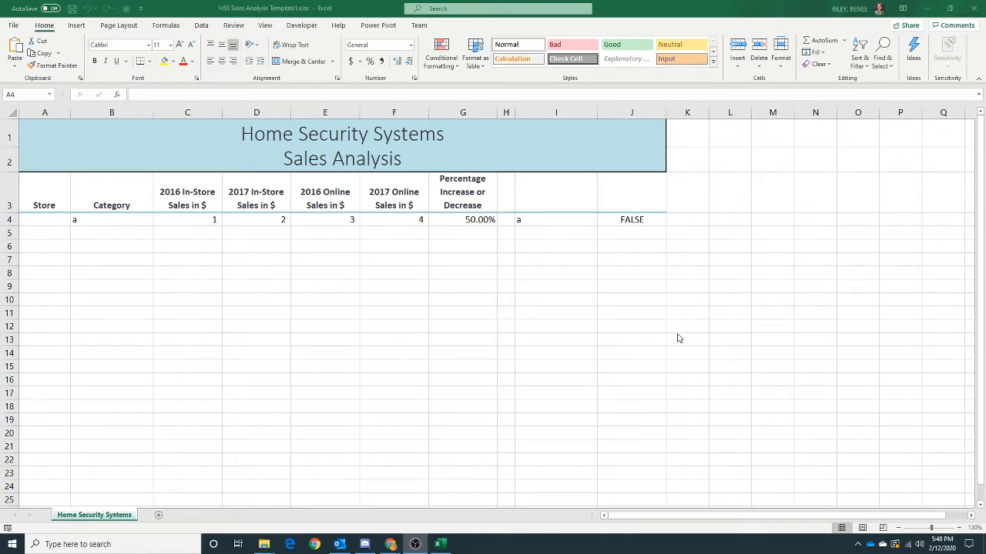
mouse_move(270, 299)
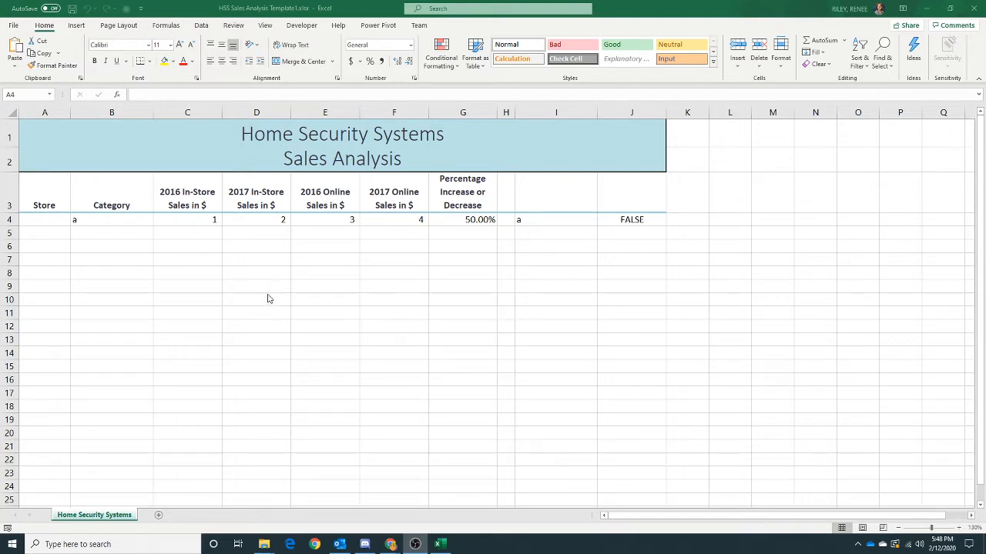
mouse_move(737, 491)
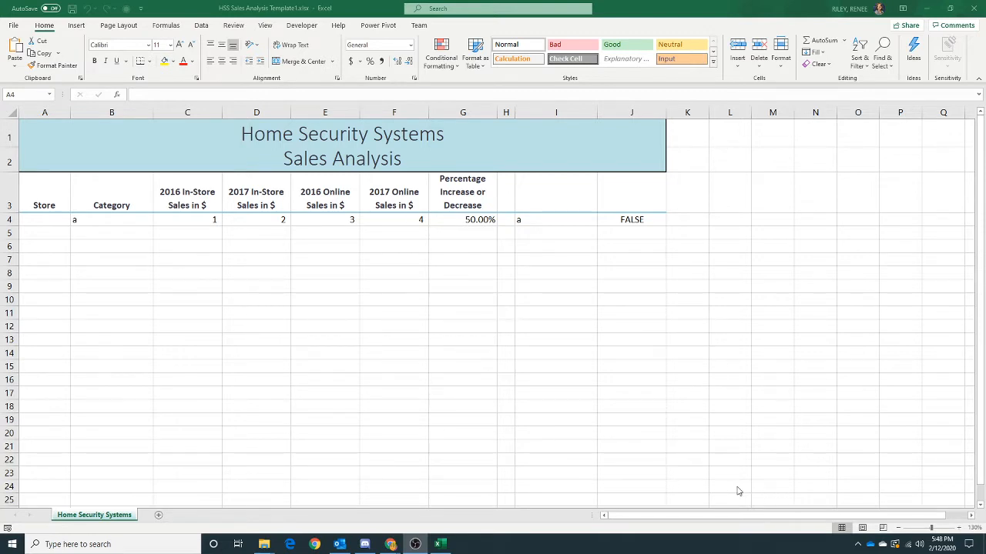
mouse_move(496, 355)
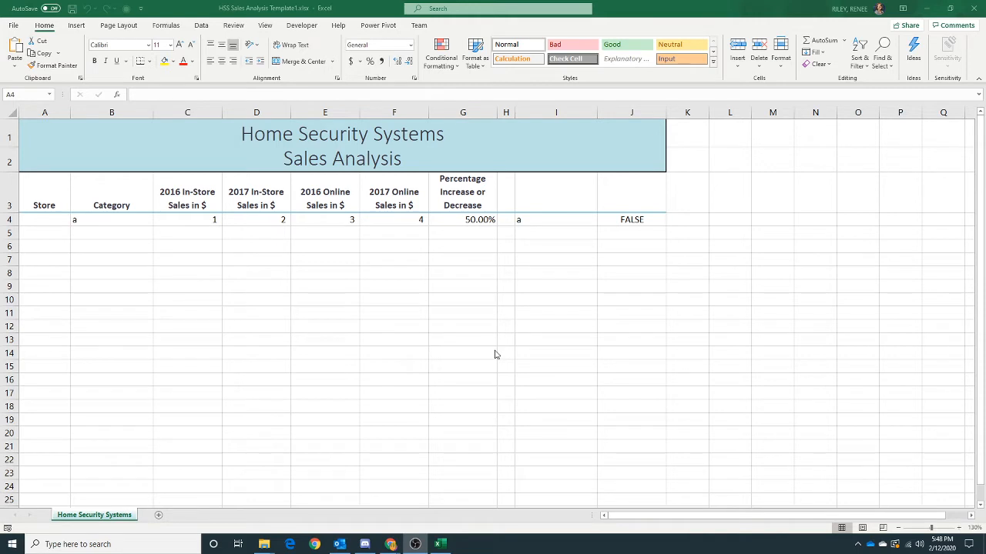
mouse_move(453, 332)
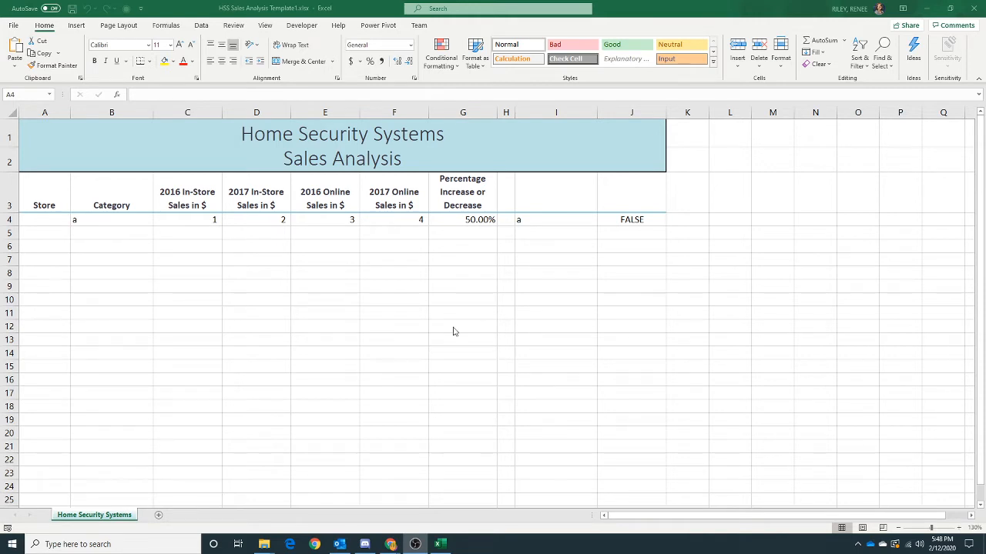
mouse_move(452, 327)
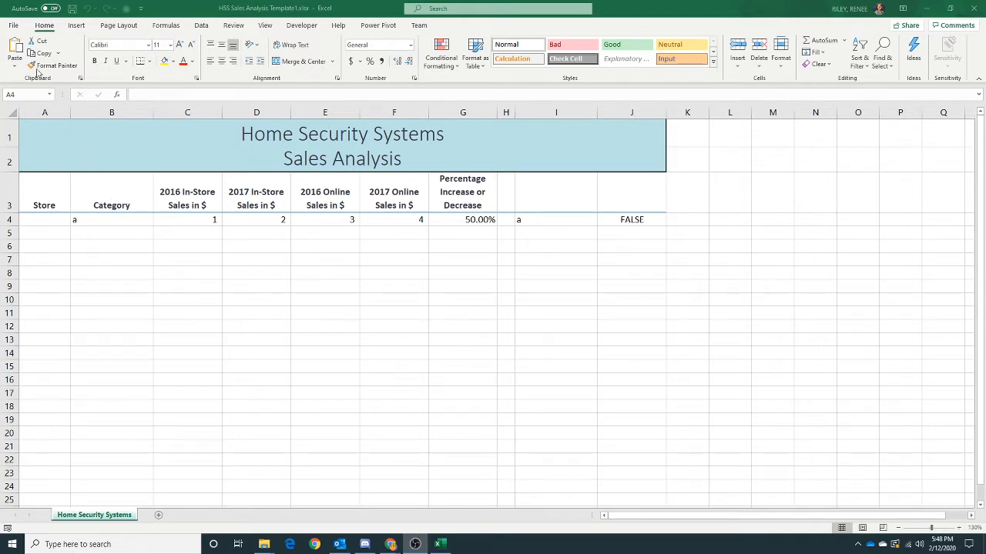
Enable every legacy data import wizard under File > Options > Data and confirm.
click(43, 218)
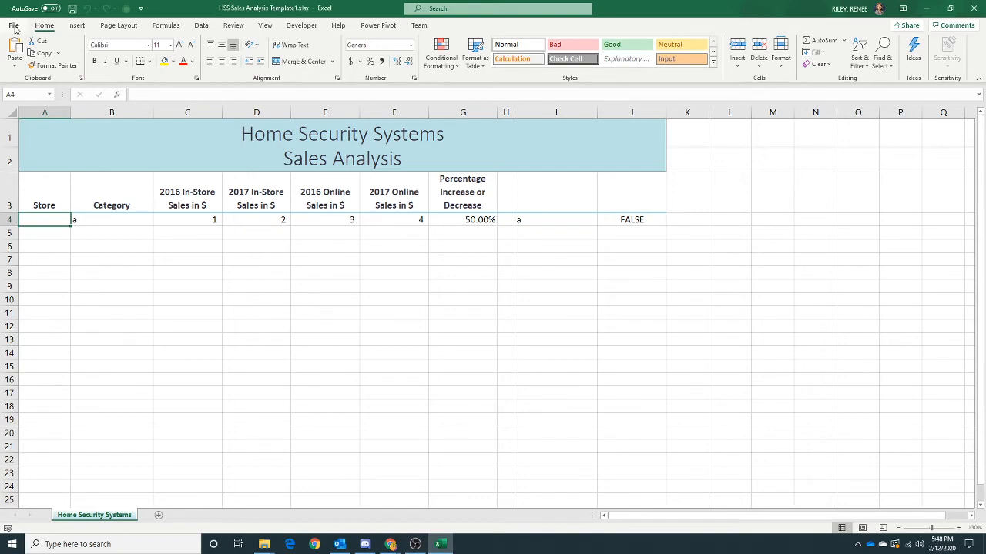
click(14, 24)
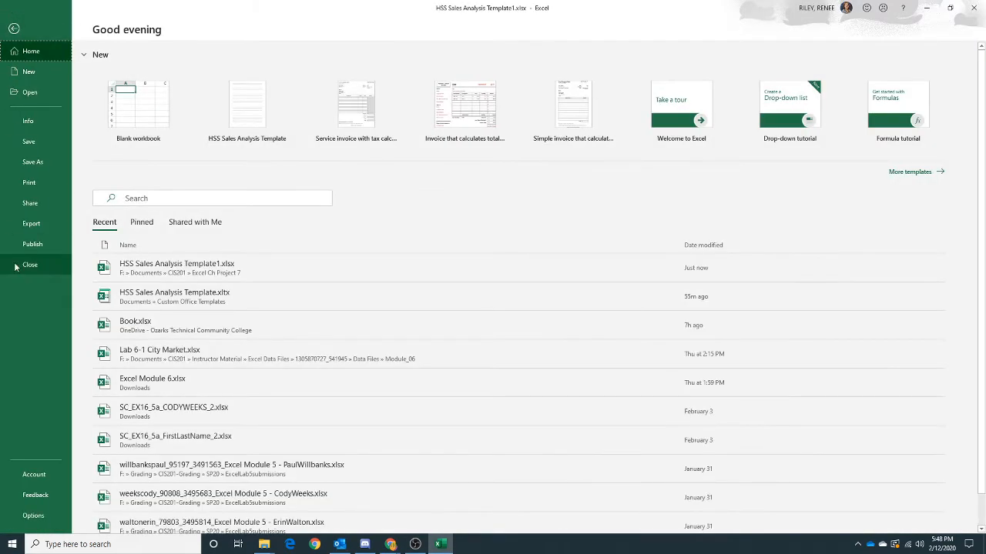
mouse_move(44, 379)
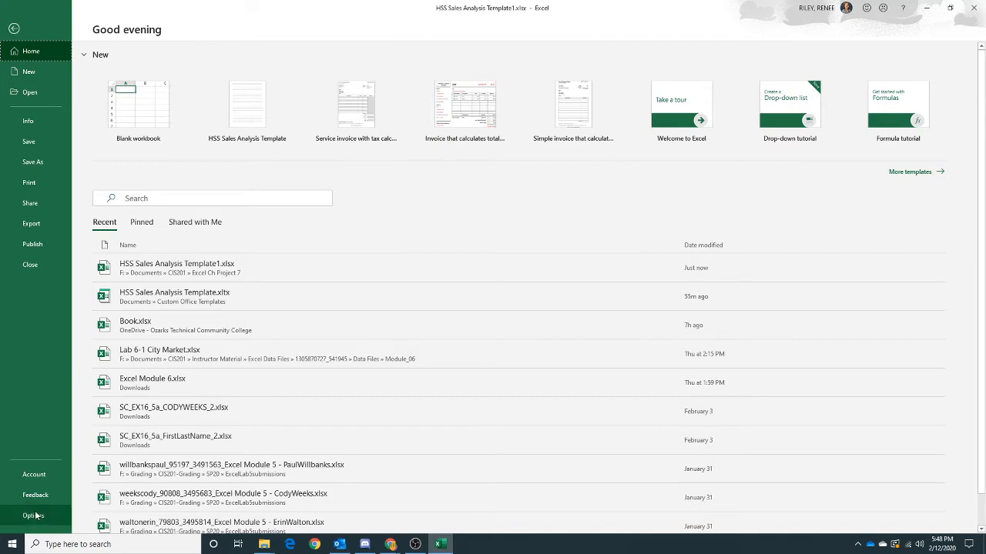
click(34, 516)
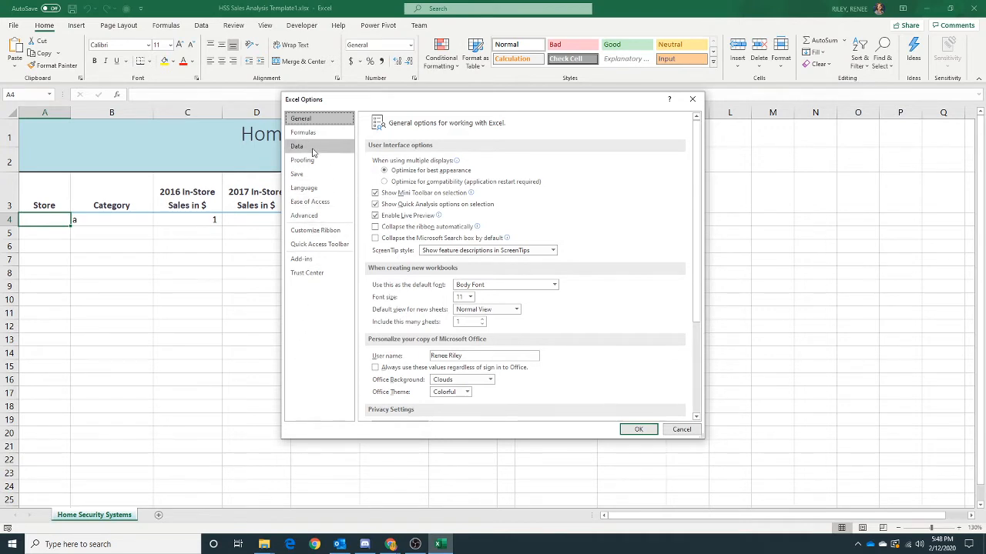
click(296, 146)
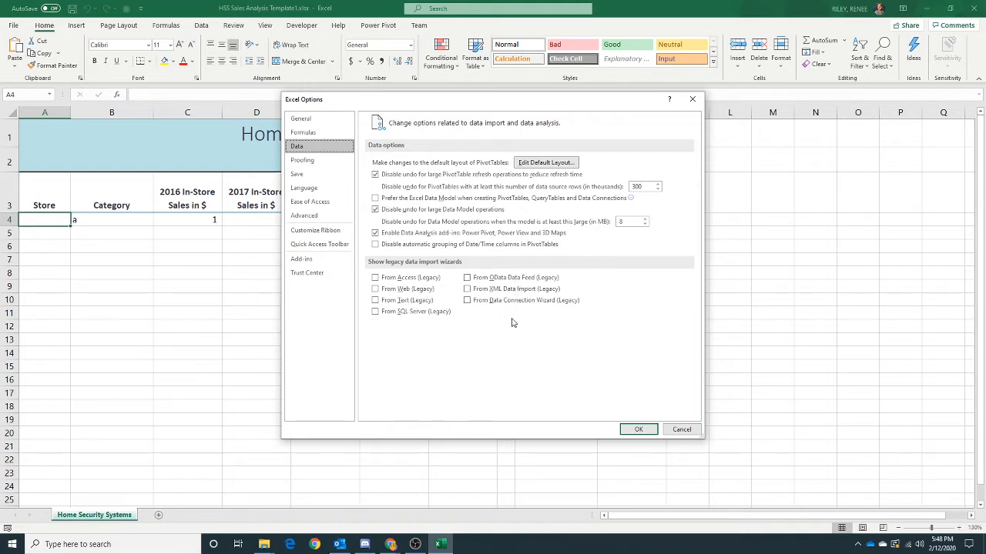
mouse_move(511, 324)
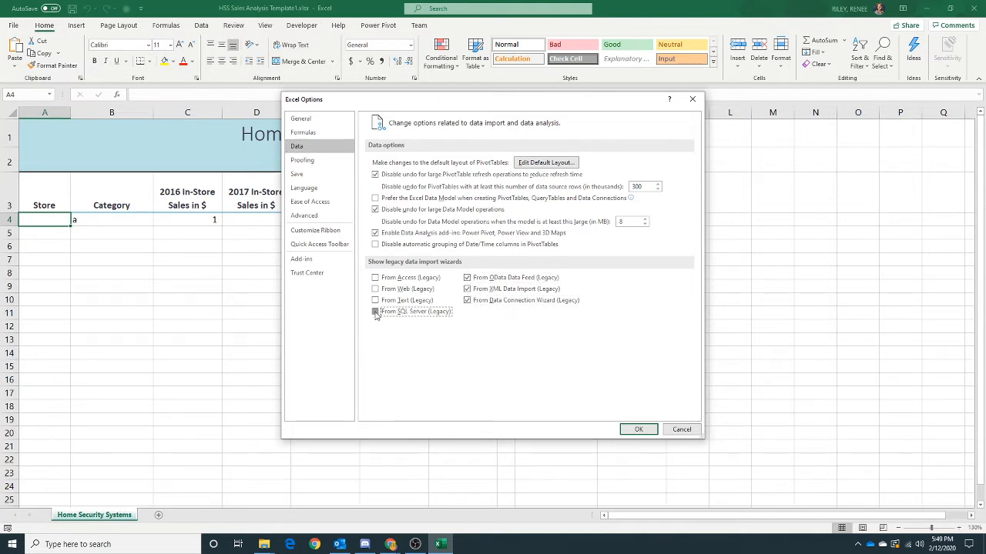
click(376, 312)
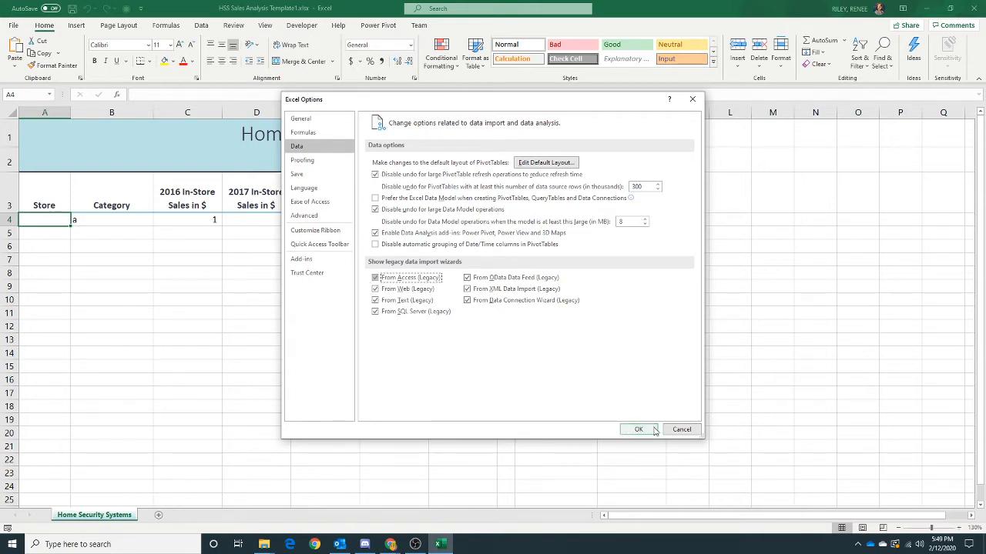
click(638, 429)
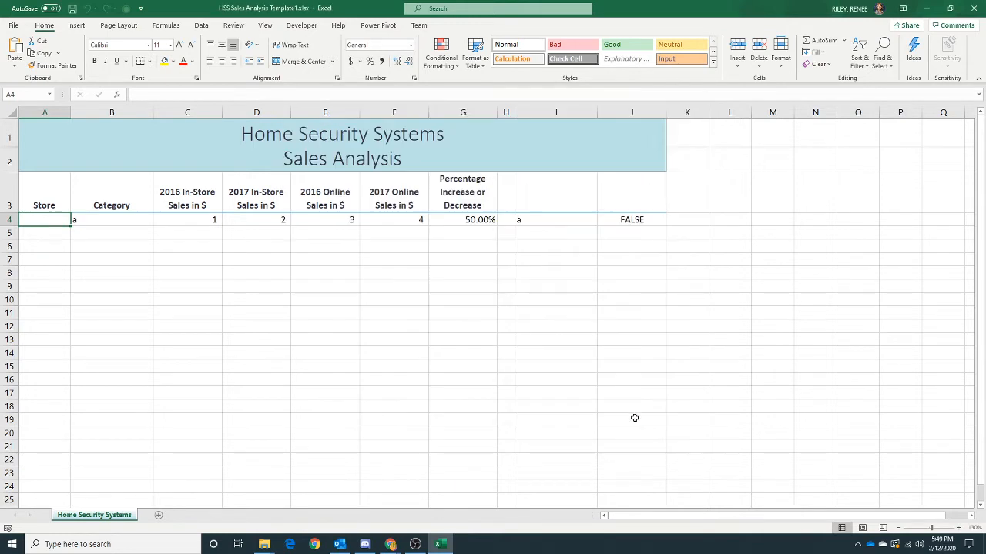
mouse_move(364, 290)
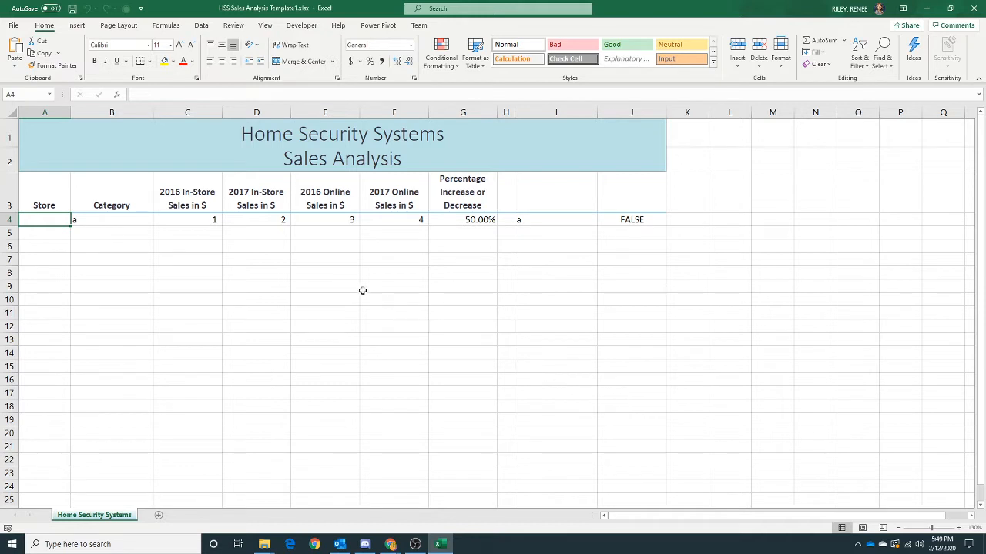
mouse_move(193, 33)
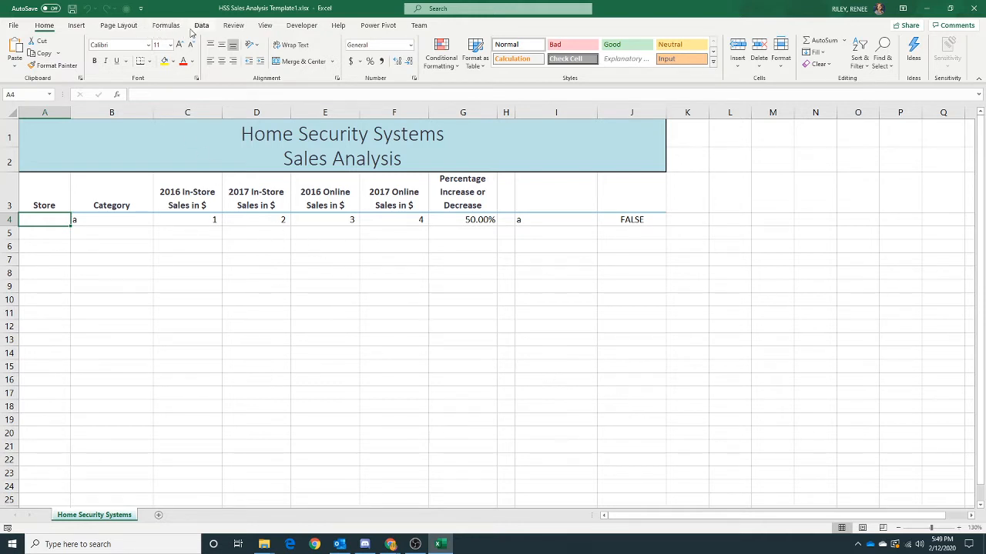
Open the Data tab's Get Data list of sources for a legacy text import.
click(200, 25)
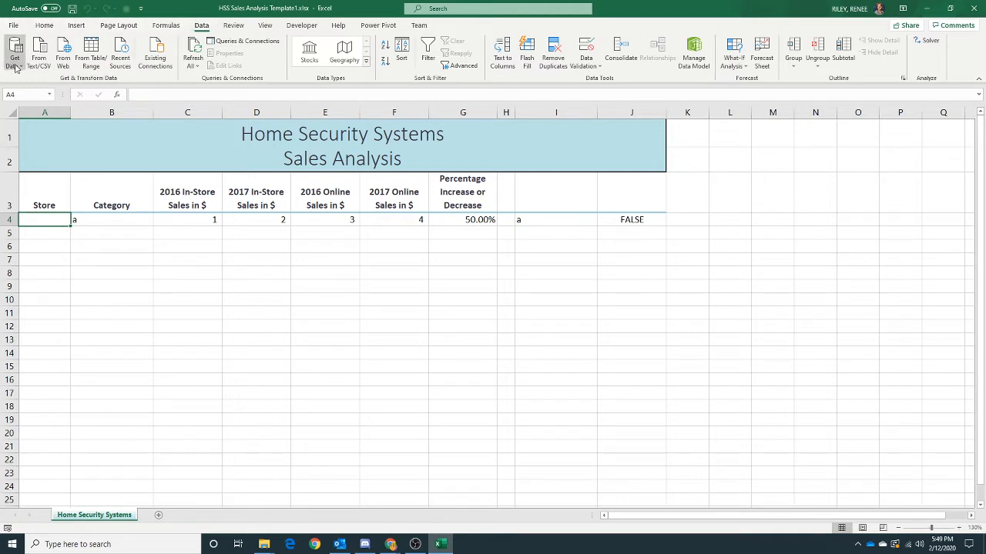
mouse_move(15, 54)
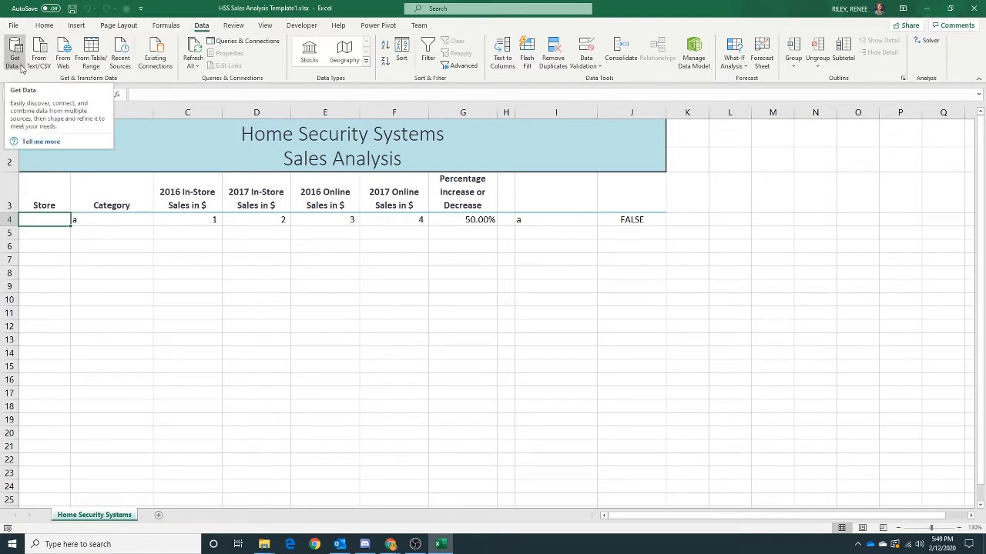
click(16, 55)
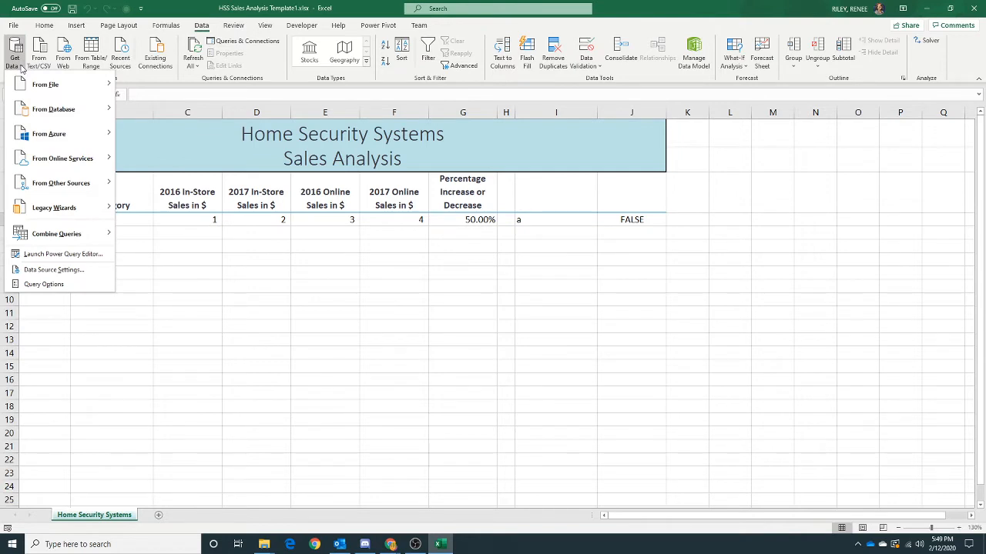
mouse_move(23, 71)
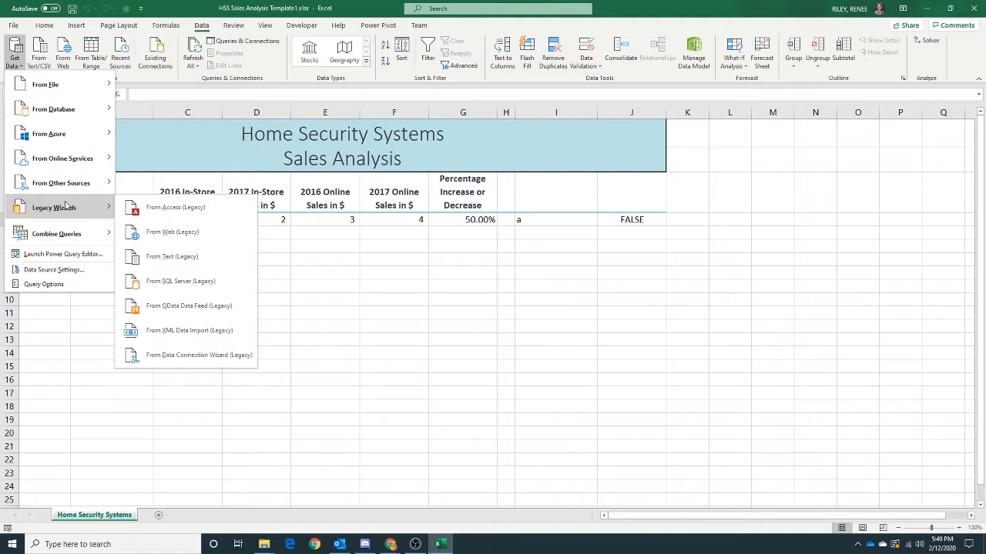
mouse_move(164, 206)
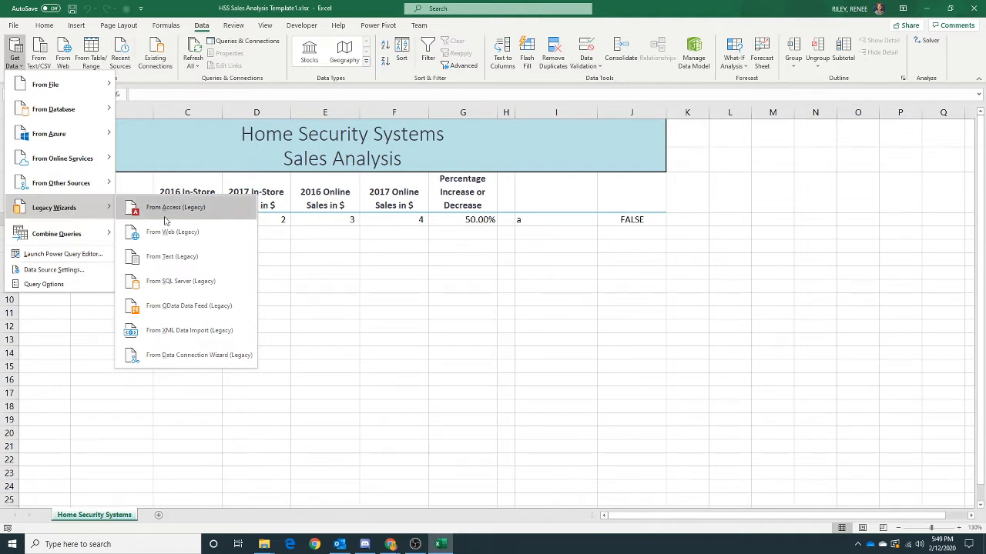
mouse_move(172, 231)
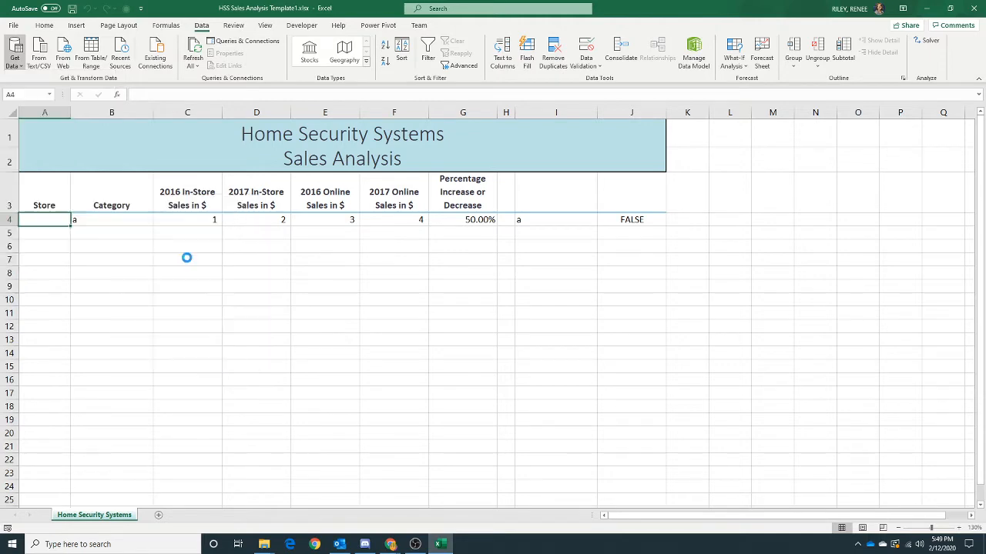
Browse Documents to the Excel Ch Project 7 folder and choose HSS Store 10248 Sales Data.csv.
click(39, 53)
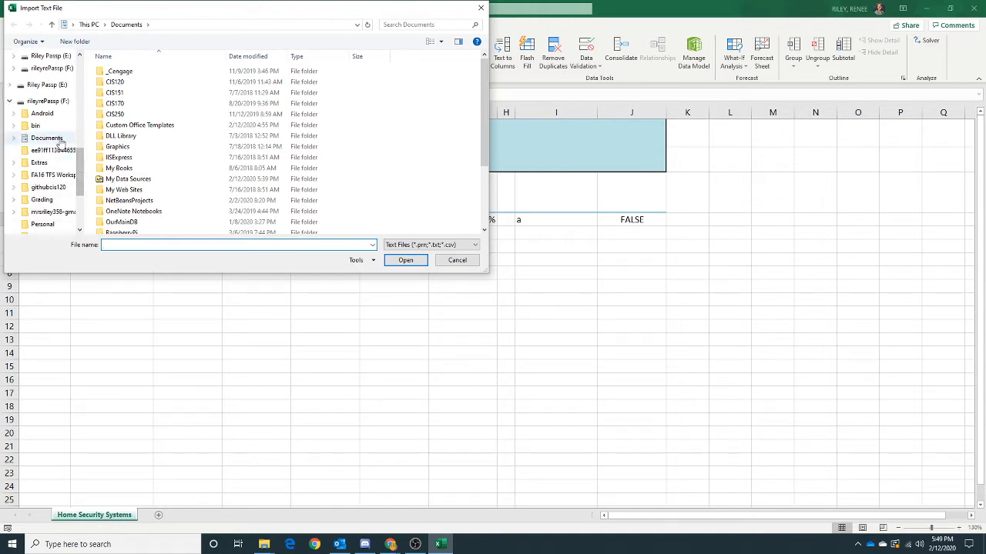
click(46, 138)
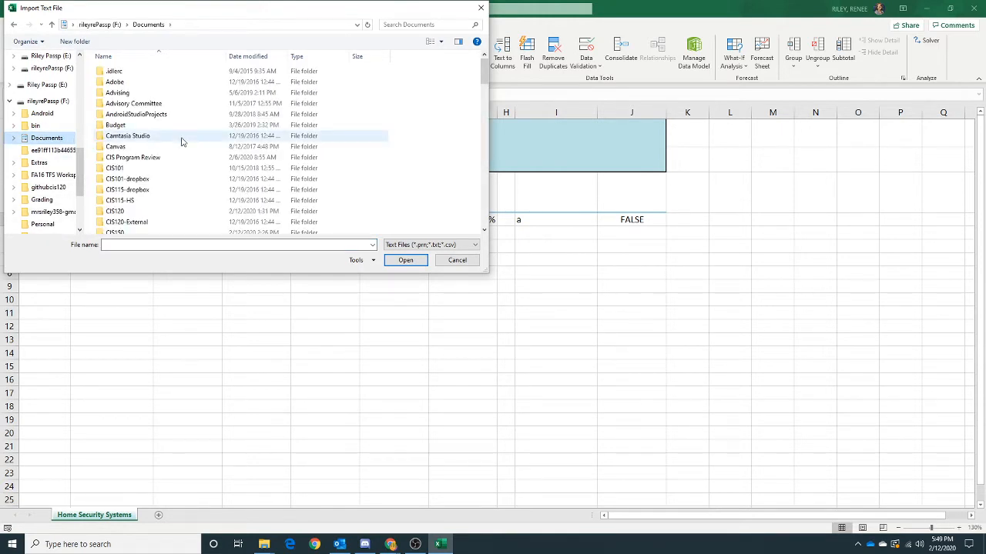
scroll(down, 3)
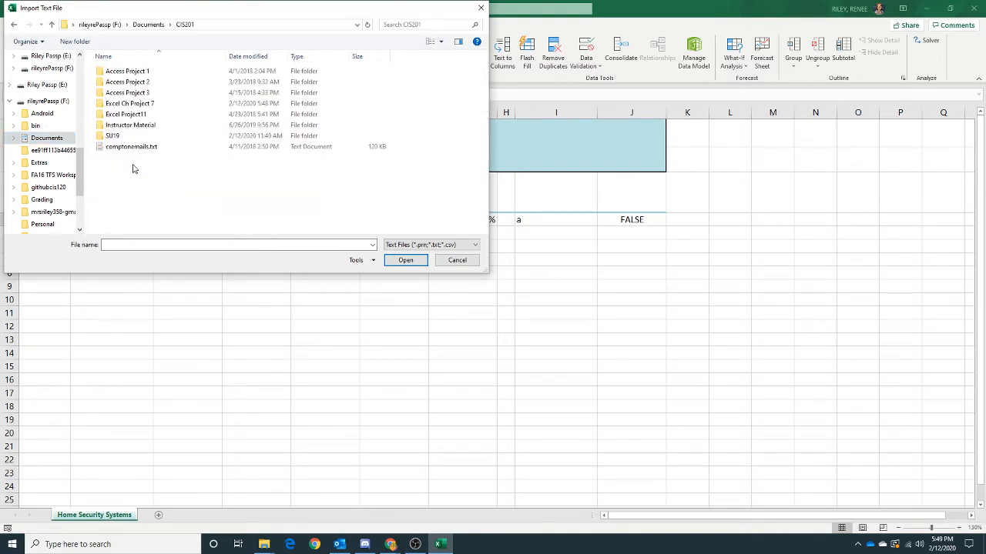
double_click(129, 103)
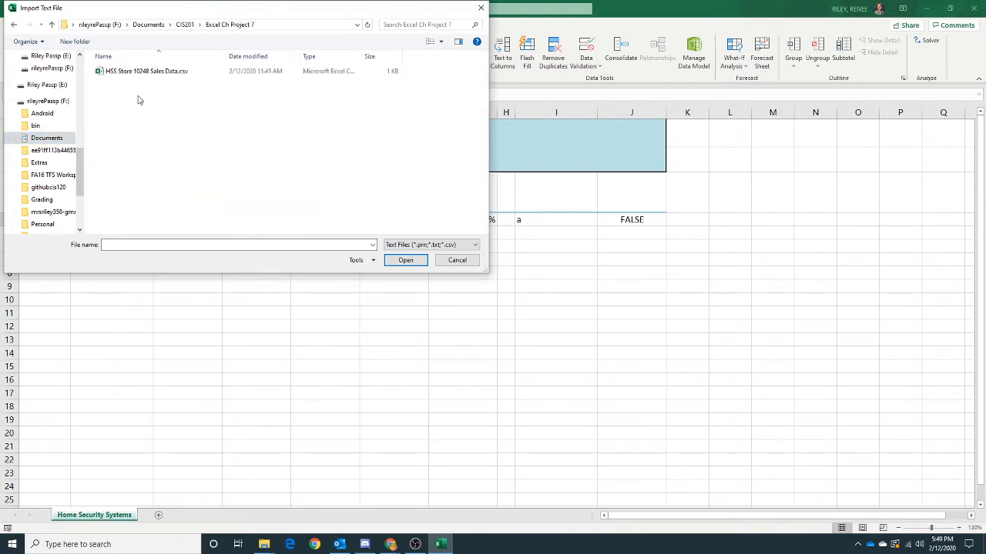
click(405, 258)
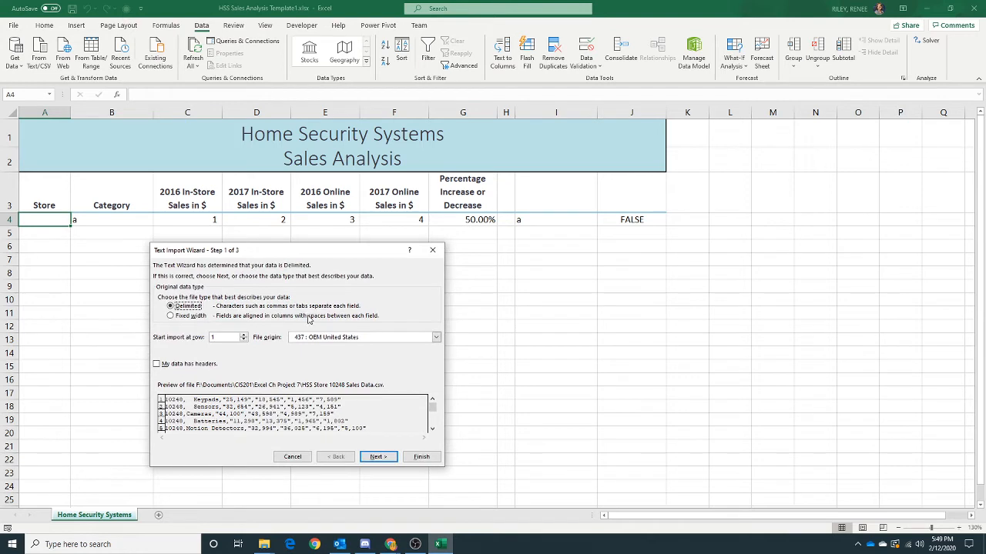
mouse_move(178, 357)
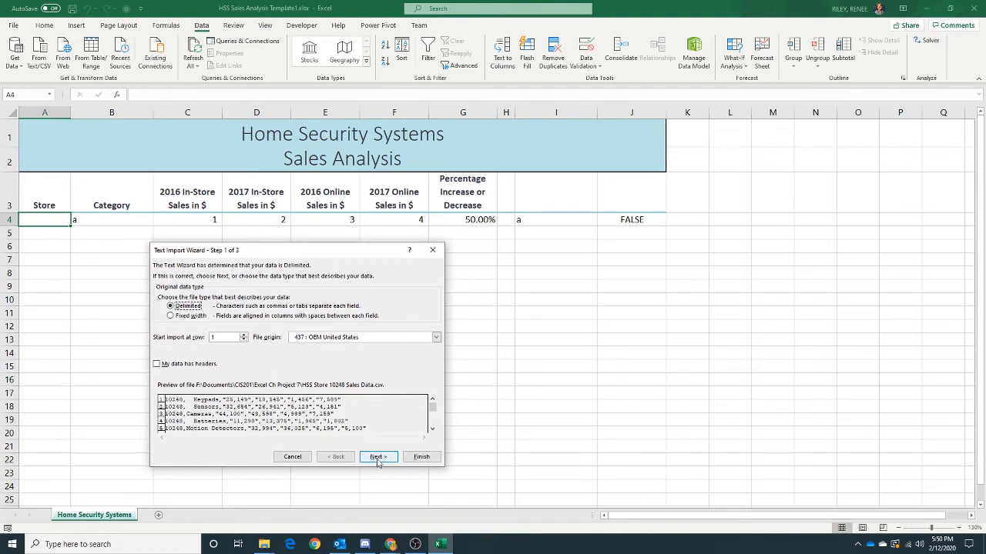
Set the Text Import Wizard to delimit at commas only, with tabs unchecked.
click(378, 456)
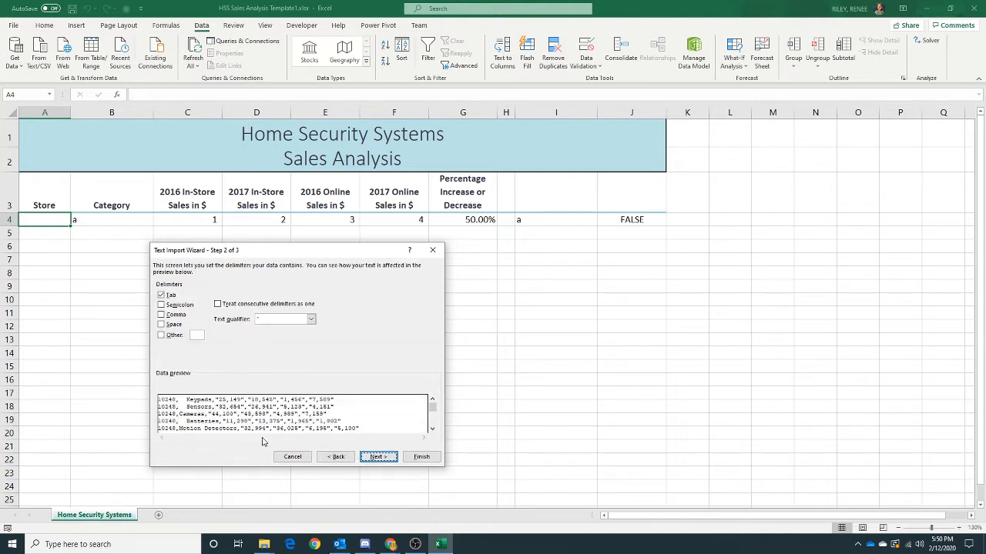
mouse_move(302, 422)
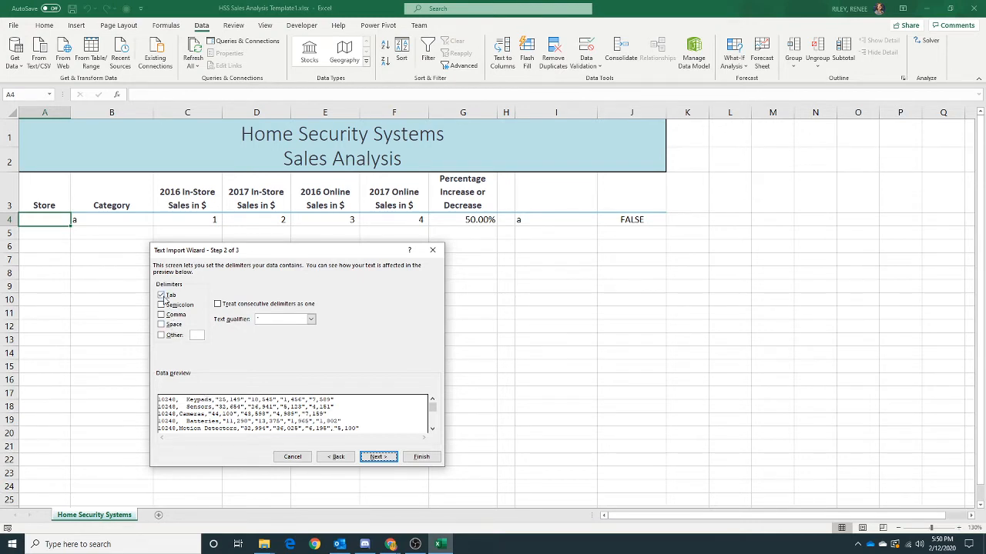
click(162, 314)
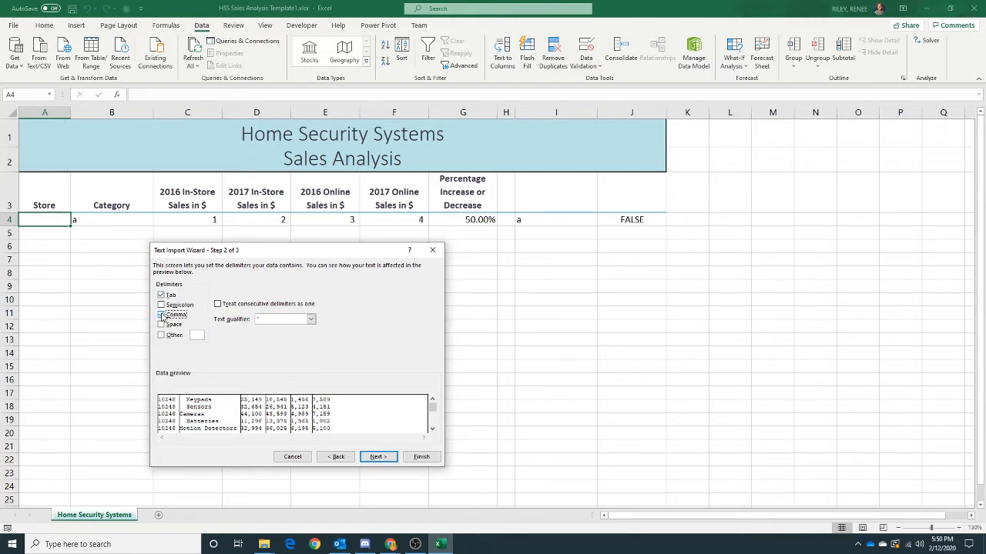
click(162, 314)
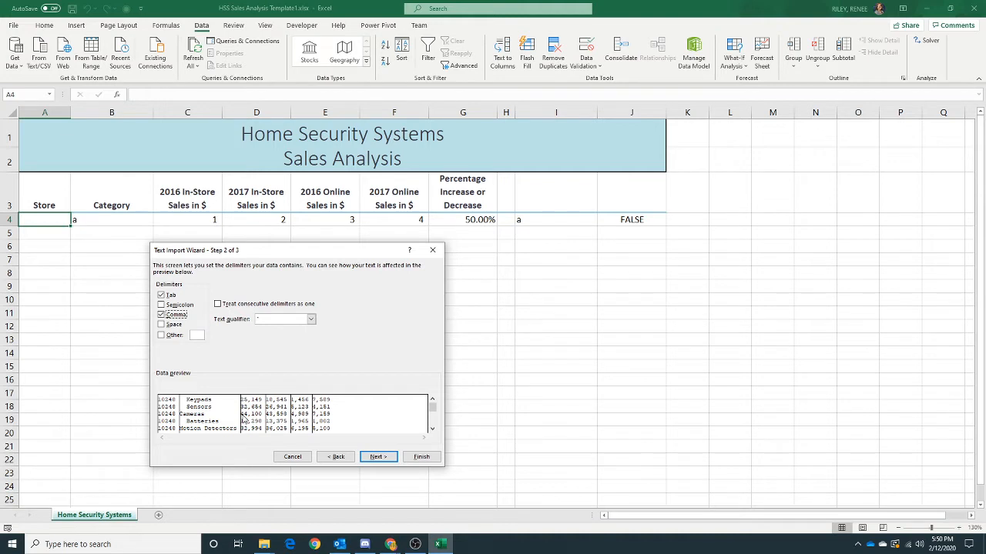
mouse_move(203, 364)
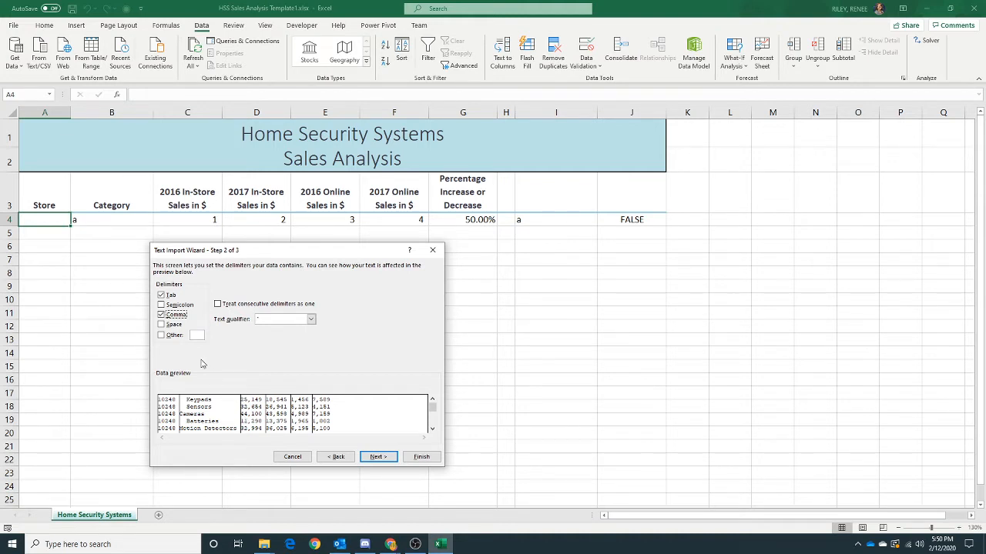
click(162, 296)
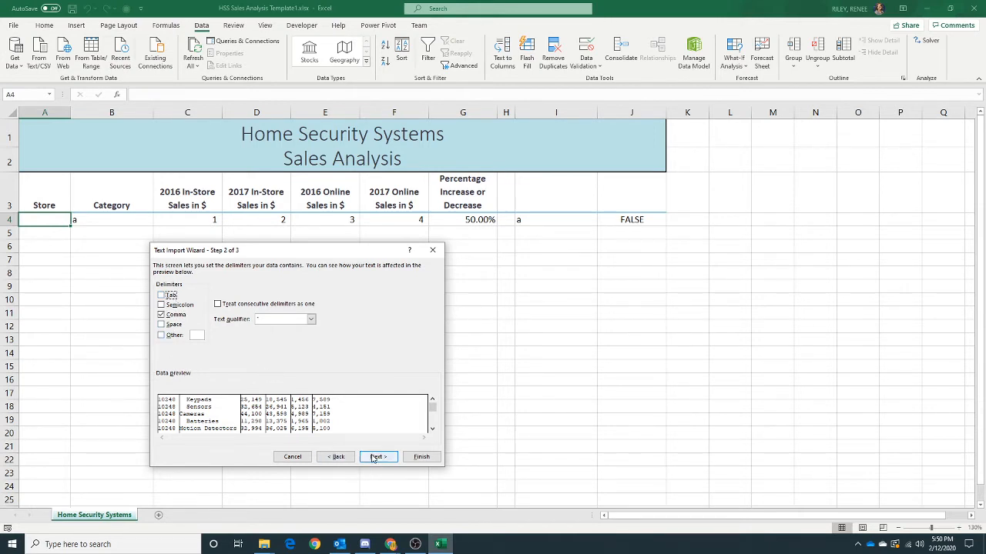
click(379, 456)
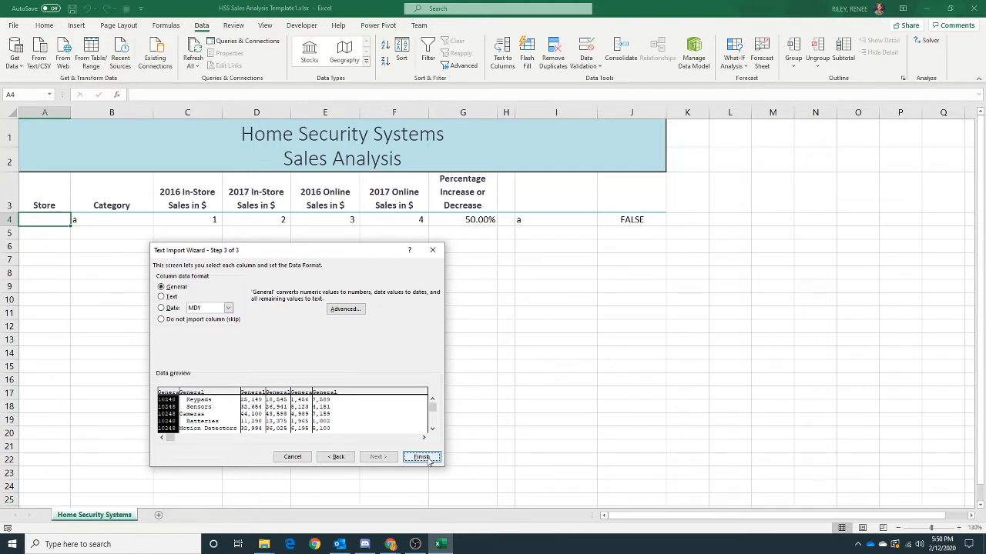
Review the wizard steps with Back/Next and finish to reach the Import Data dialog.
click(336, 455)
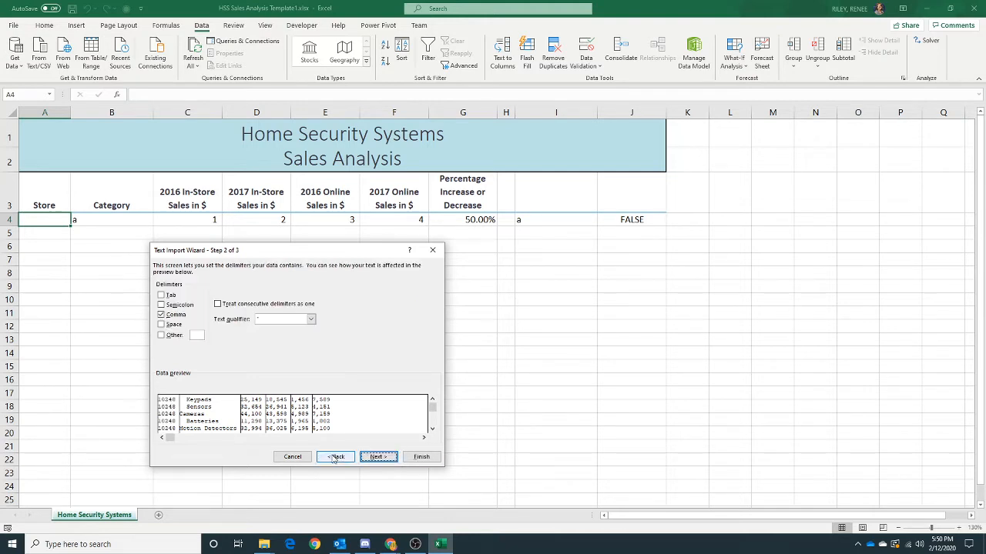
click(335, 456)
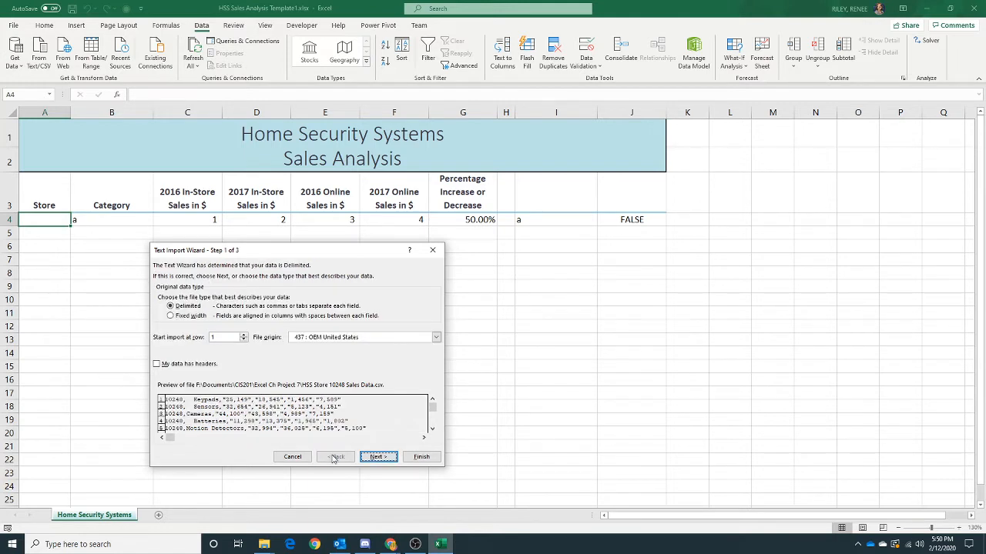
click(376, 456)
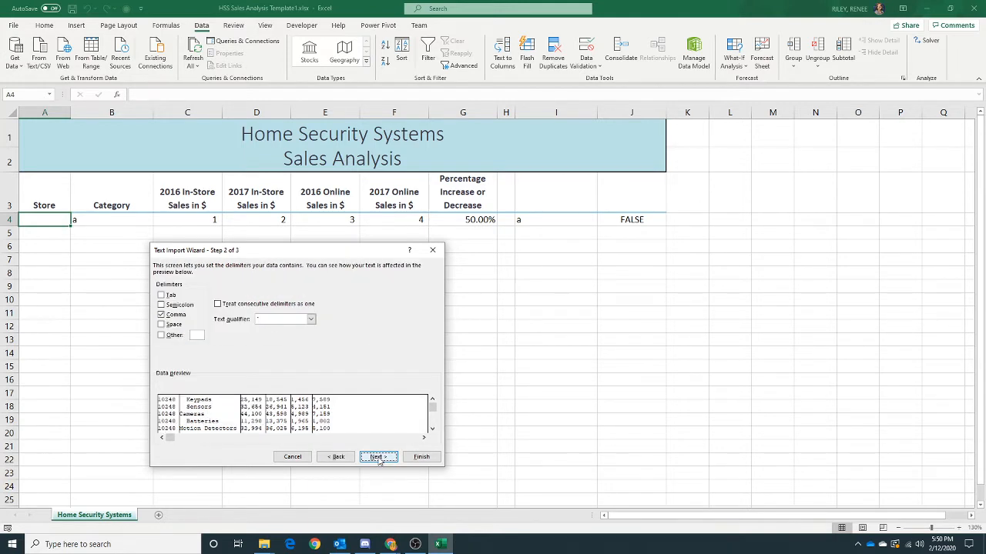
click(422, 455)
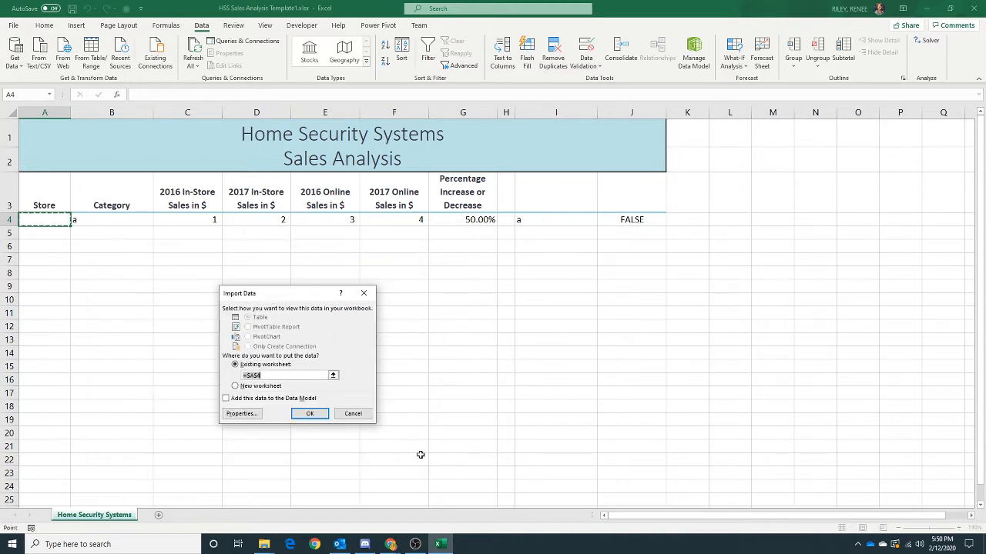
mouse_move(317, 449)
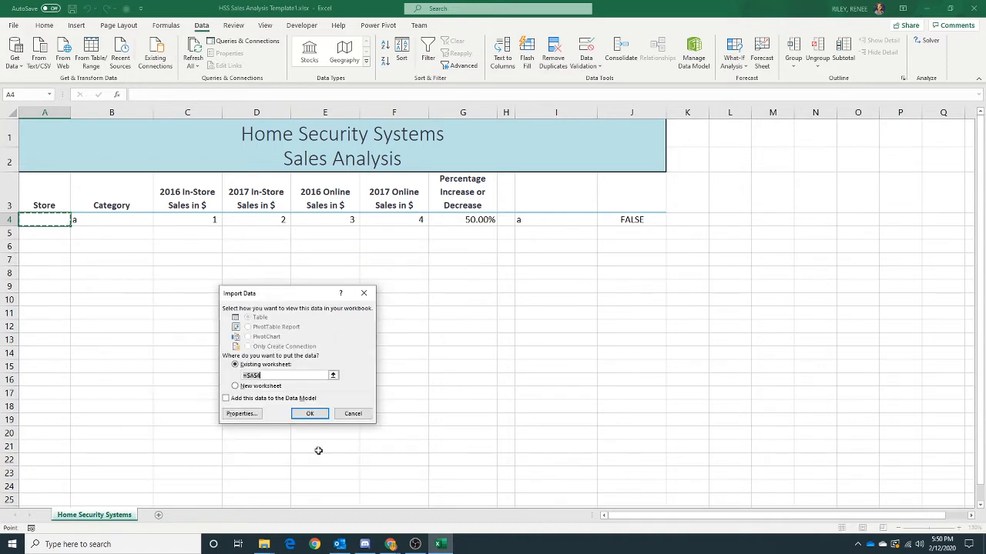
mouse_move(315, 446)
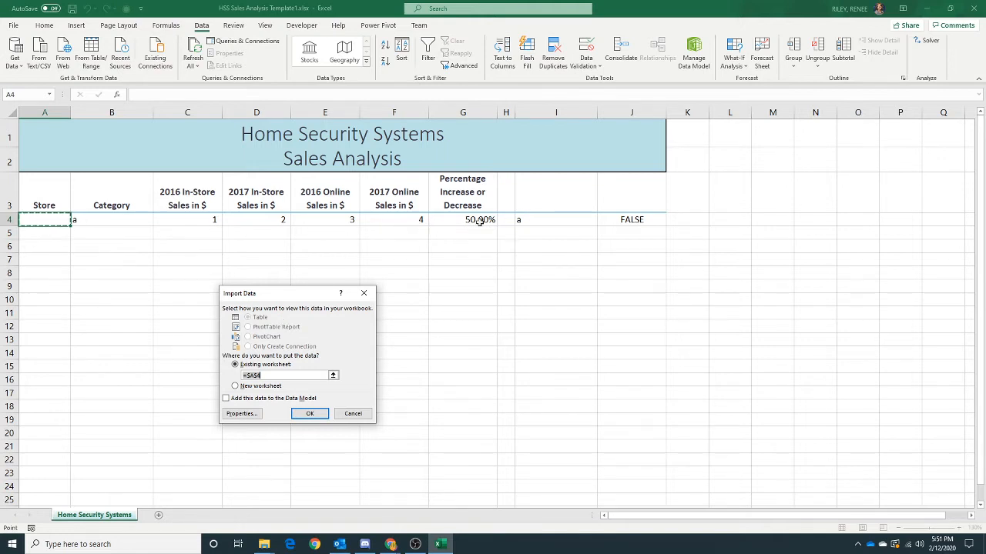
mouse_move(265, 430)
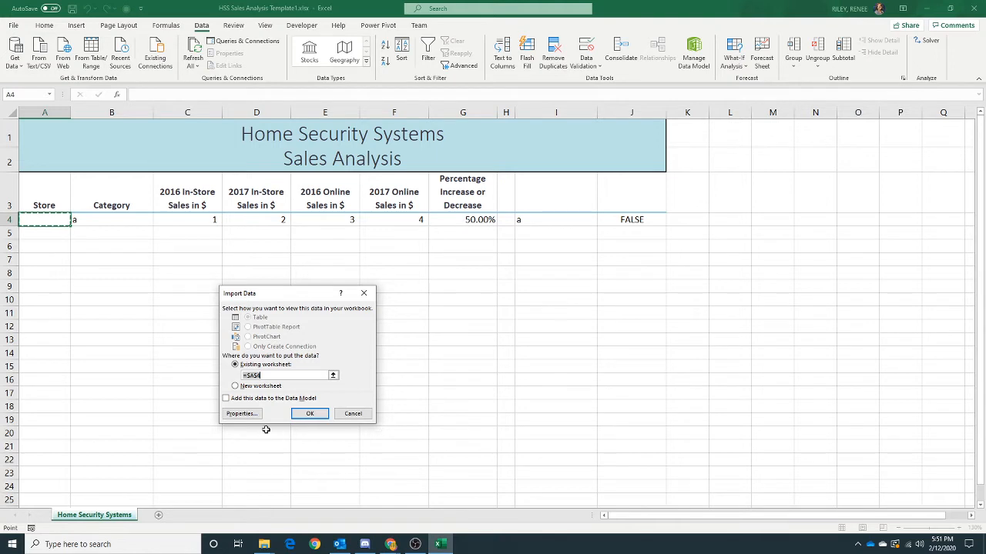
Set the range properties to overwrite existing cells on refresh and import the data at $A$4.
click(240, 413)
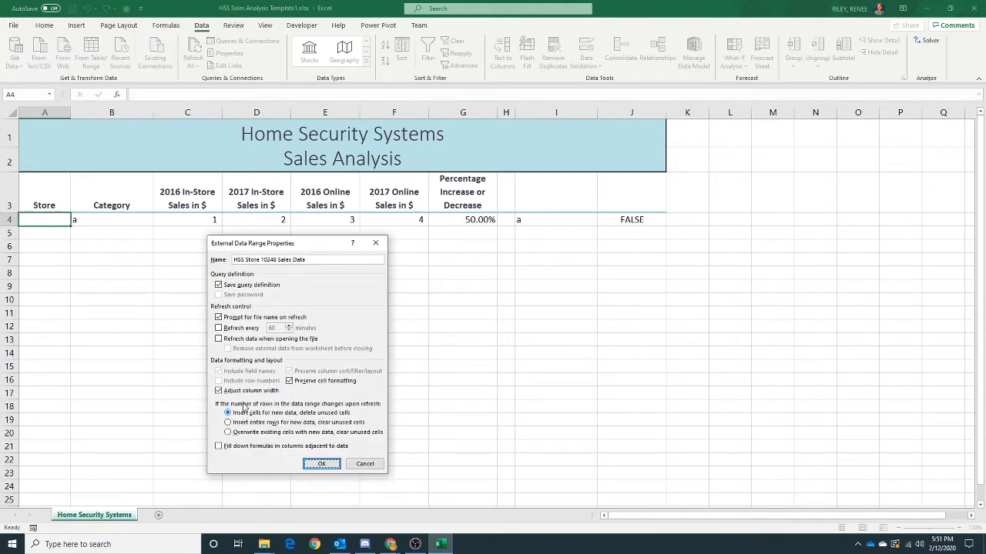
mouse_move(277, 439)
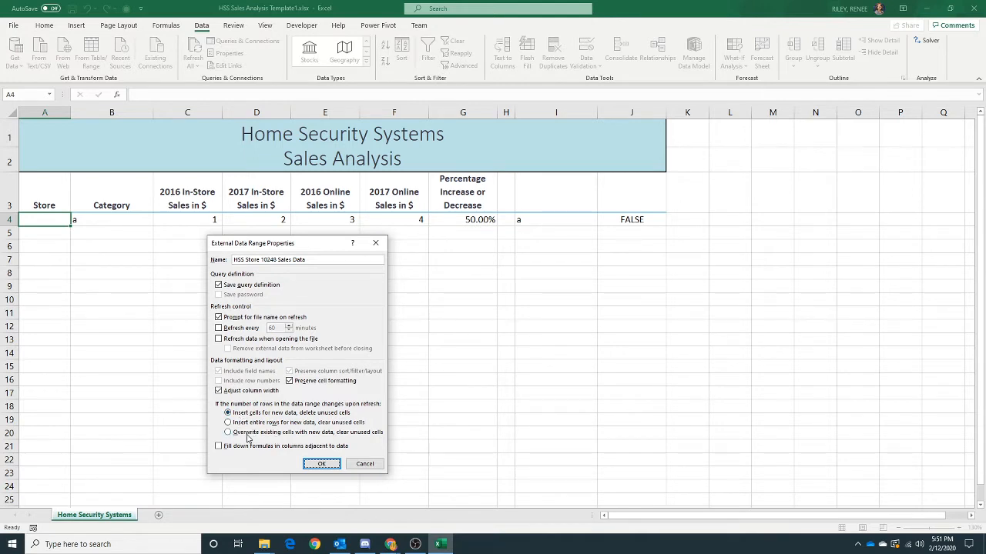
click(228, 431)
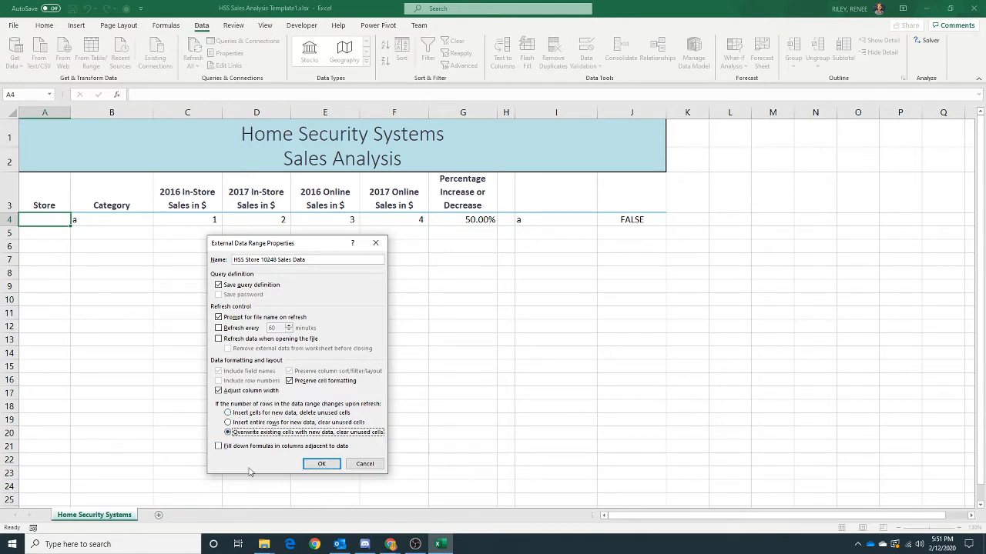
mouse_move(290, 471)
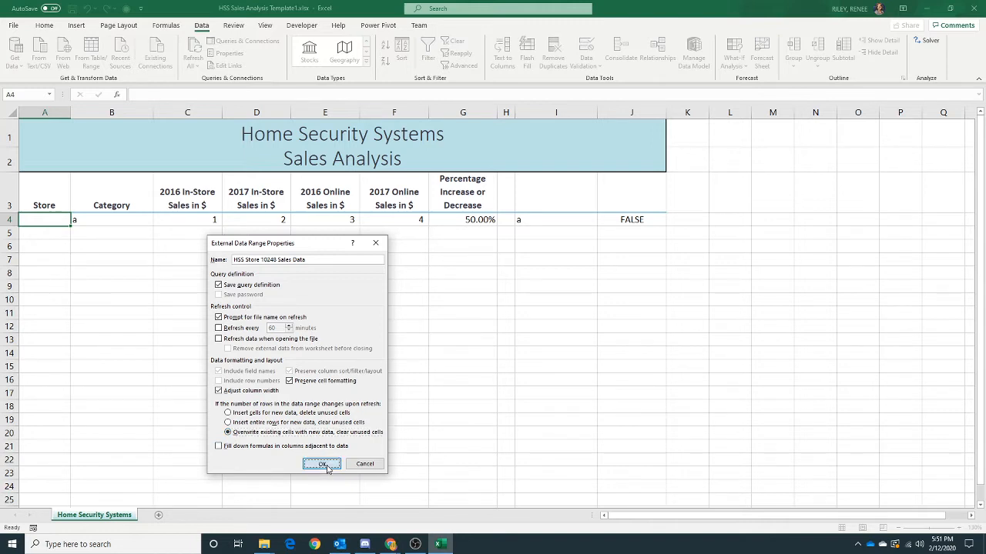
click(322, 464)
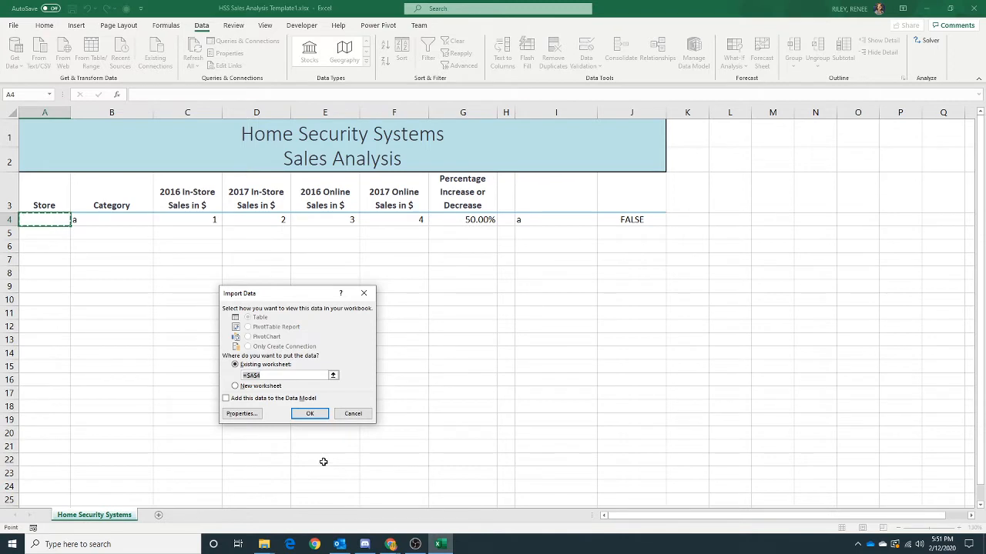
click(310, 413)
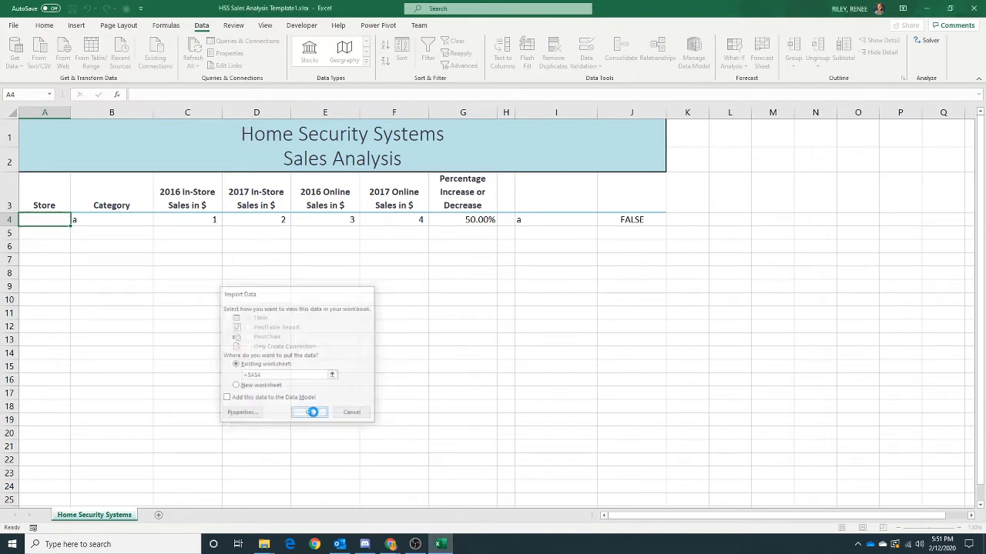
click(308, 412)
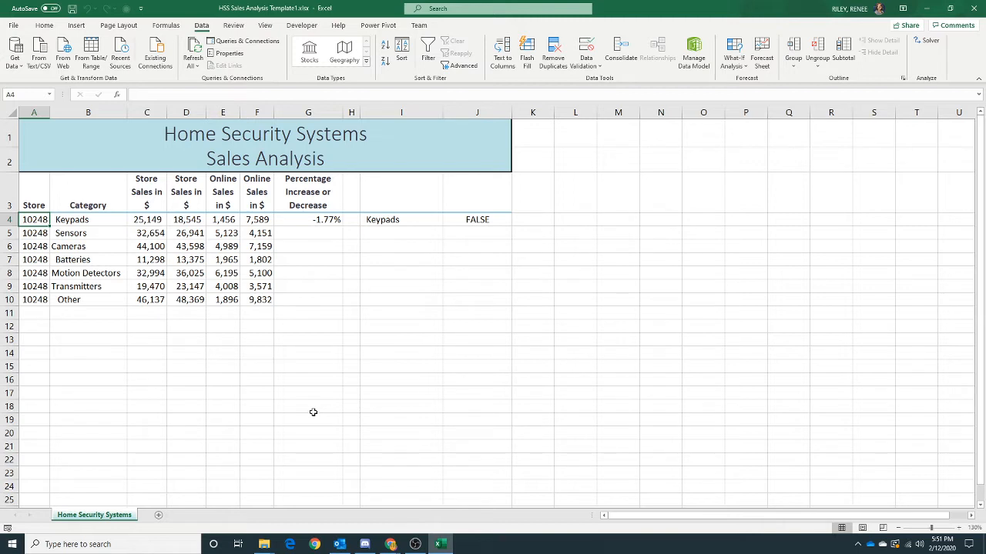
mouse_move(332, 425)
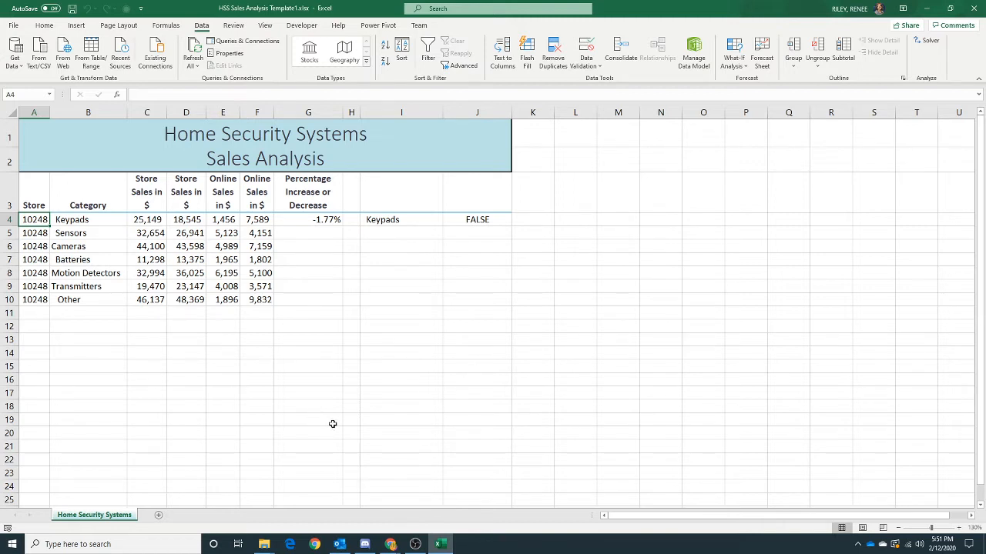
mouse_move(390, 545)
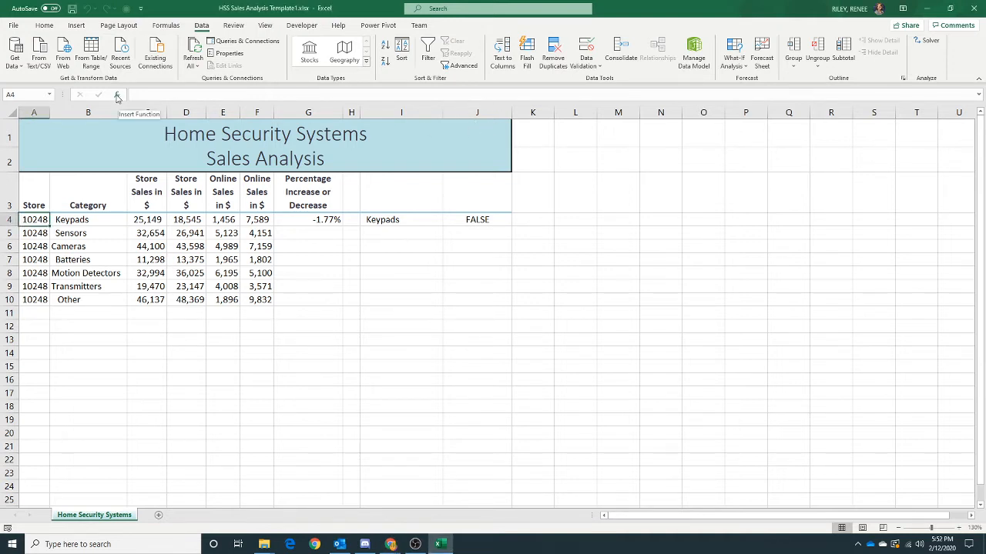
click(117, 94)
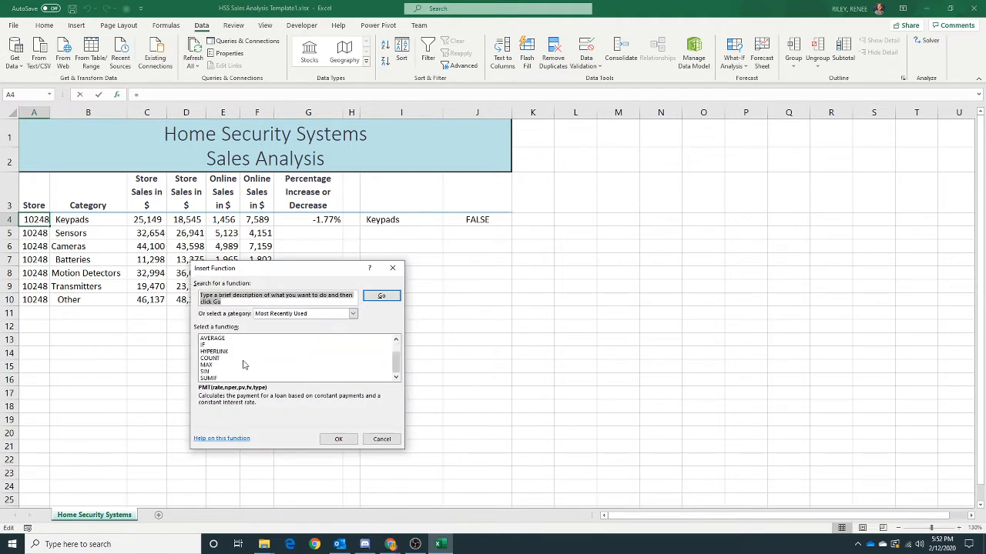
mouse_move(391, 358)
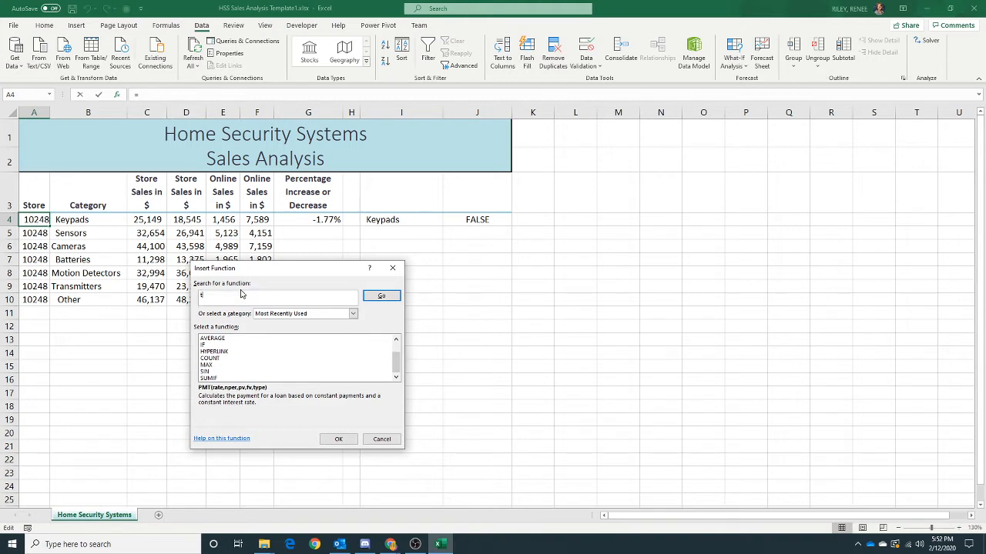
text(text)
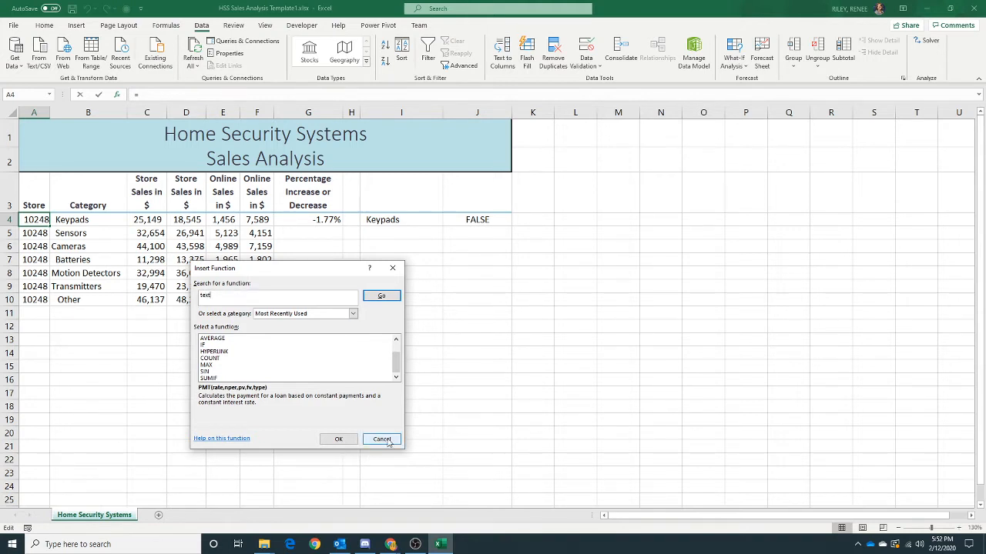
click(382, 439)
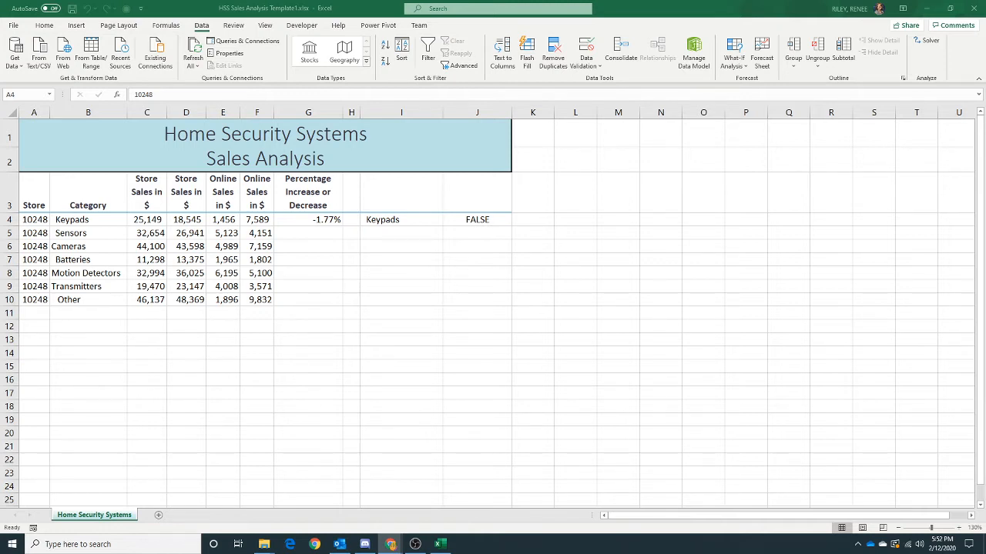
mouse_move(913, 347)
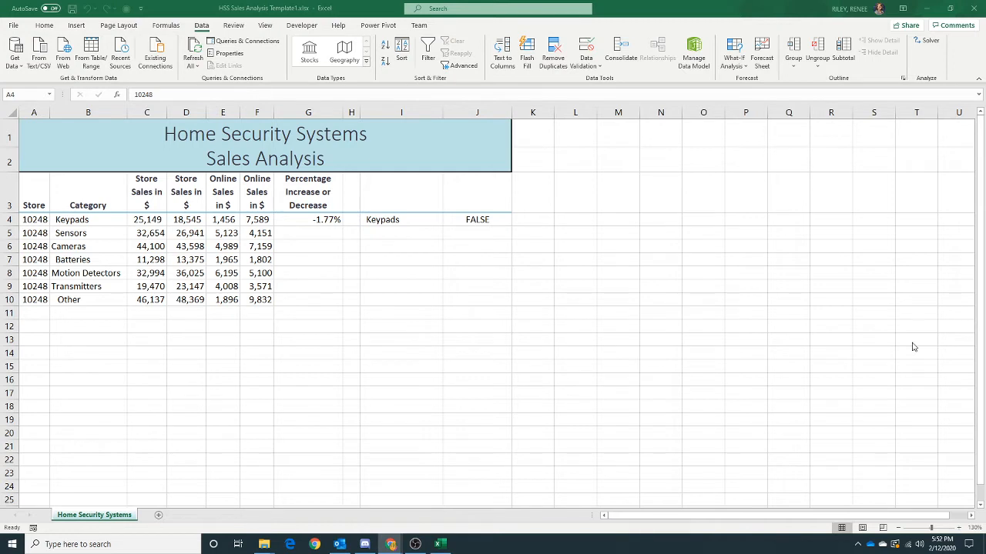
mouse_move(88, 101)
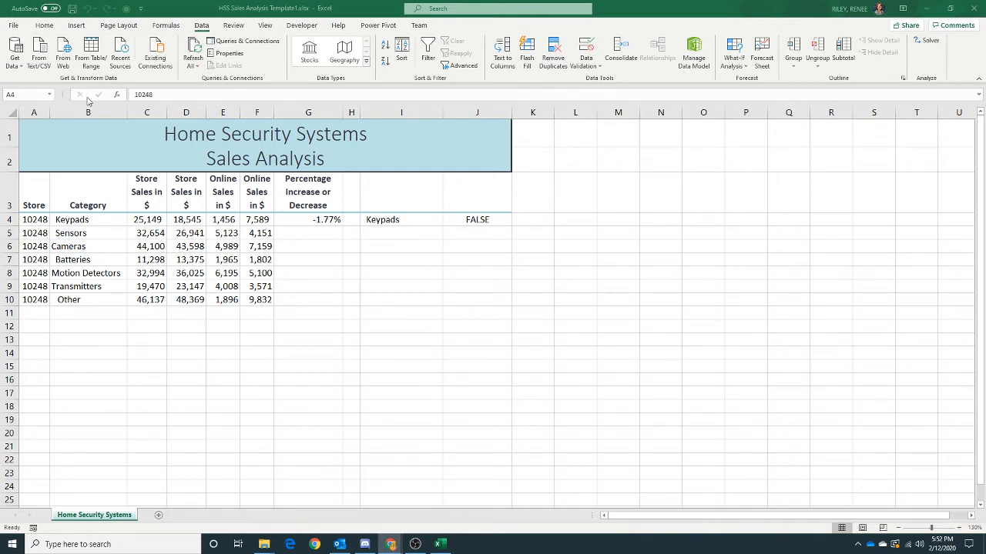
mouse_move(87, 270)
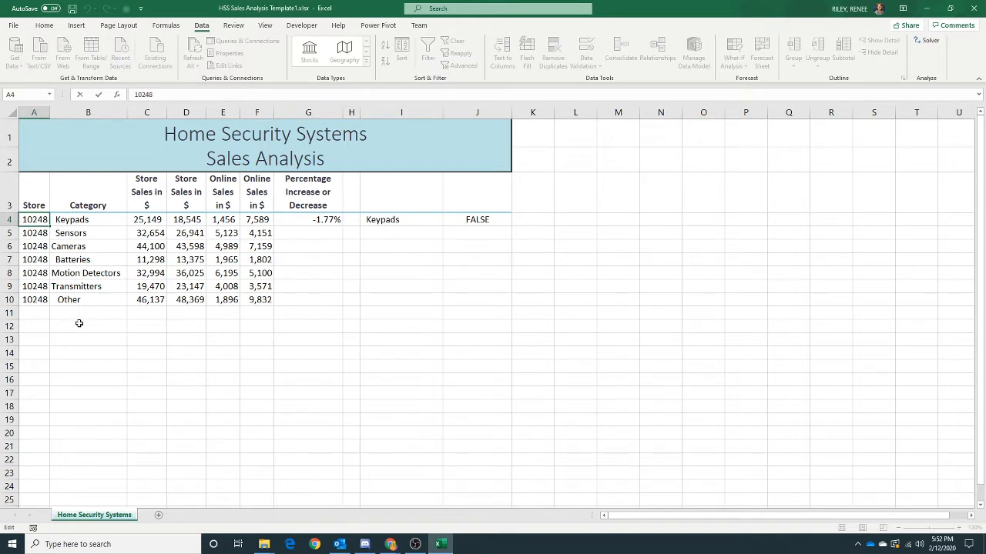
Enter =TRIM(B4) in cell B12 to show Keypads without extra spaces.
click(88, 325)
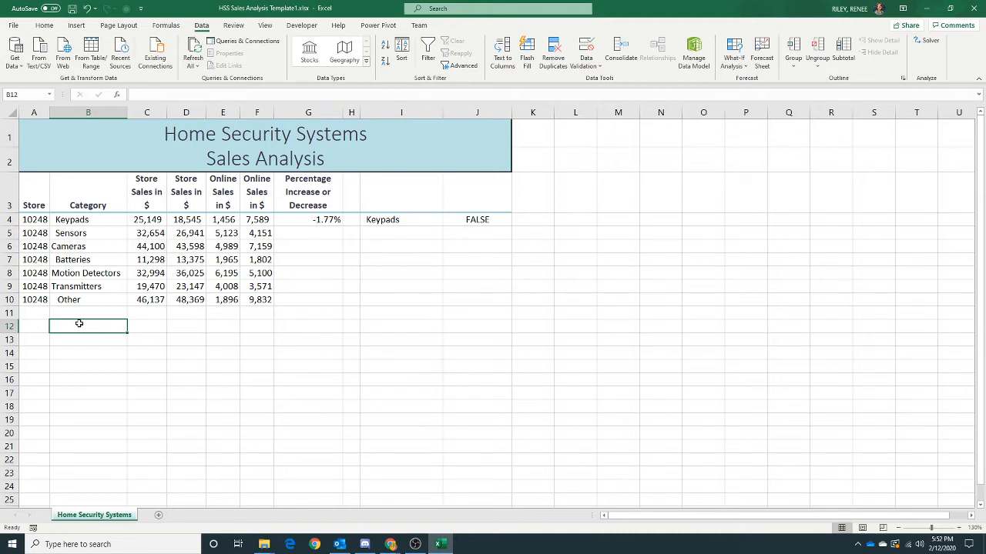
text(=trim(b4)
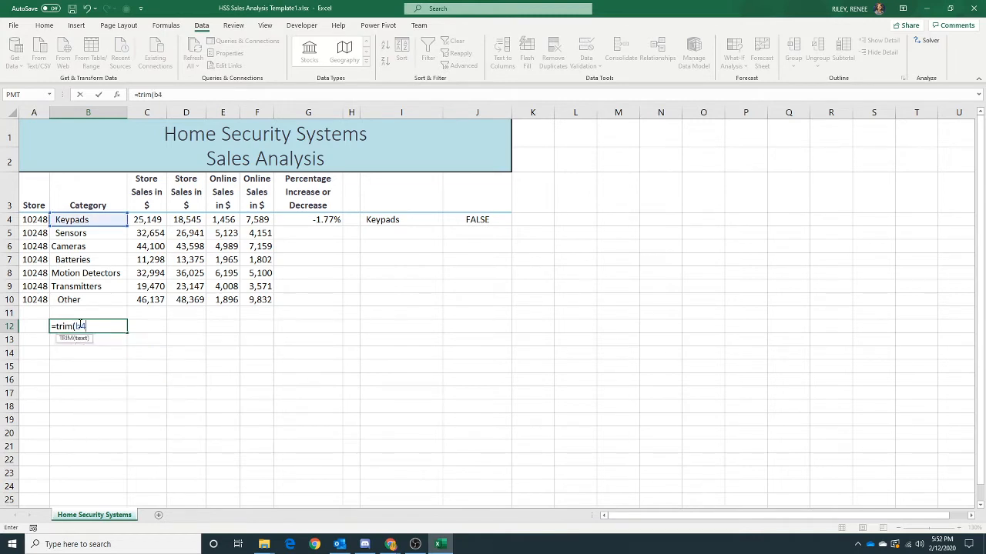
text())
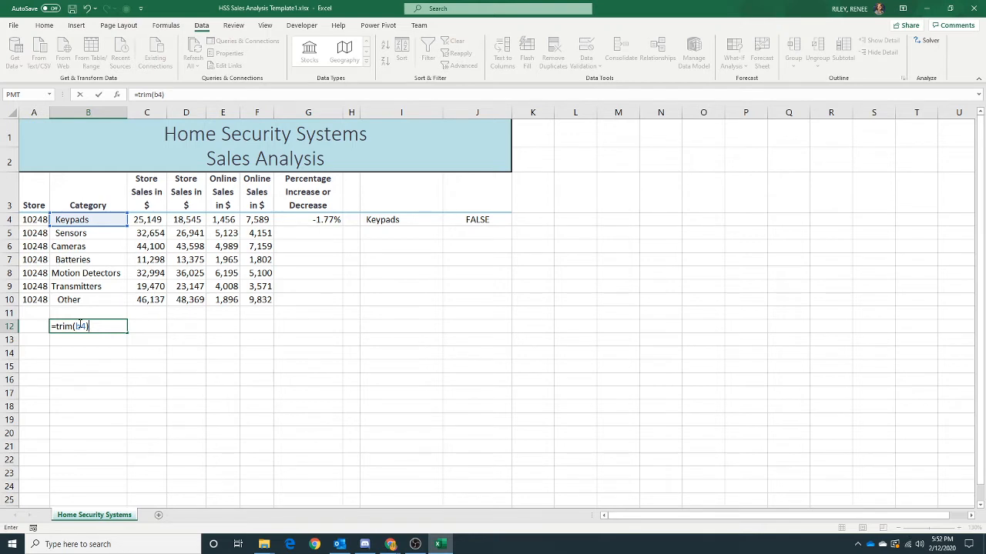
key(enter)
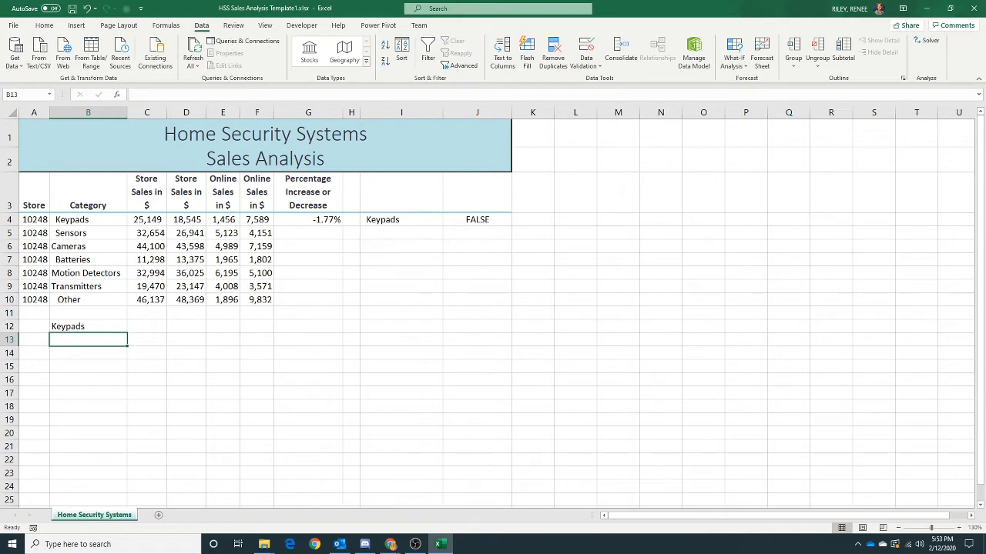
Fill the TRIM formula from B12 down through B18 for all seven category names.
click(87, 326)
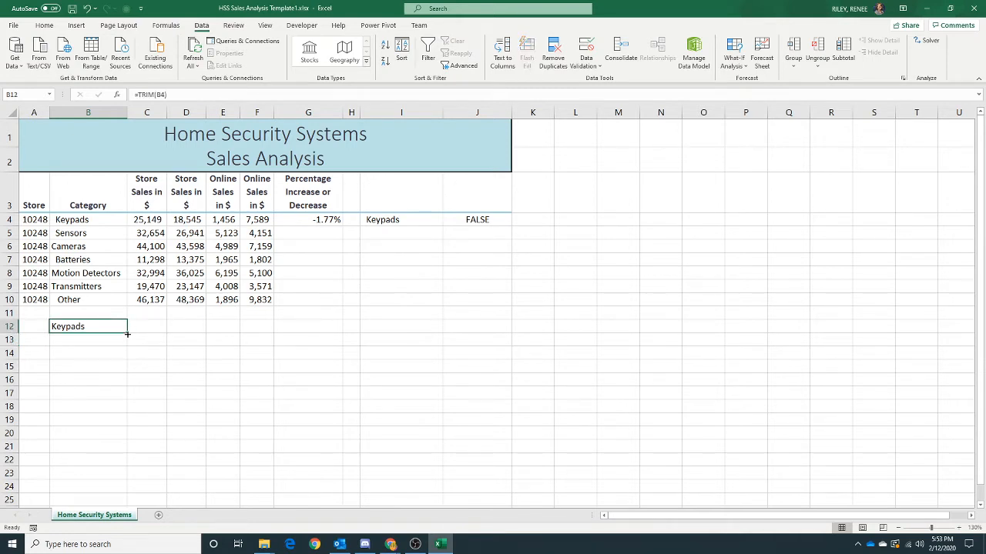
drag(127, 334, 115, 406)
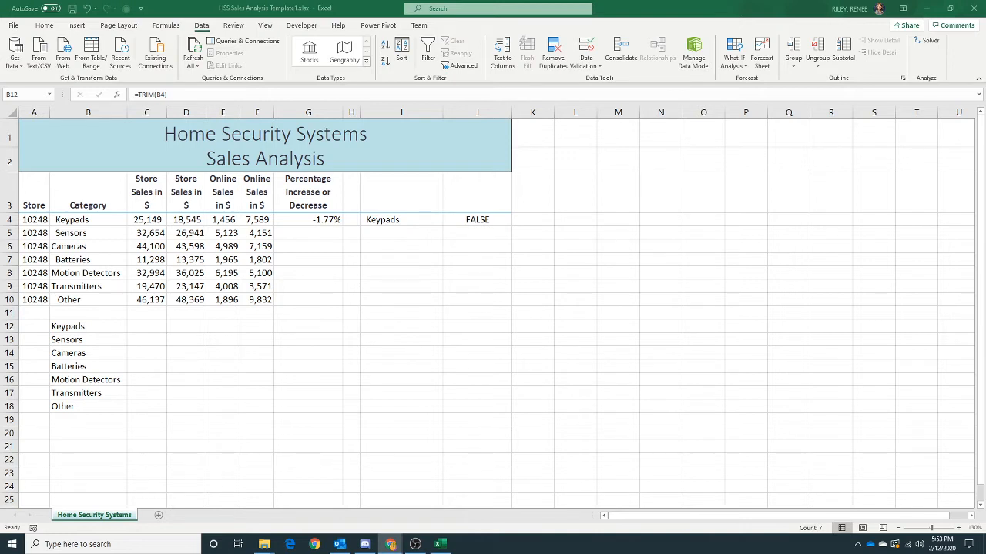
mouse_move(502, 342)
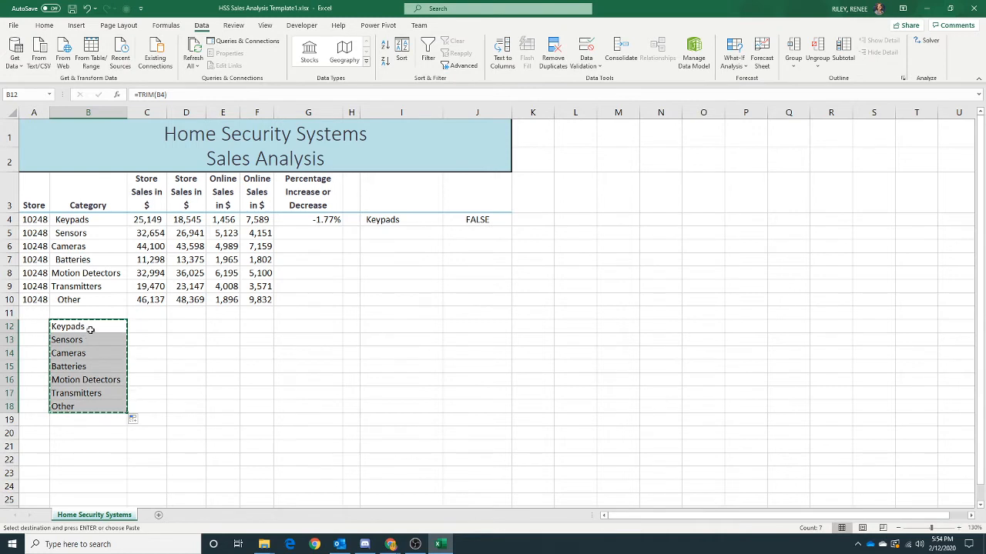
Paste the trimmed category names over B4:B10 as values only.
right_click(87, 219)
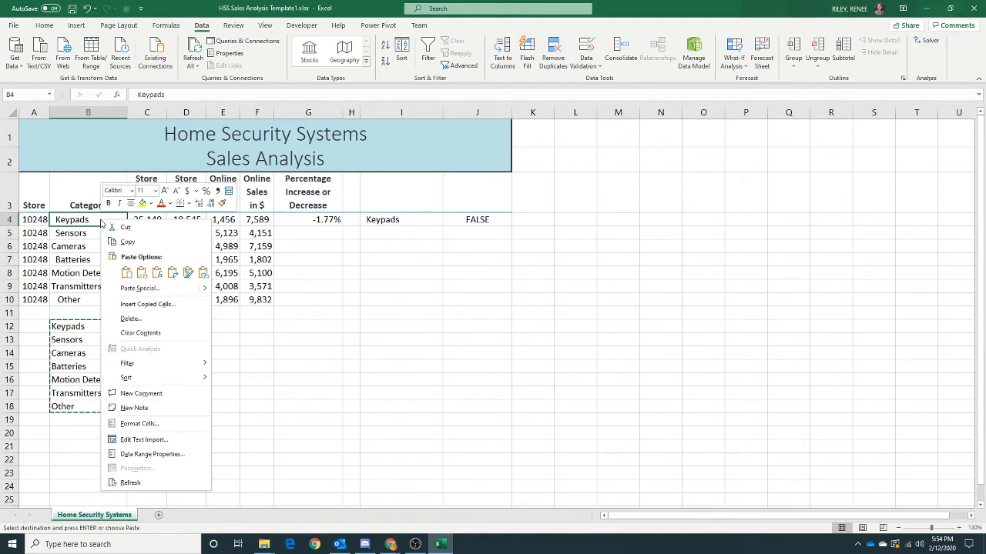
mouse_move(126, 242)
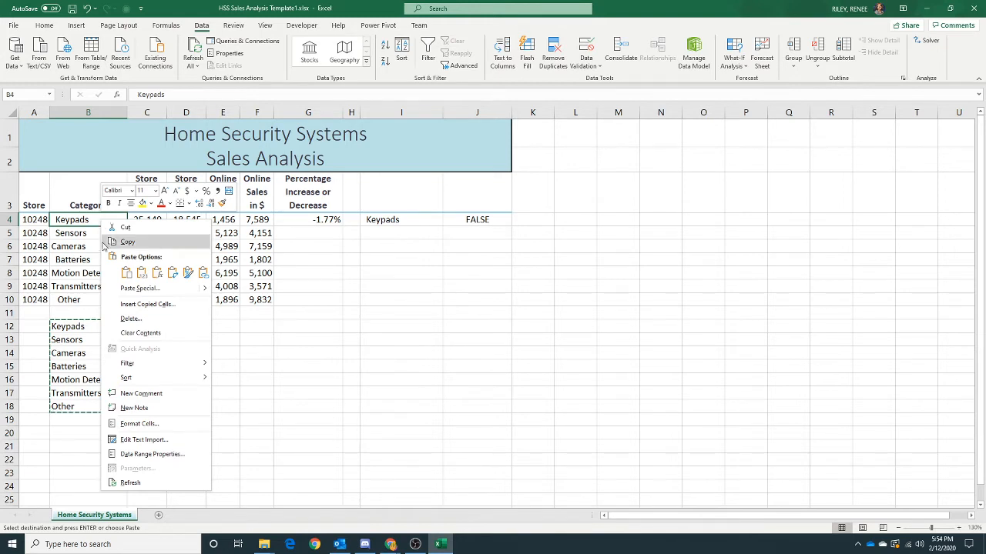
click(142, 272)
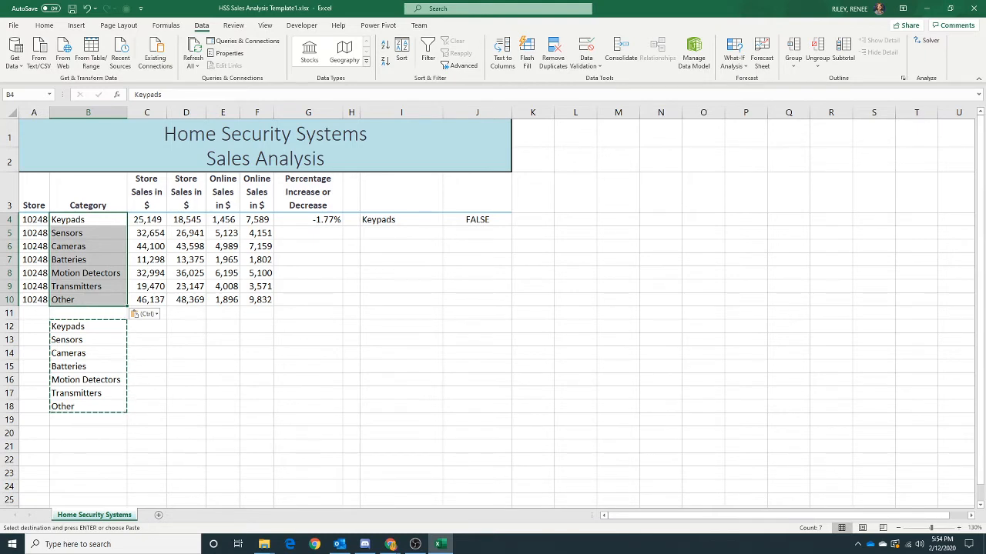
mouse_move(94, 387)
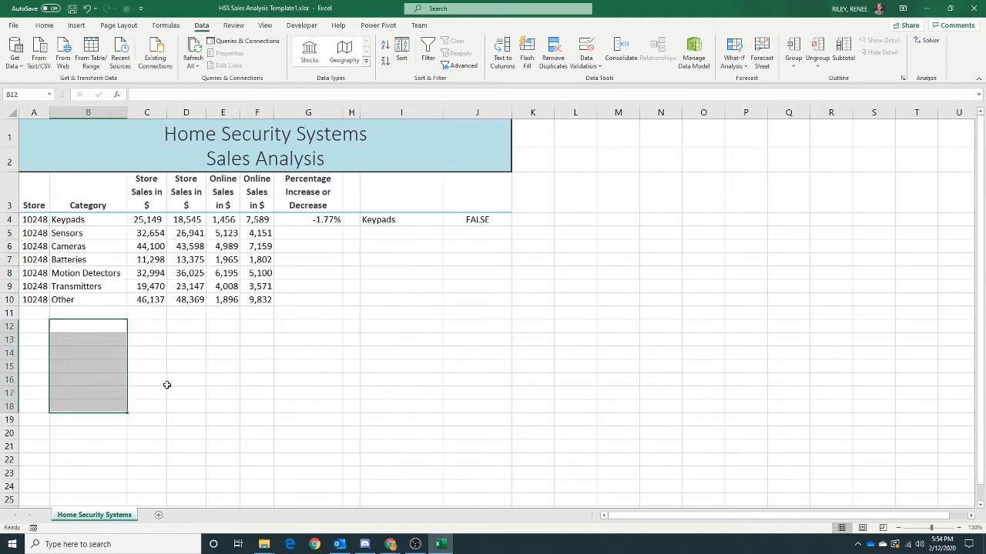
click(308, 379)
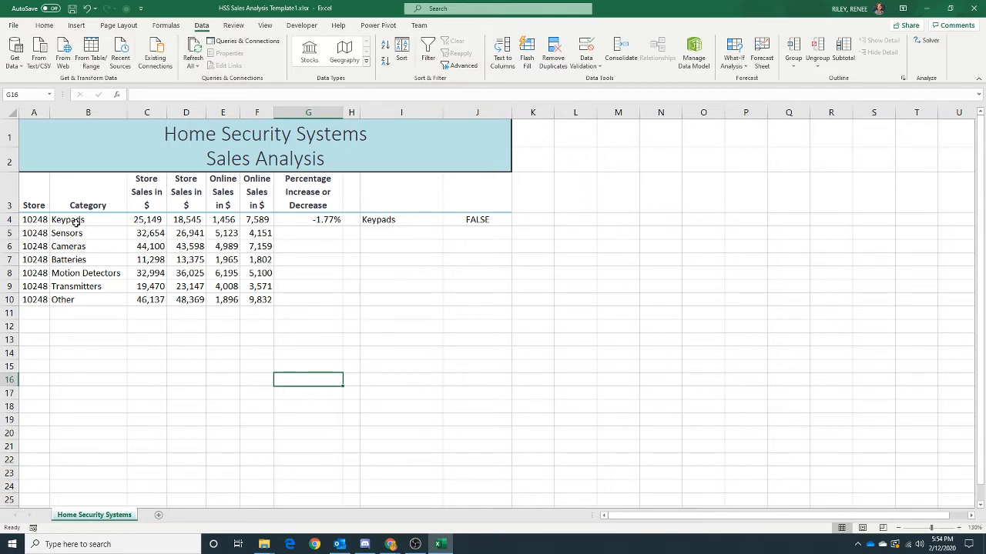
click(88, 232)
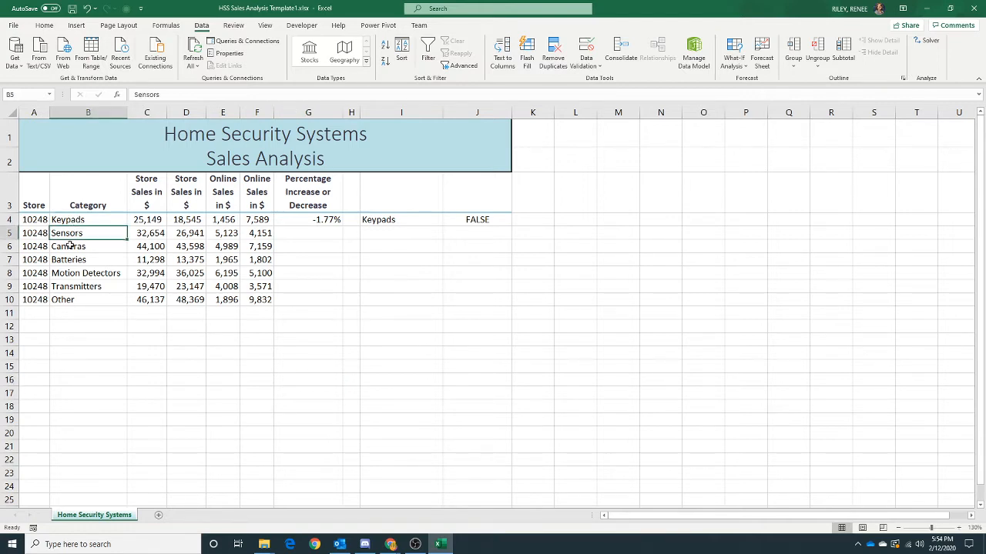
click(88, 285)
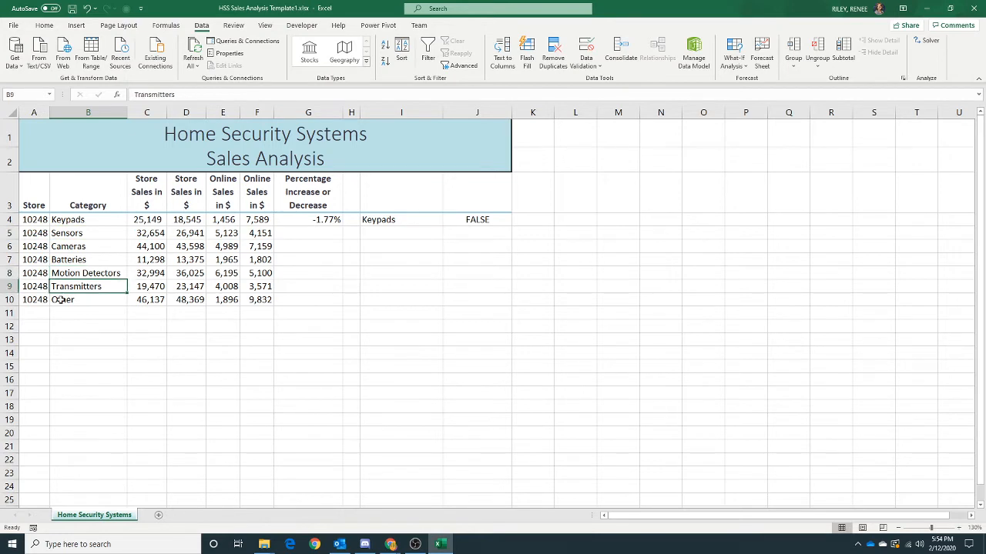
click(88, 299)
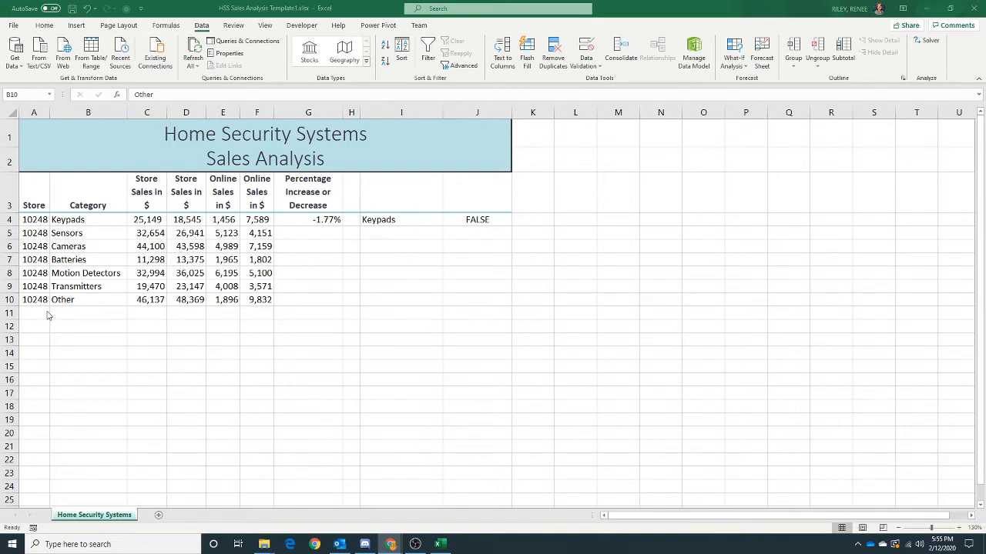
click(34, 311)
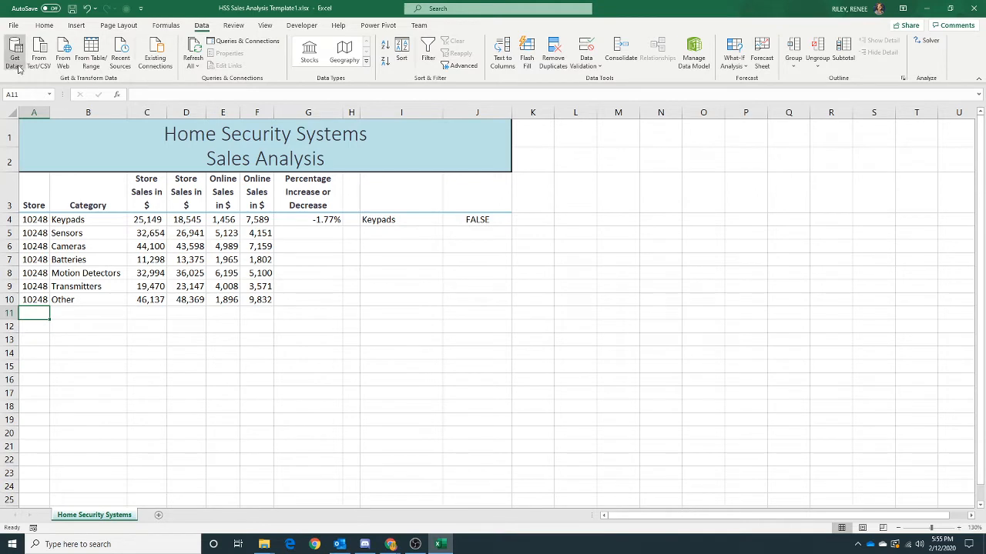
Start an Access import and choose HSS Store 27943 Sales Data.accdb from the Excel Ch Project 7 folder.
click(15, 55)
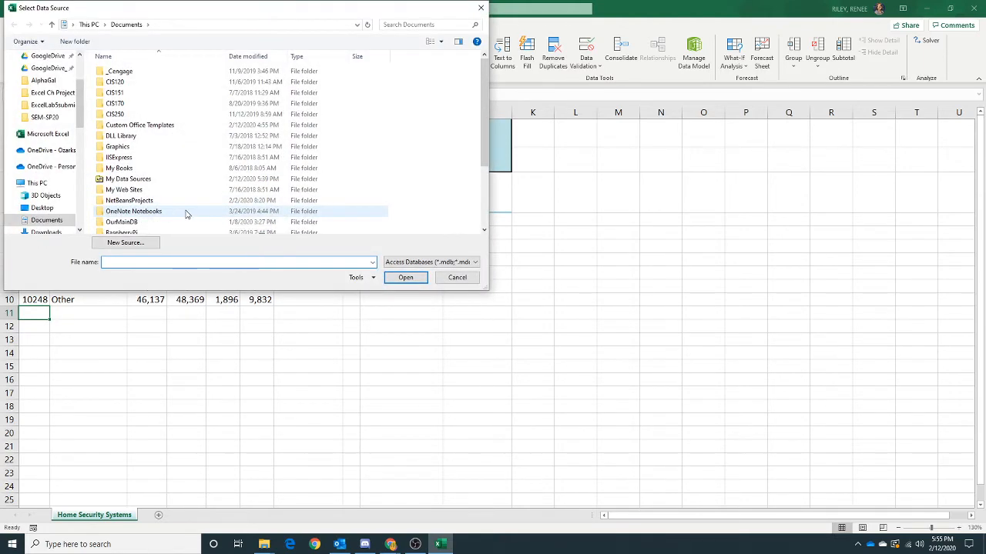
mouse_move(185, 211)
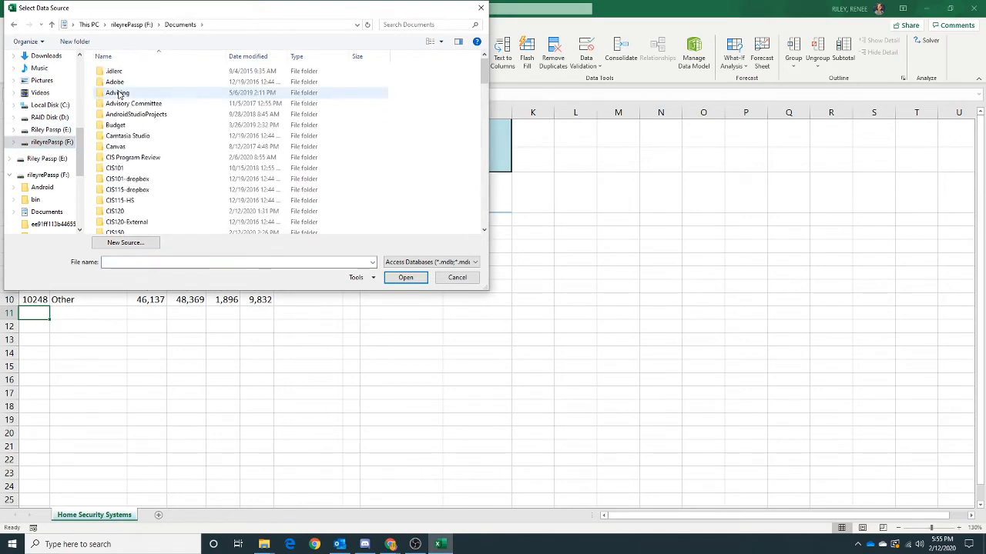
scroll(down, 3)
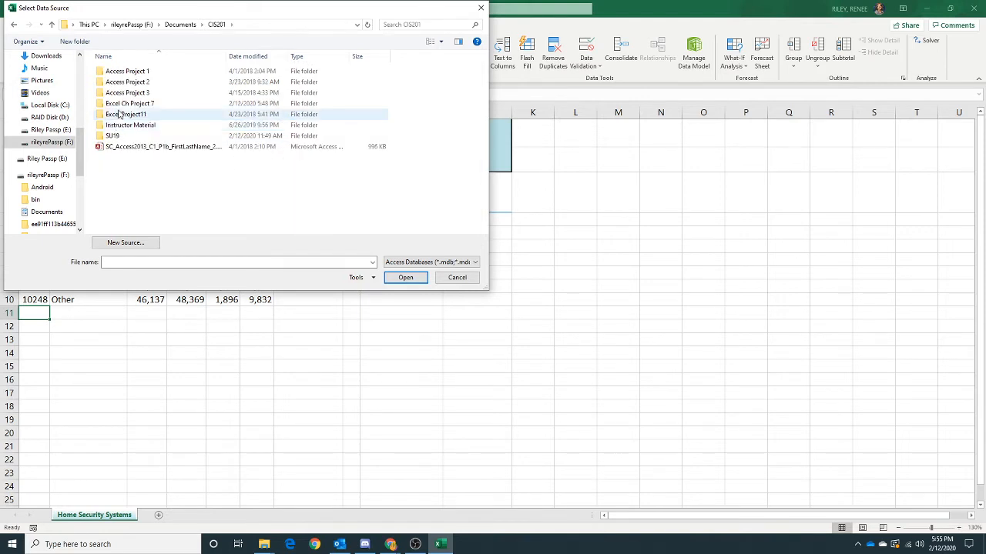
double_click(129, 103)
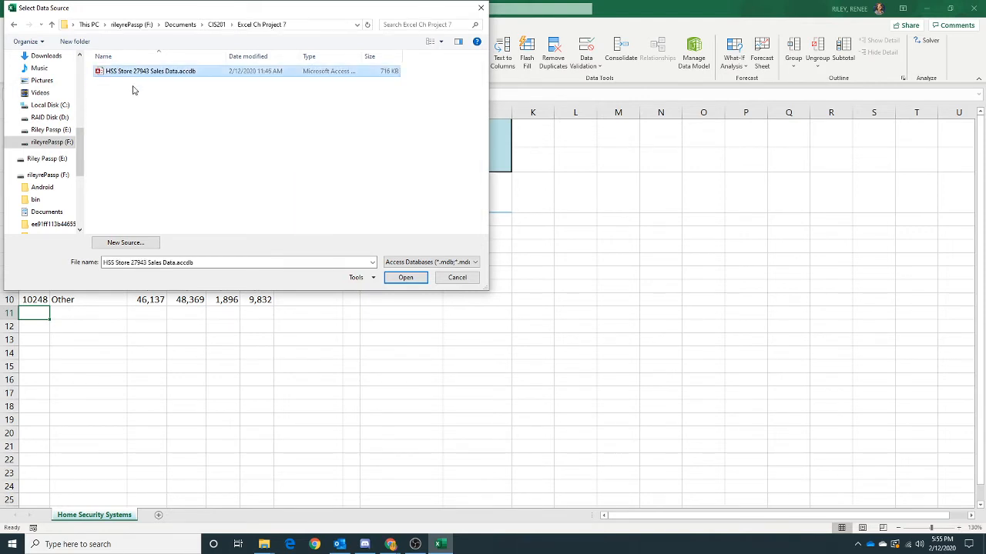
mouse_move(200, 174)
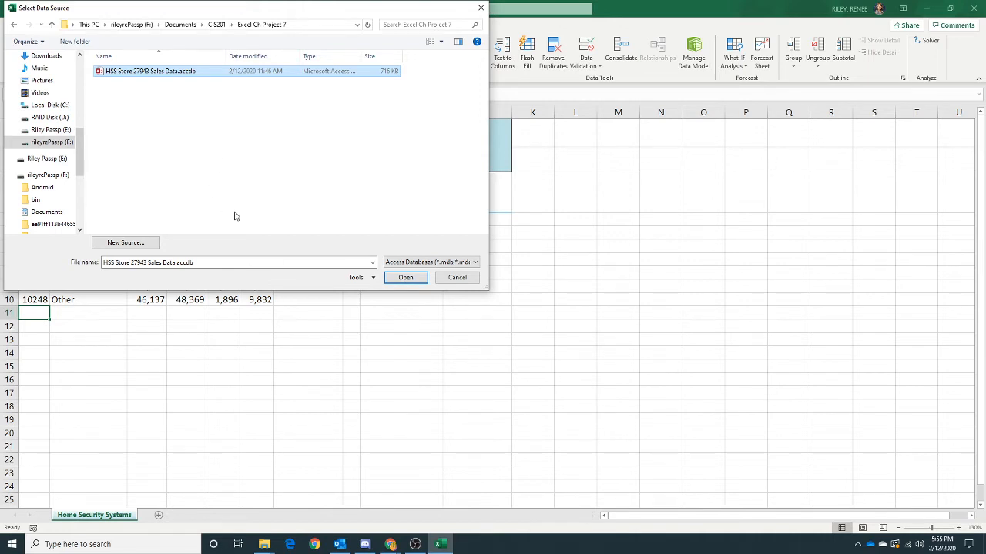
mouse_move(120, 99)
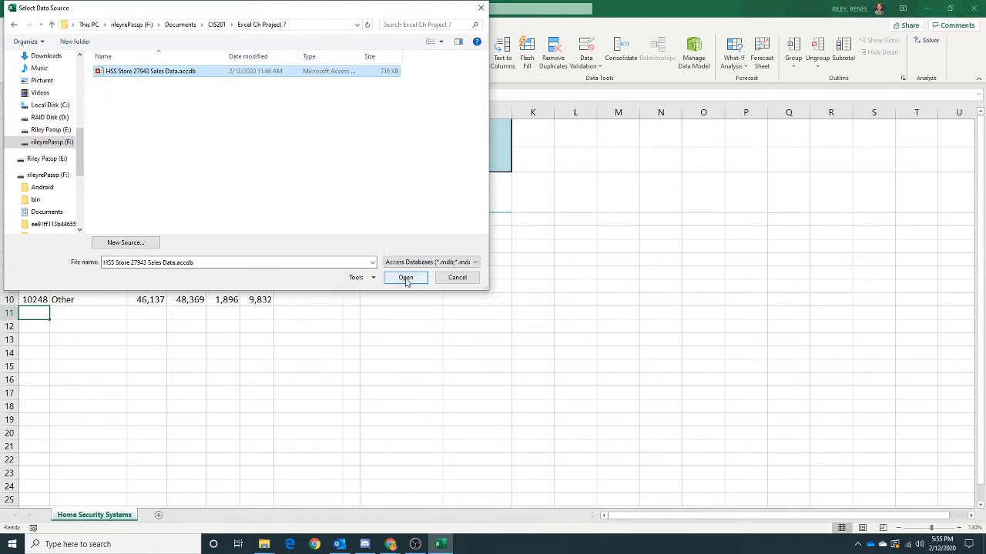
click(405, 277)
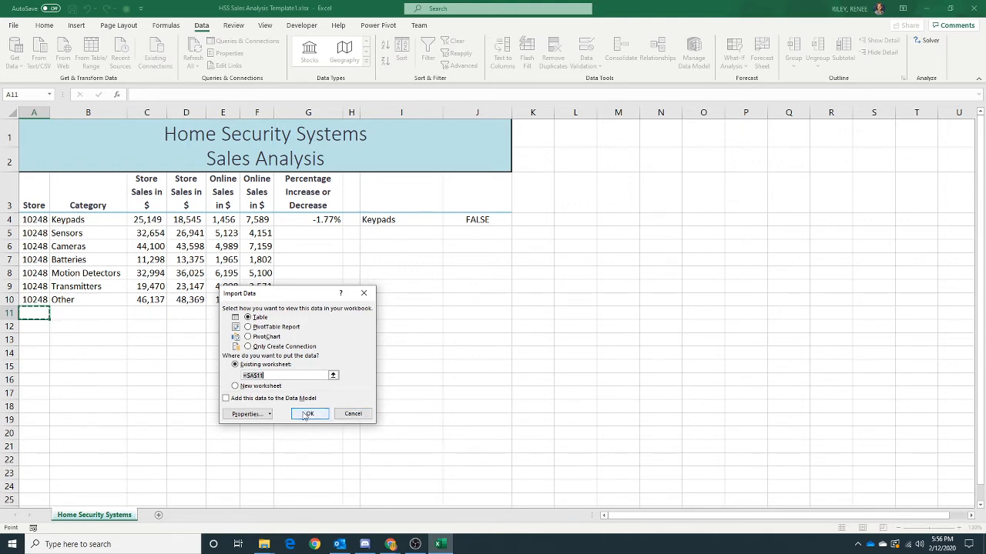
Confirm importing the store 27943 data as a table at $A$11.
click(308, 413)
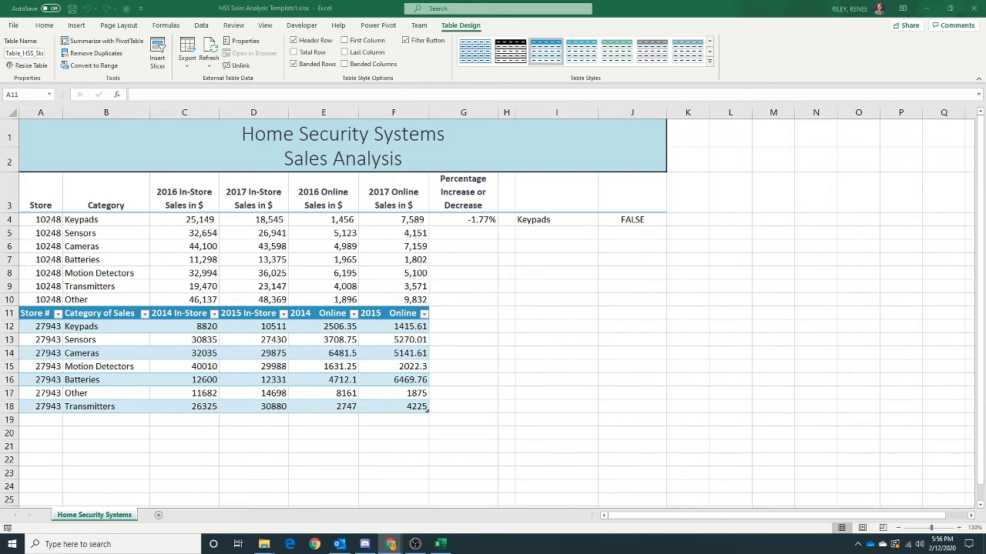
mouse_move(434, 369)
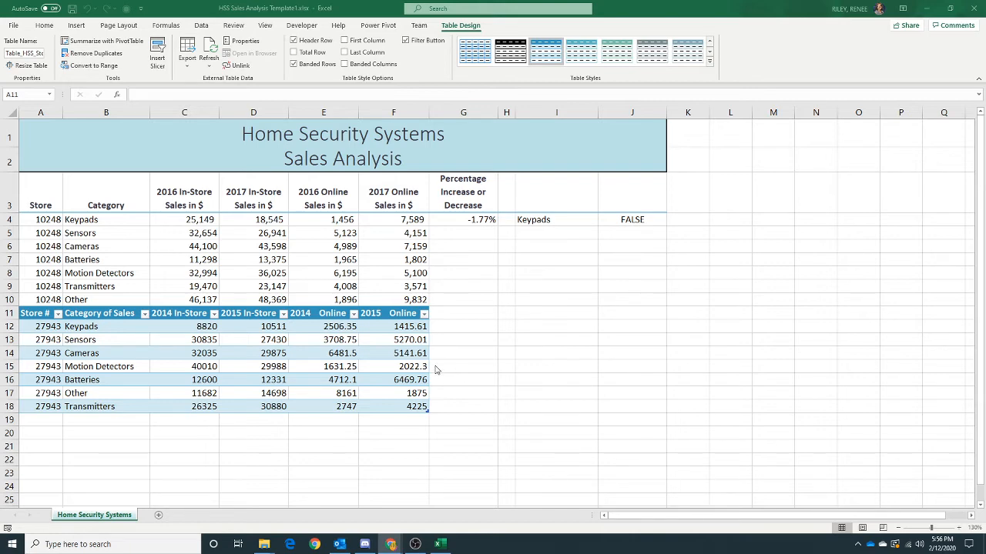
mouse_move(342, 363)
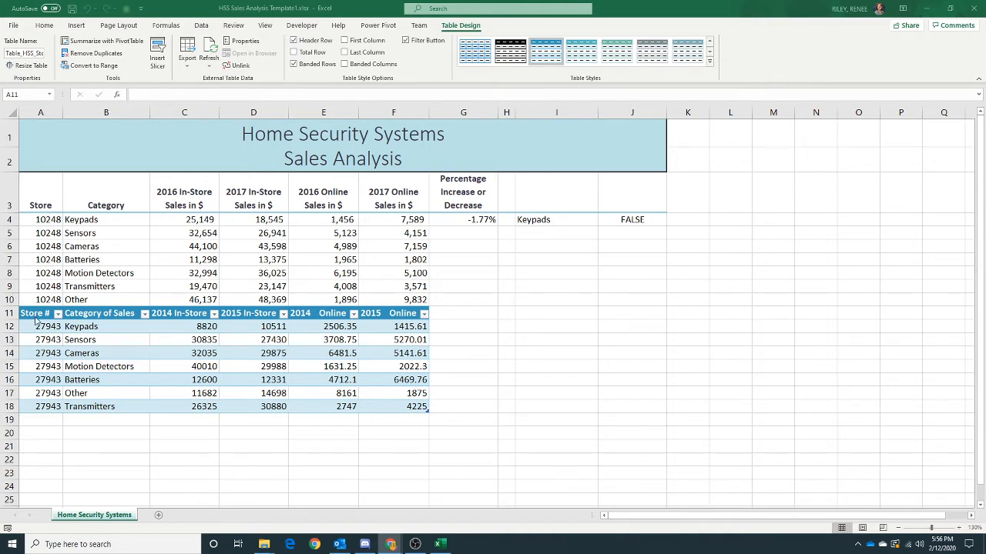
Convert the imported store 27943 table to a normal range, removing its query connection.
click(34, 314)
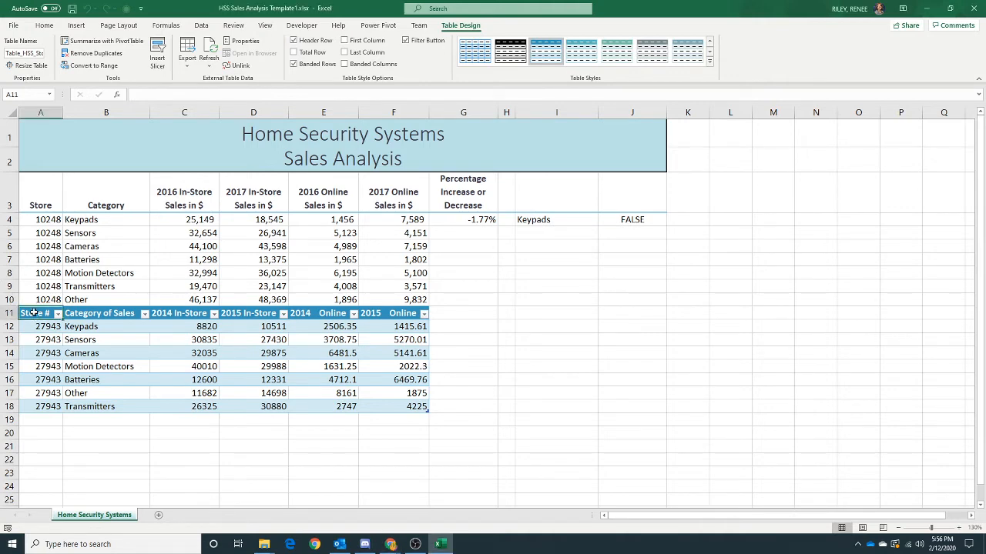
right_click(34, 314)
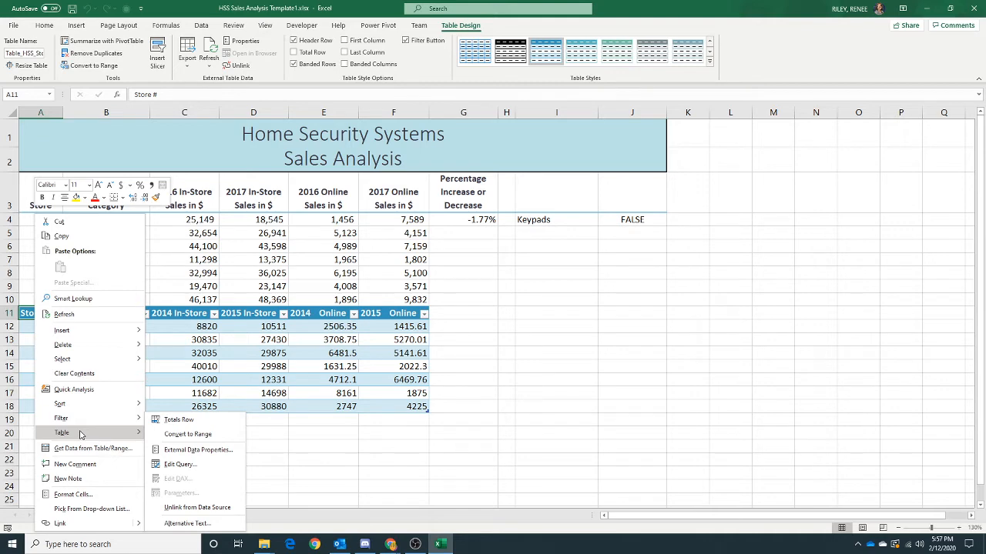
click(188, 434)
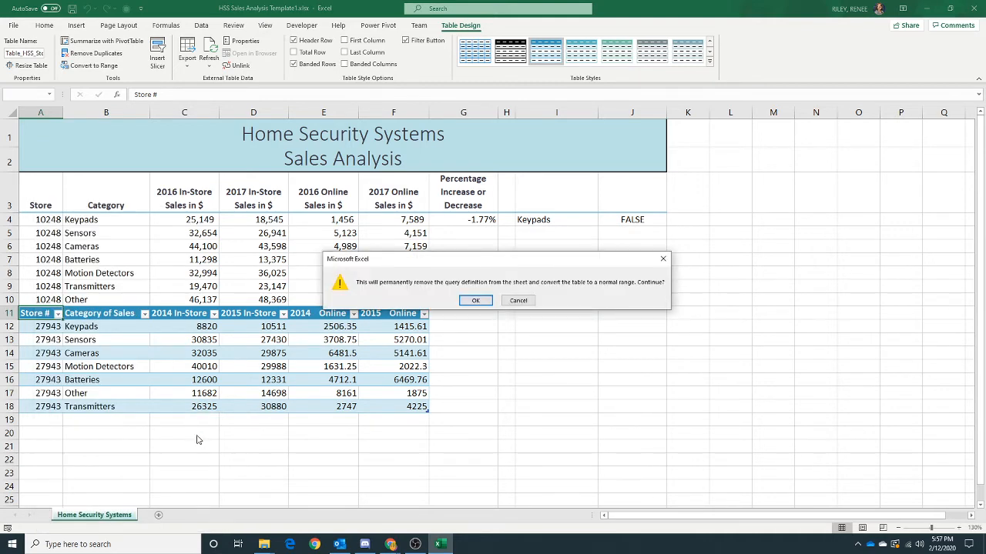
mouse_move(256, 329)
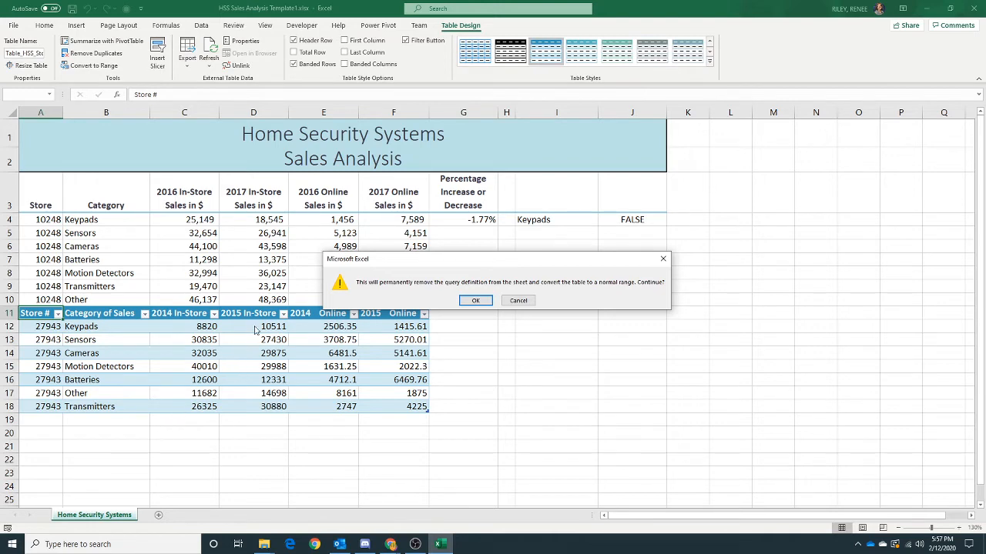
mouse_move(489, 314)
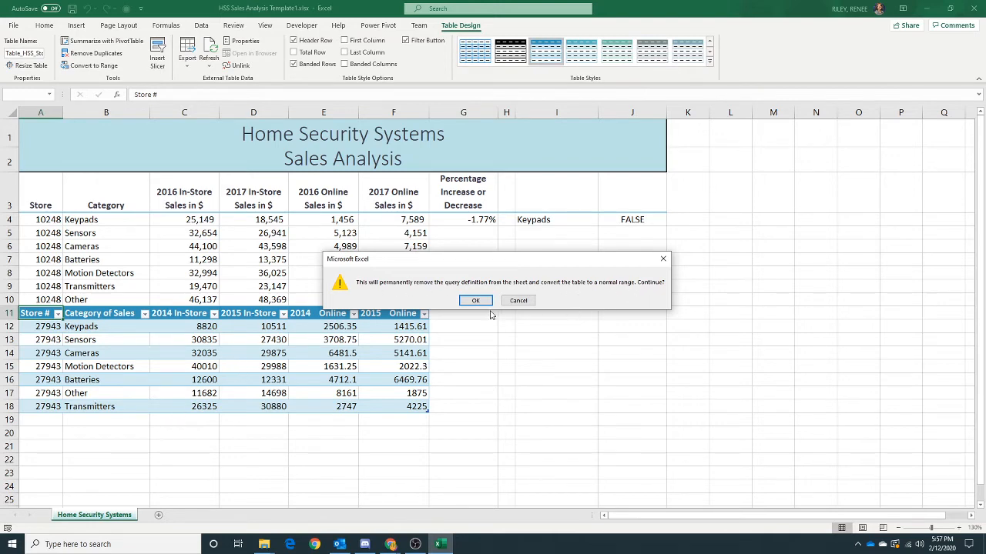
click(474, 300)
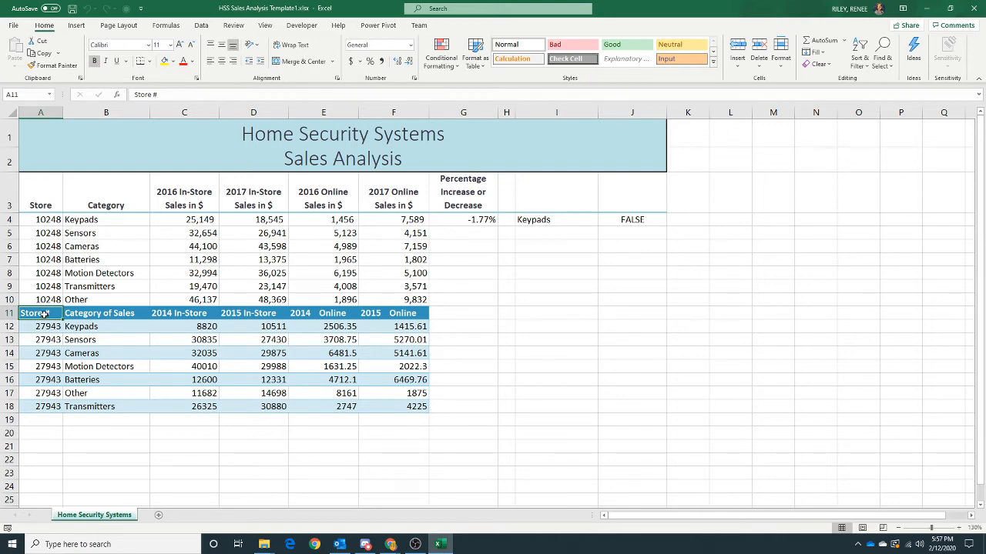
right_click(34, 314)
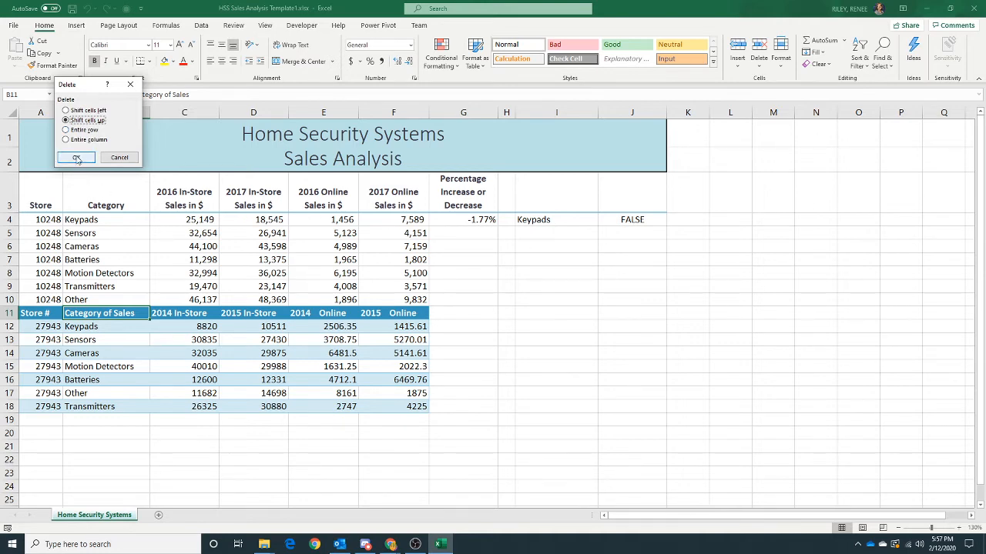
click(77, 157)
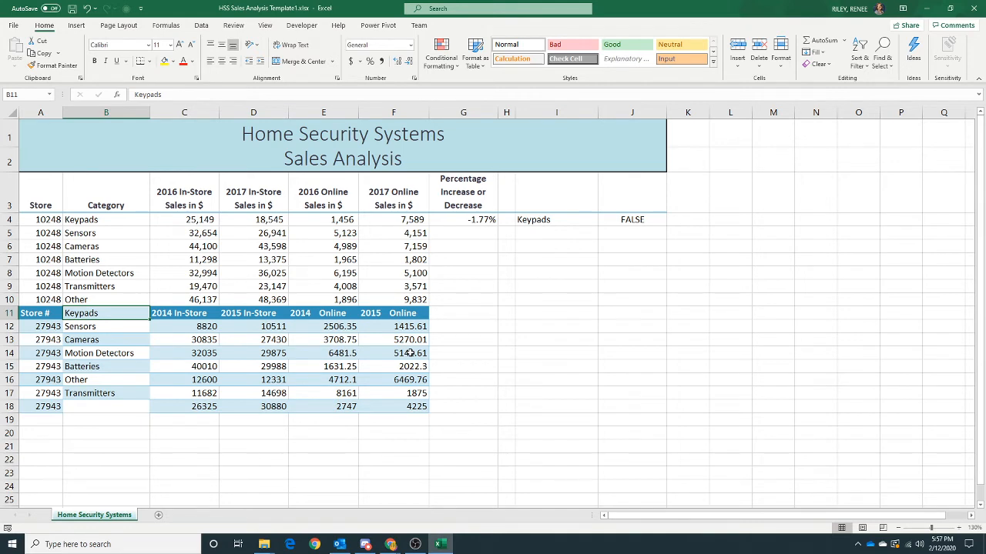
text(Category of Sales)
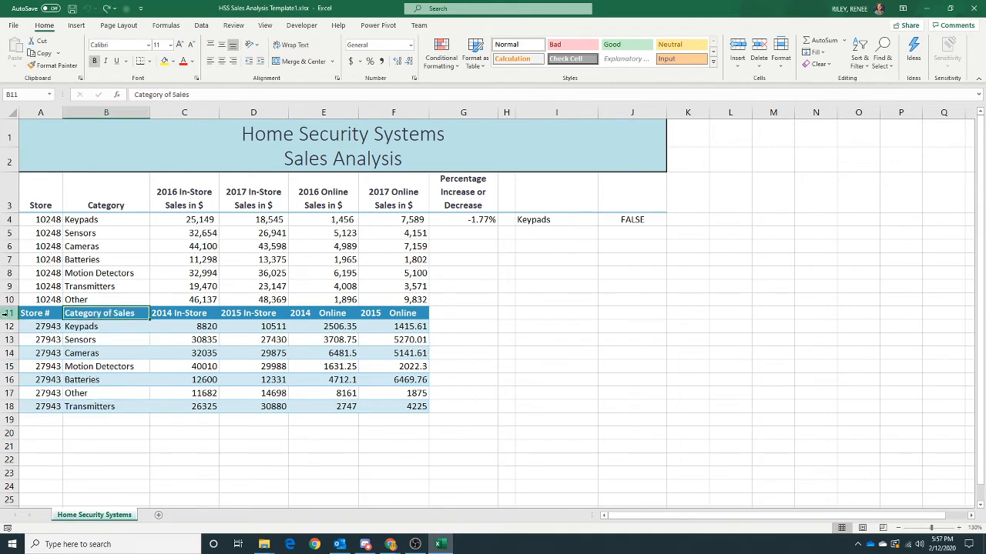
right_click(9, 313)
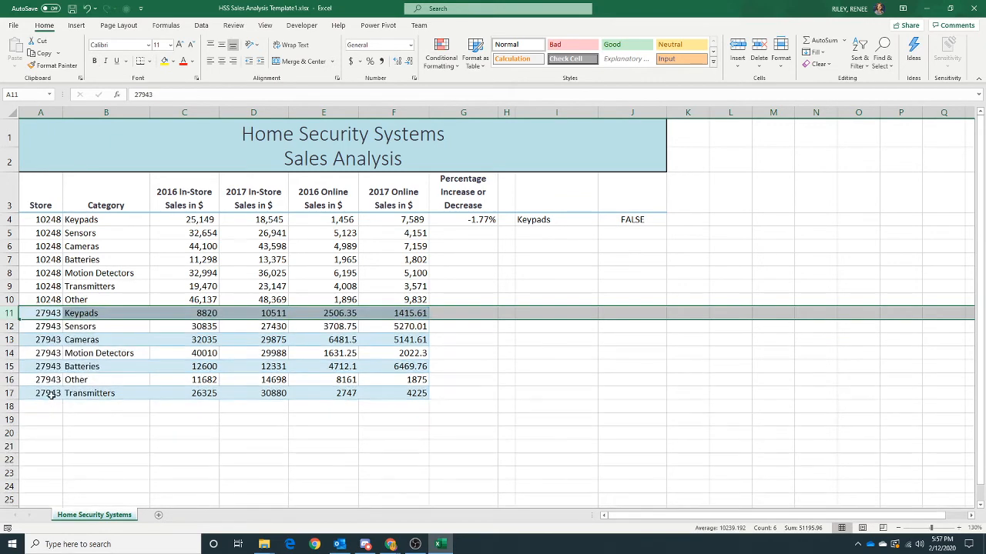
click(106, 340)
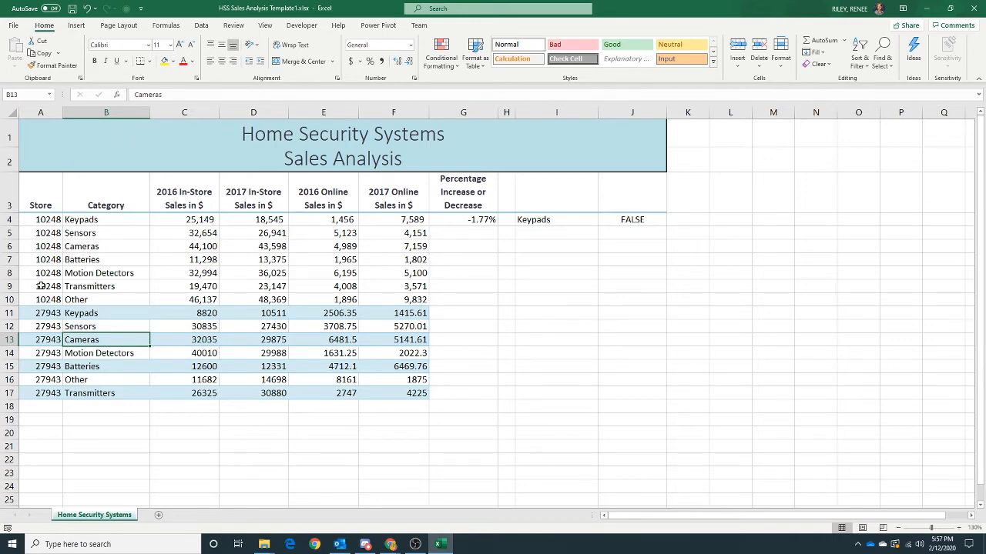
click(40, 298)
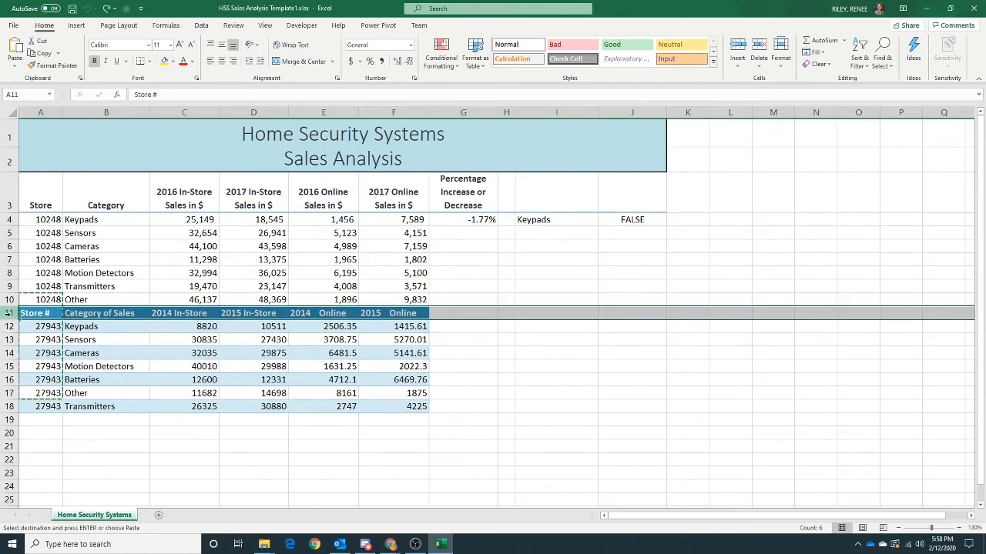
Bring up the row options on row 11 to delete the store 27943 header row.
right_click(34, 312)
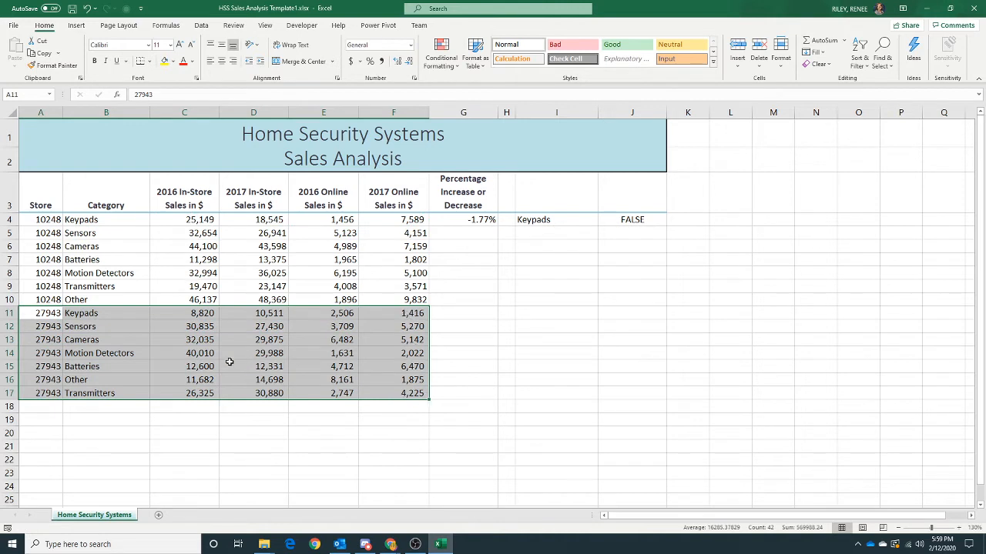
mouse_move(230, 362)
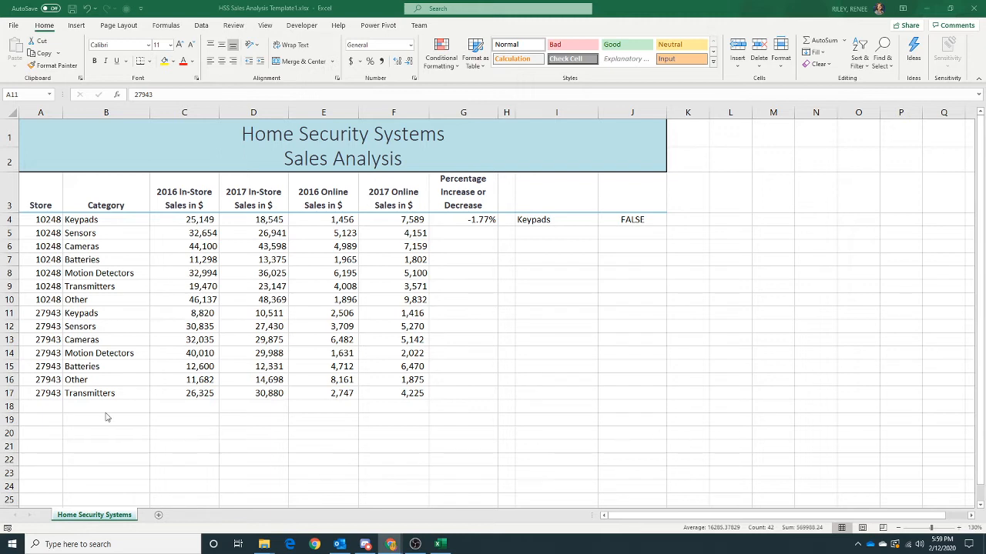
Select cell A18 below the store data and show the Data ribbon's import tools.
click(40, 407)
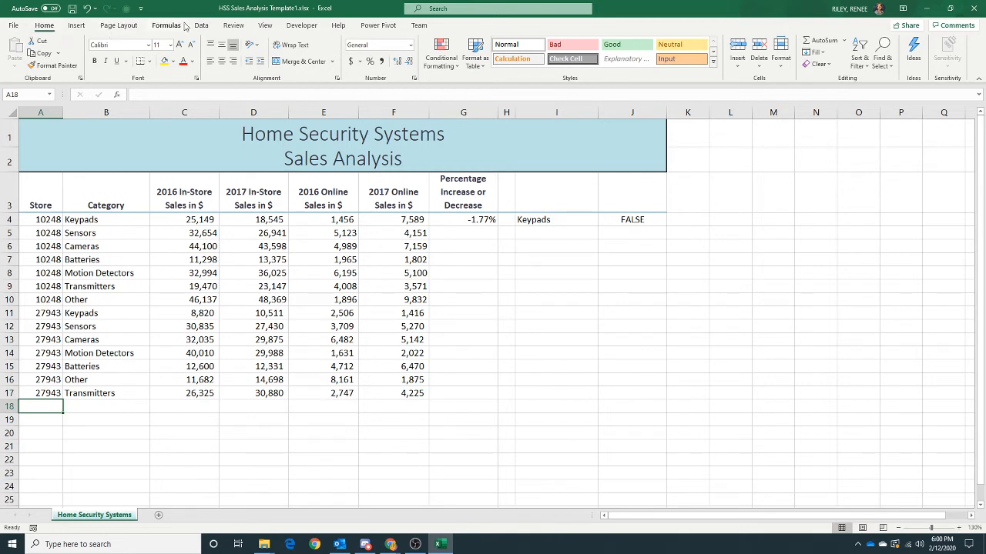
click(201, 24)
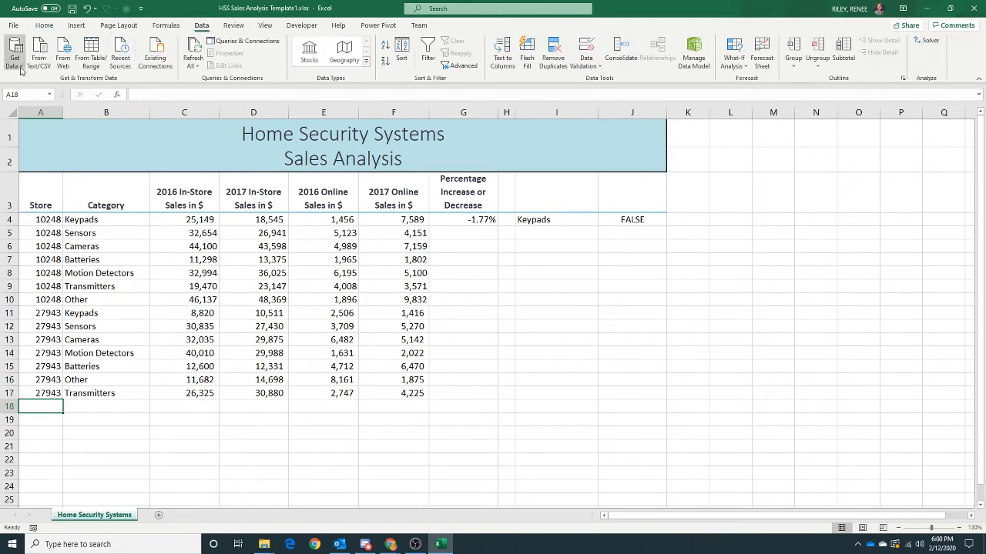
Start a legacy From Web query from A18, dismissing each Script Error prompt with Yes.
click(15, 53)
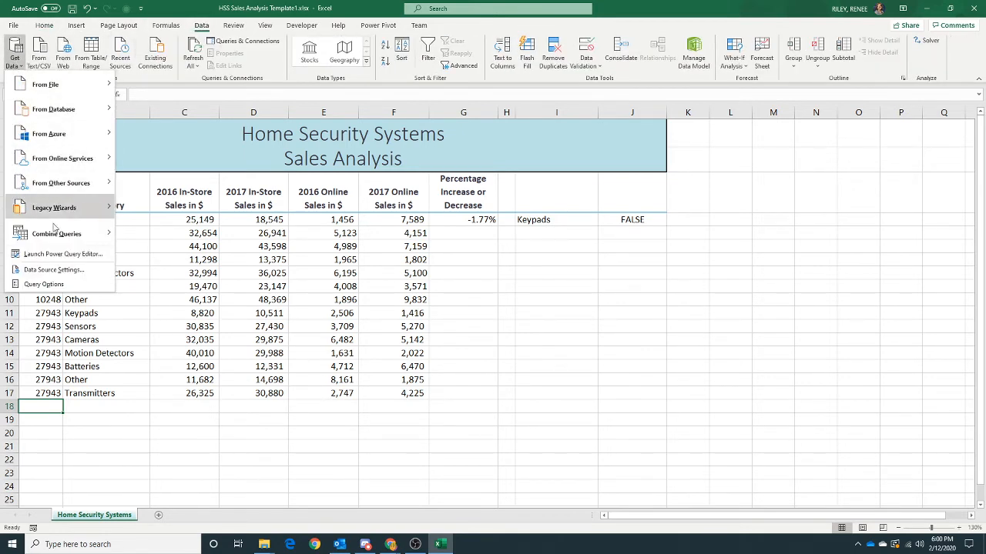
click(54, 207)
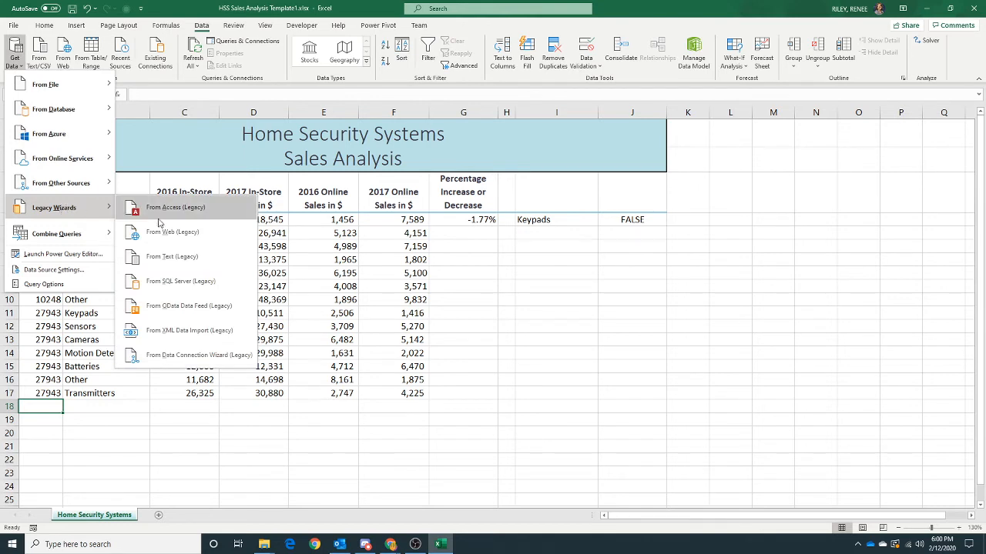
click(173, 231)
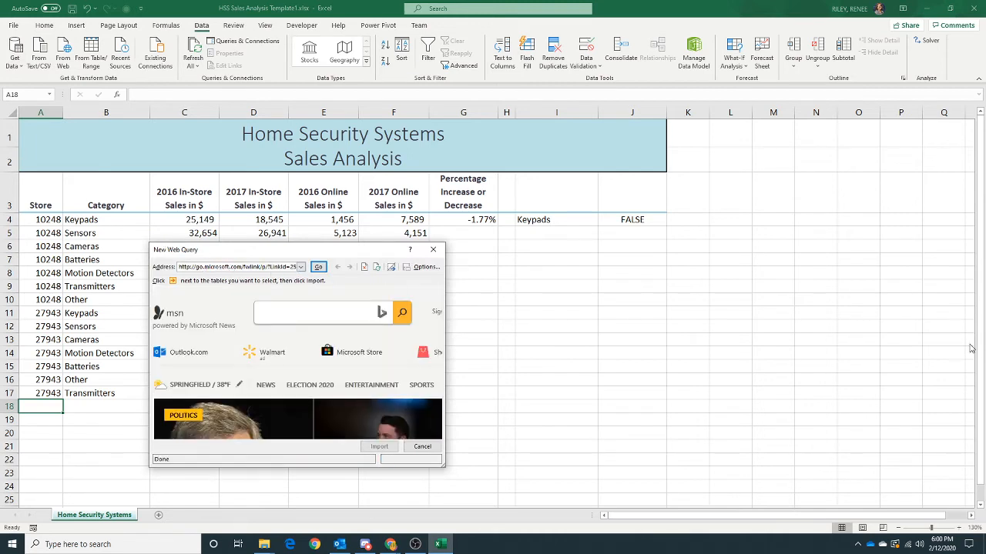
click(321, 311)
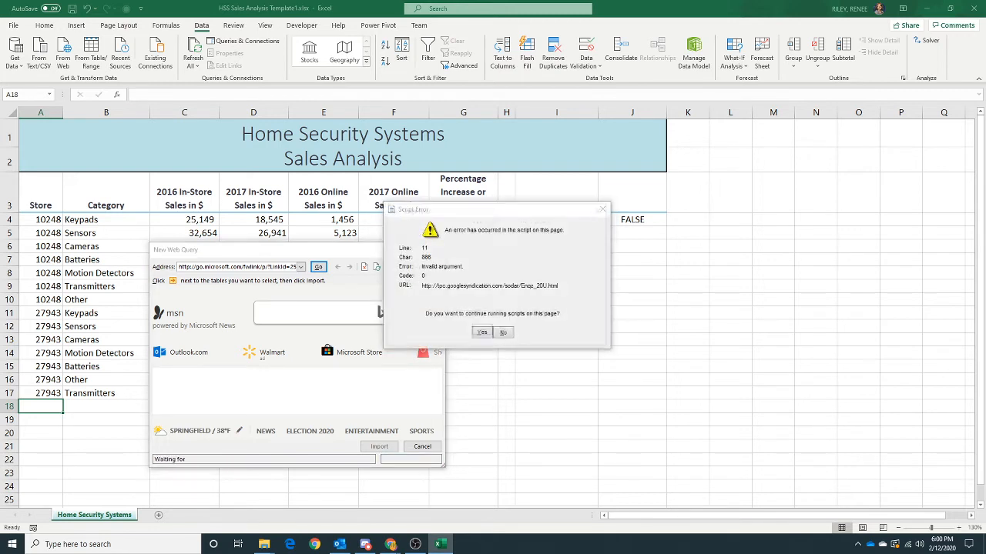
click(480, 333)
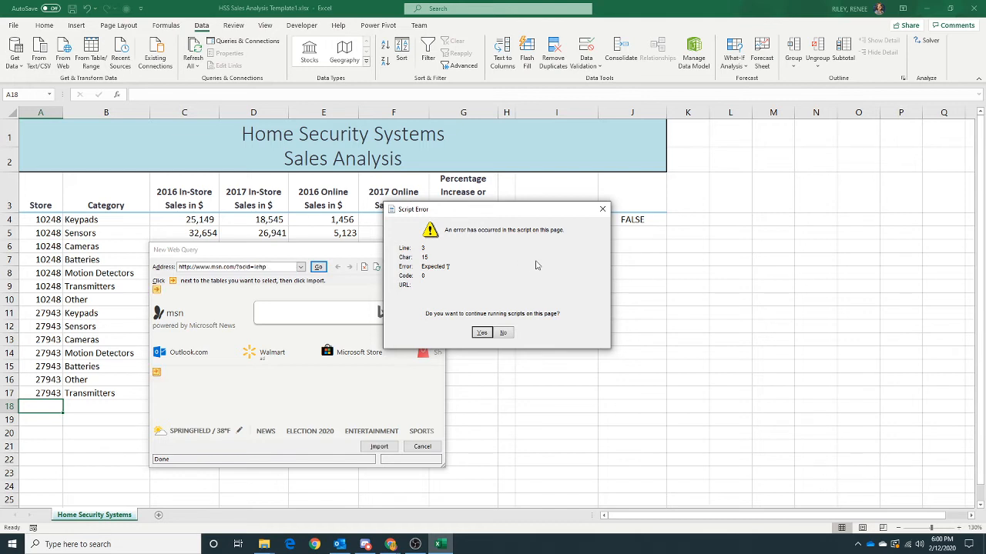
mouse_move(437, 288)
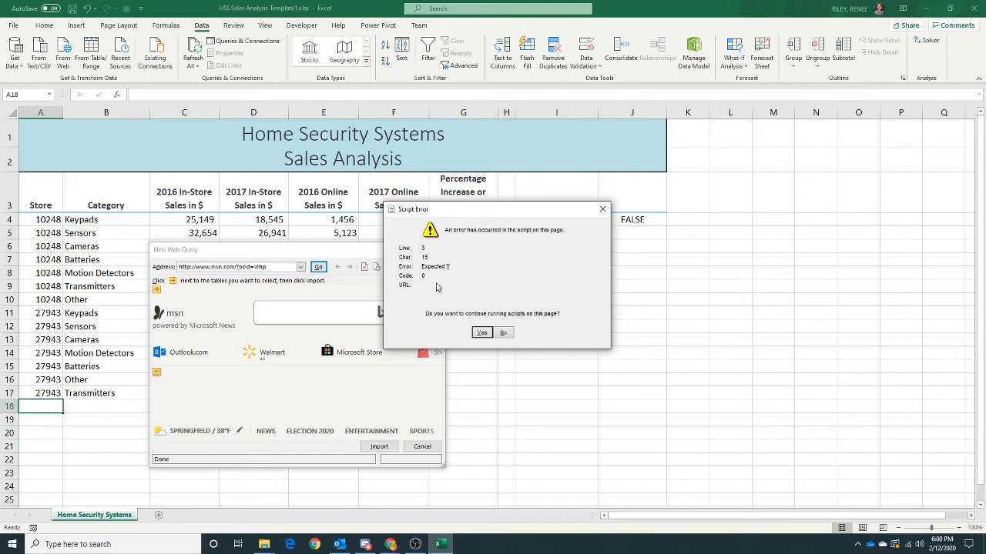
click(480, 332)
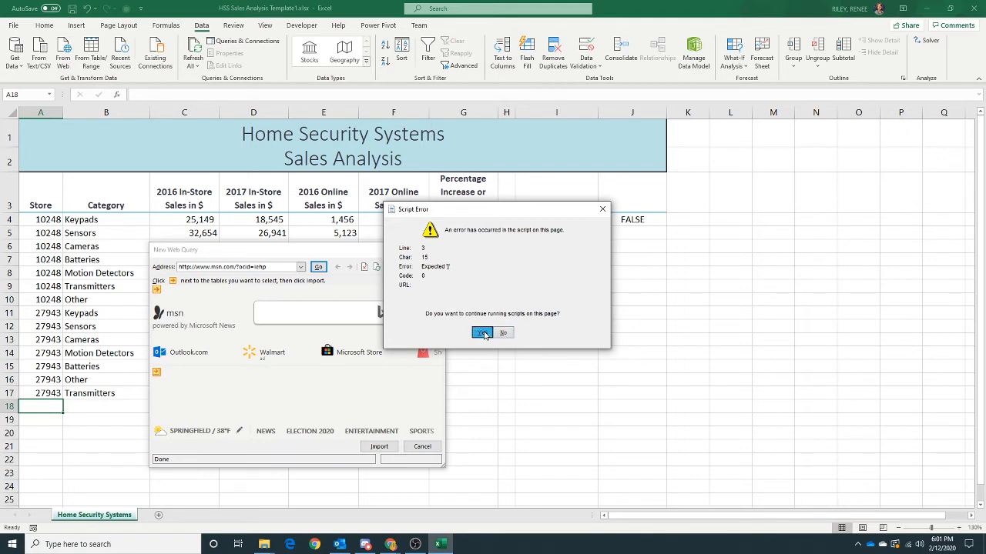
click(482, 332)
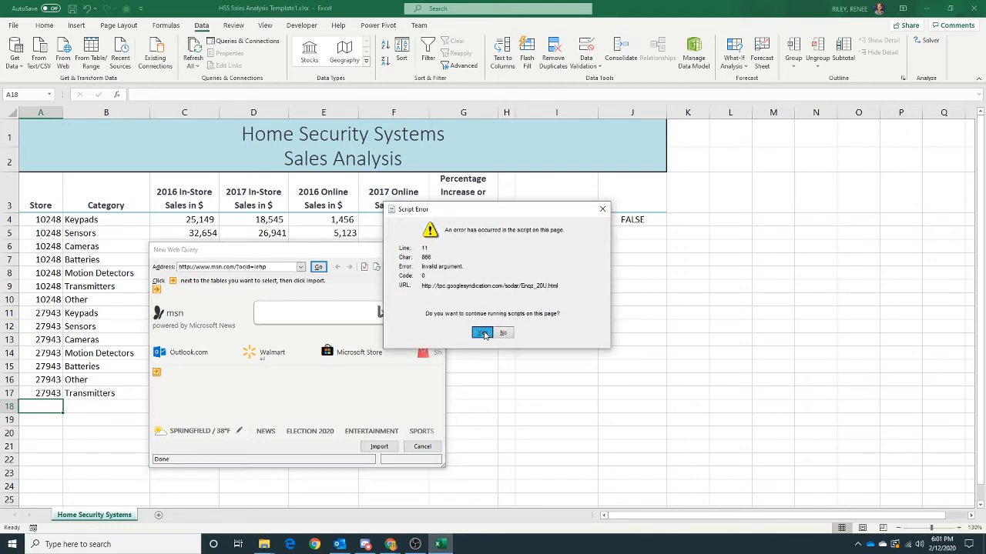
click(483, 332)
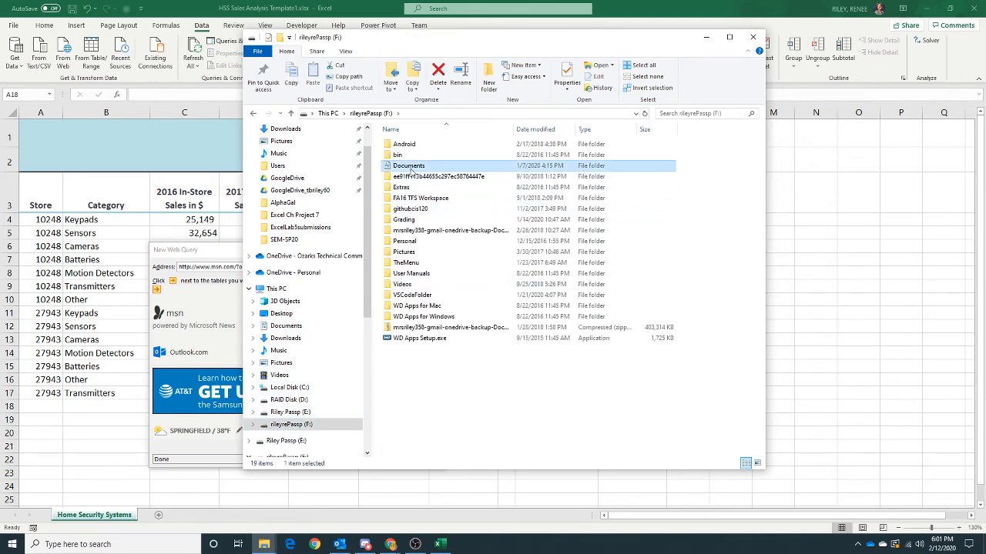
Browse to Documents > CIS201 > Excel Ch Project 7 and select the HSS Store 33607 Sales Data file.
double_click(408, 166)
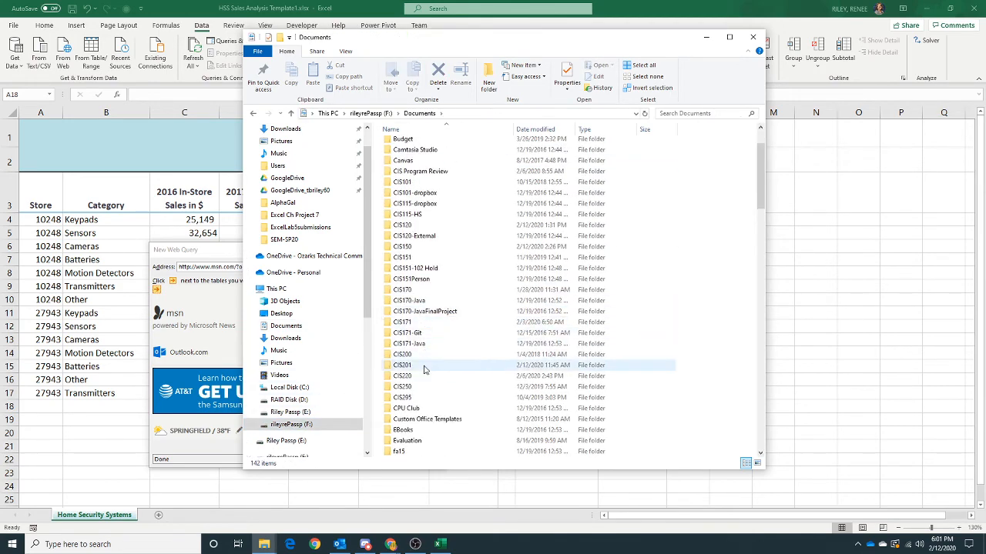
double_click(401, 365)
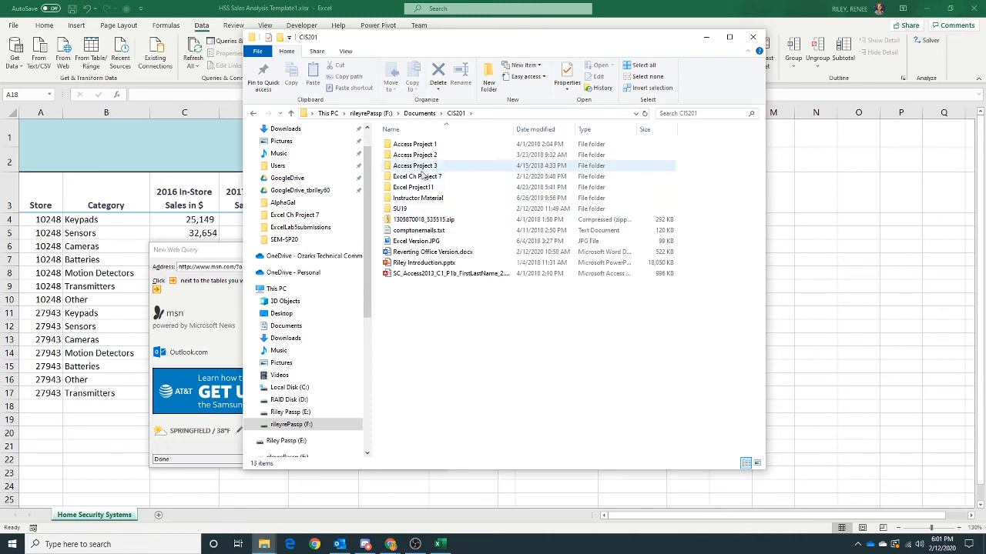
double_click(418, 175)
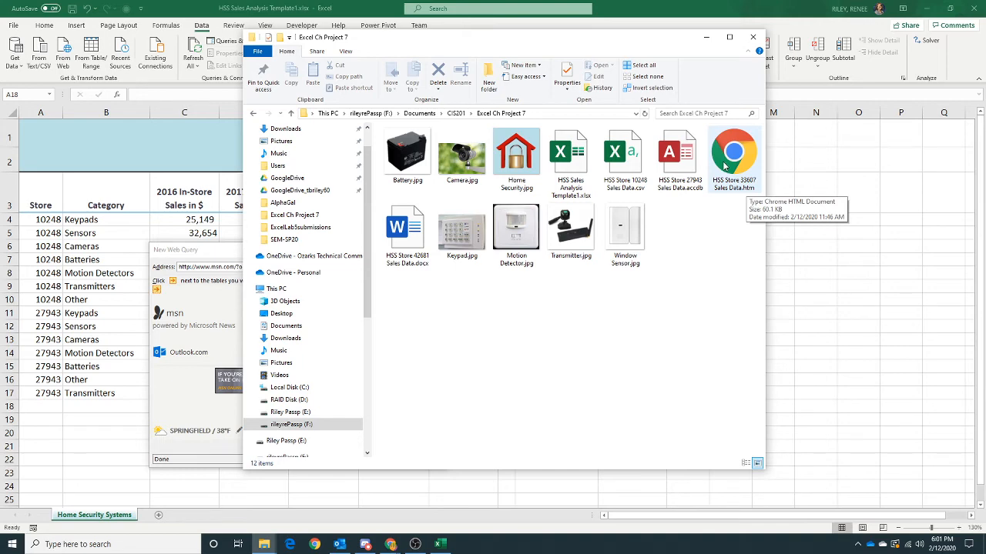
click(733, 154)
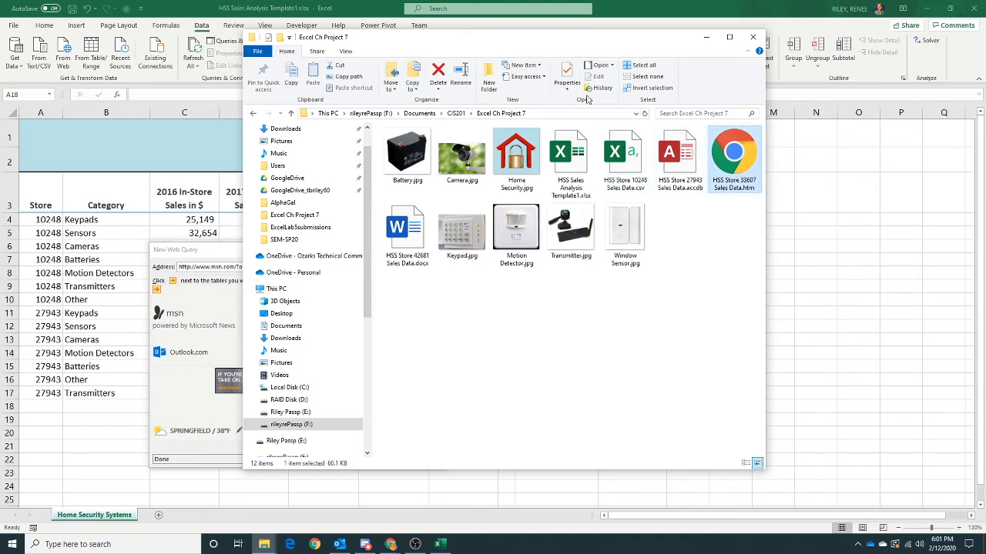
Copy the file's folder location from its Properties dialog.
click(566, 77)
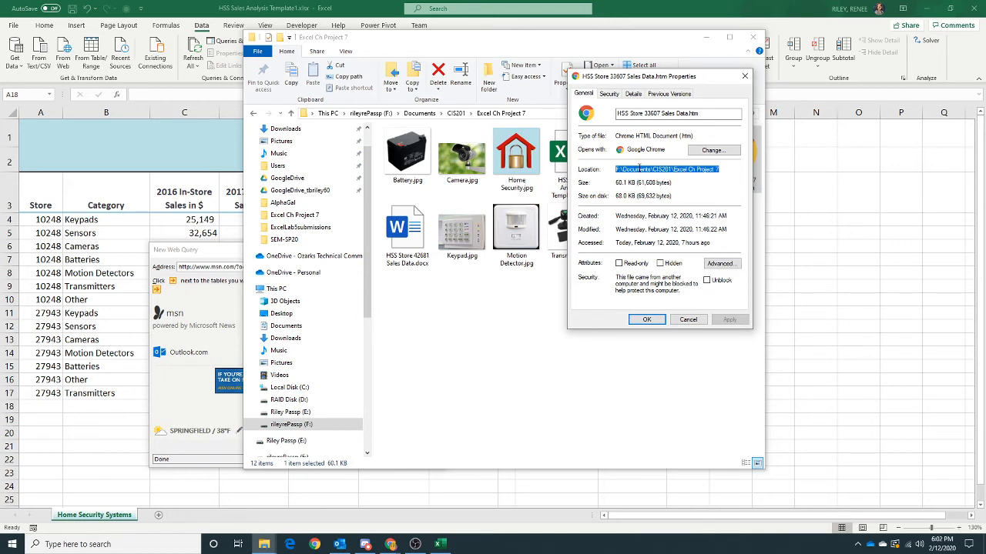
right_click(665, 170)
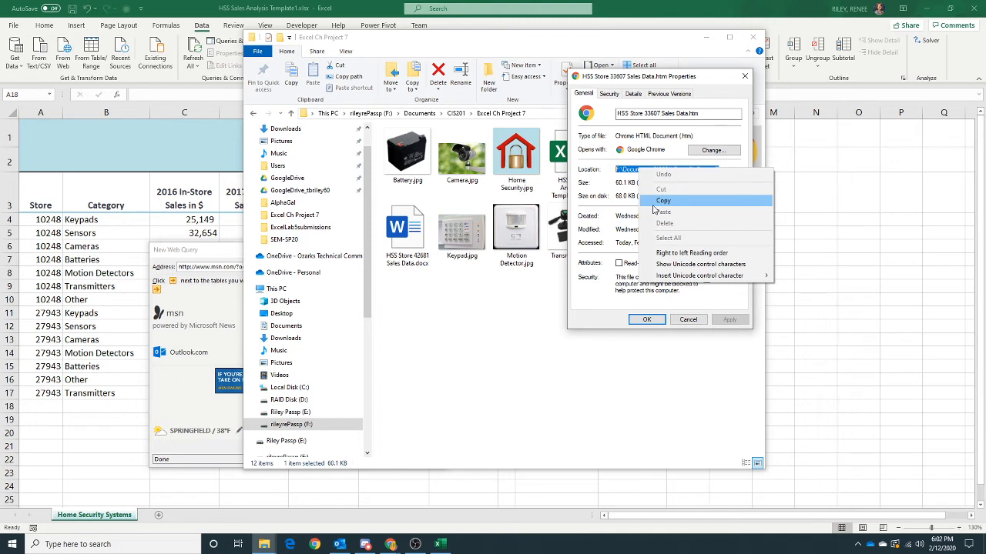
click(662, 200)
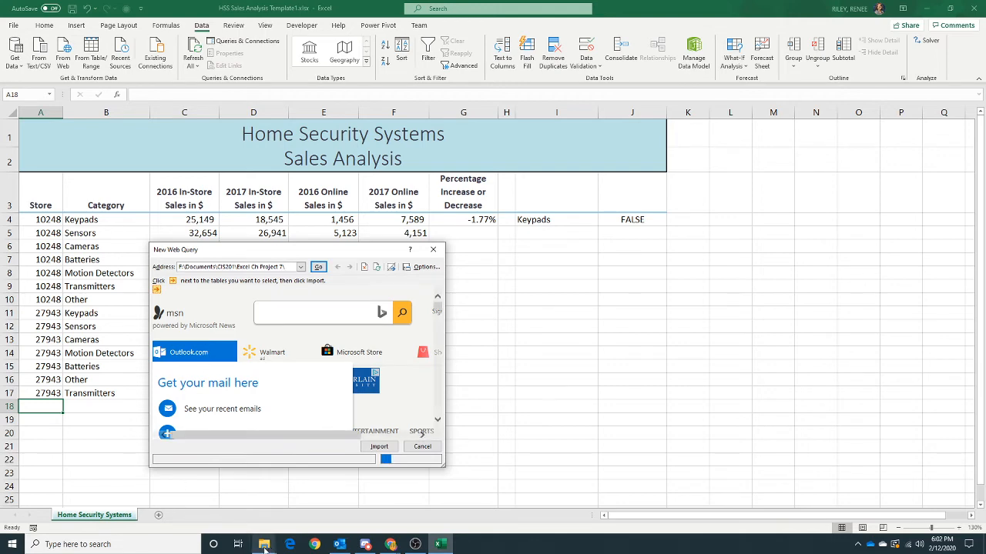
mouse_move(265, 545)
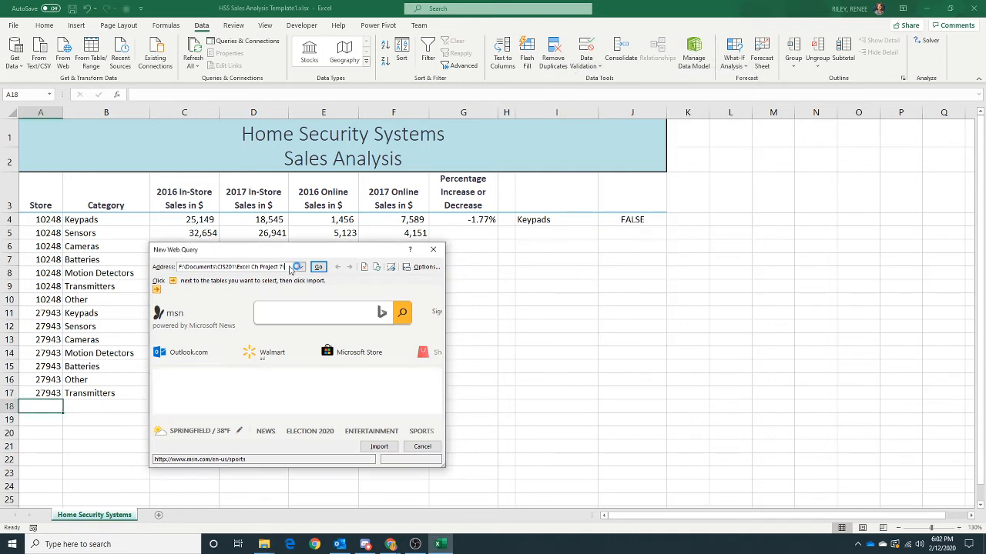
Load the HSS Store 33607 Sales Data page at the pasted address in the New Web Query dialog.
click(318, 266)
text(7\HSS Store 35607 Sales Data.htm)
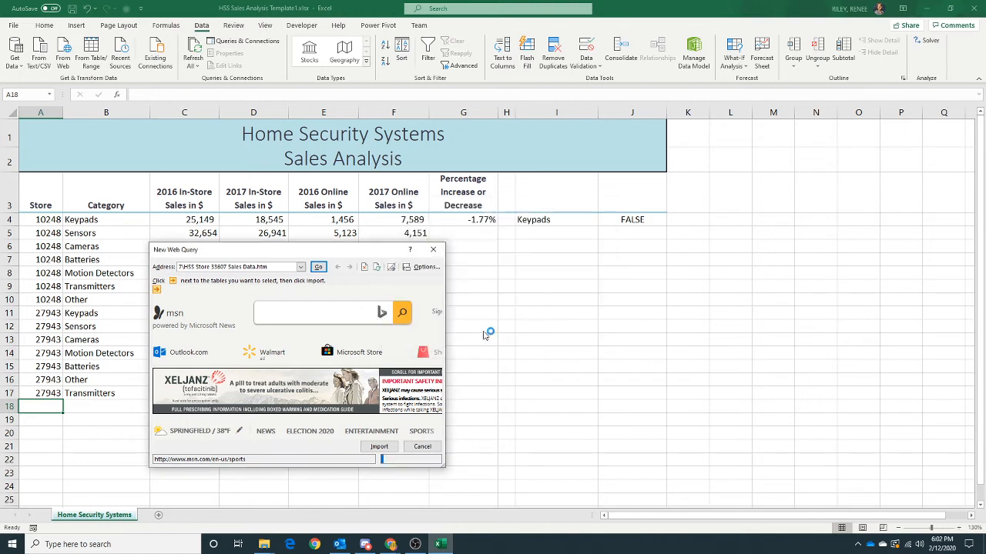
click(317, 268)
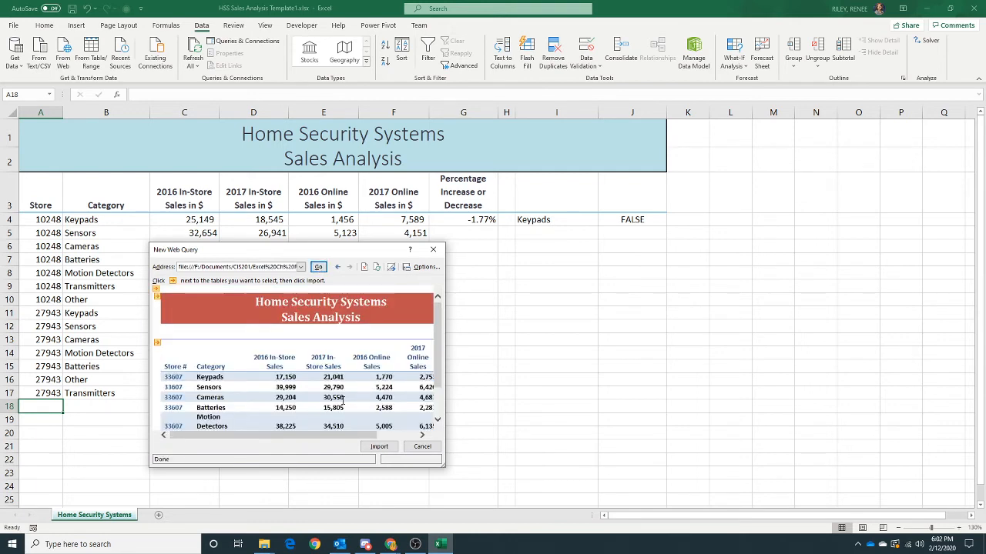
mouse_move(345, 329)
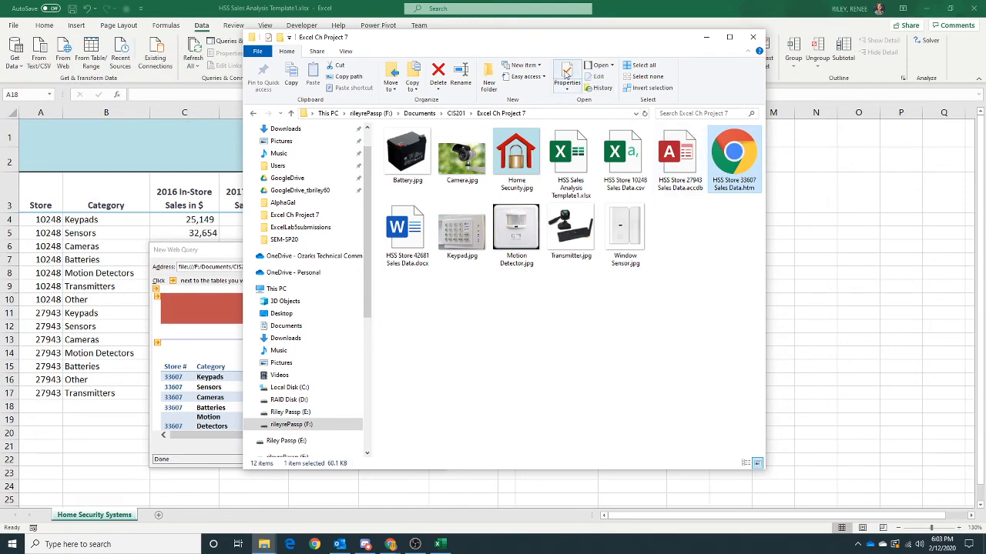
Recheck the 33607 sales file's Properties location and close the dialog.
click(566, 77)
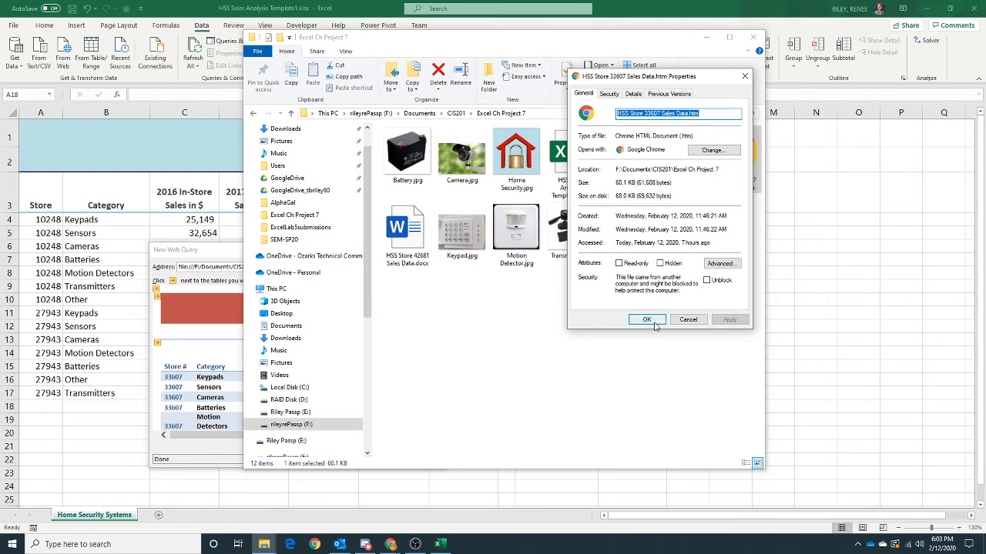
click(647, 319)
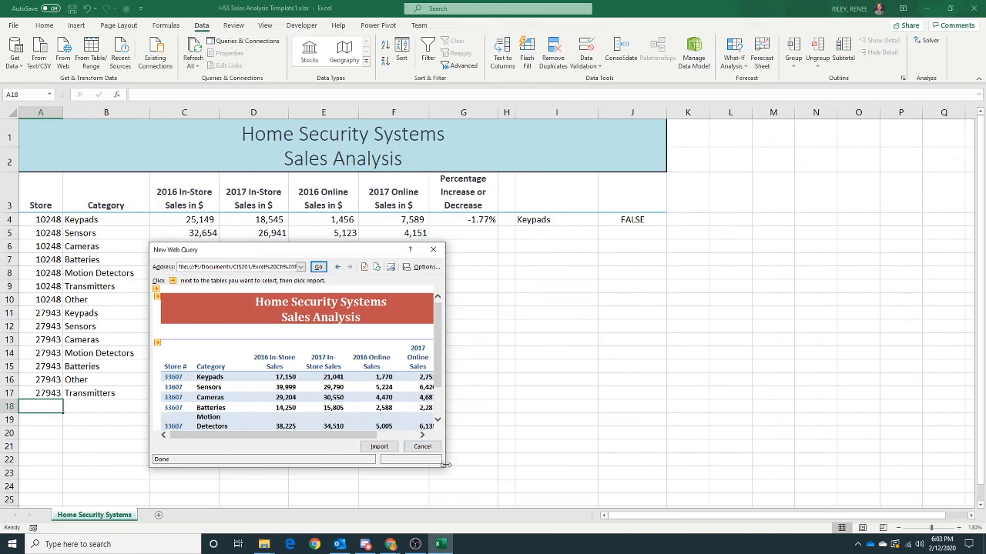
Resize the New Web Query dialog until the full store 33607 sales table shows.
drag(445, 465, 674, 491)
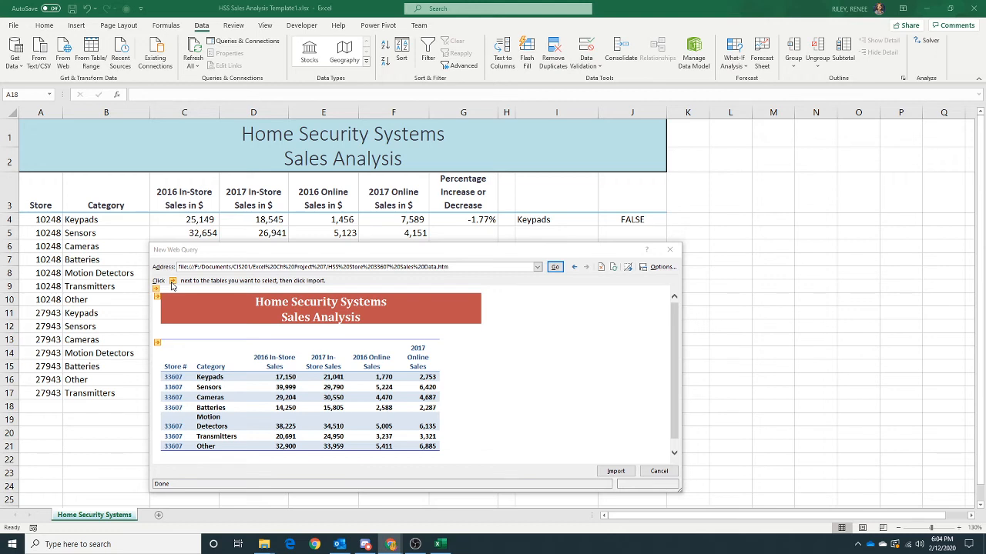
click(157, 342)
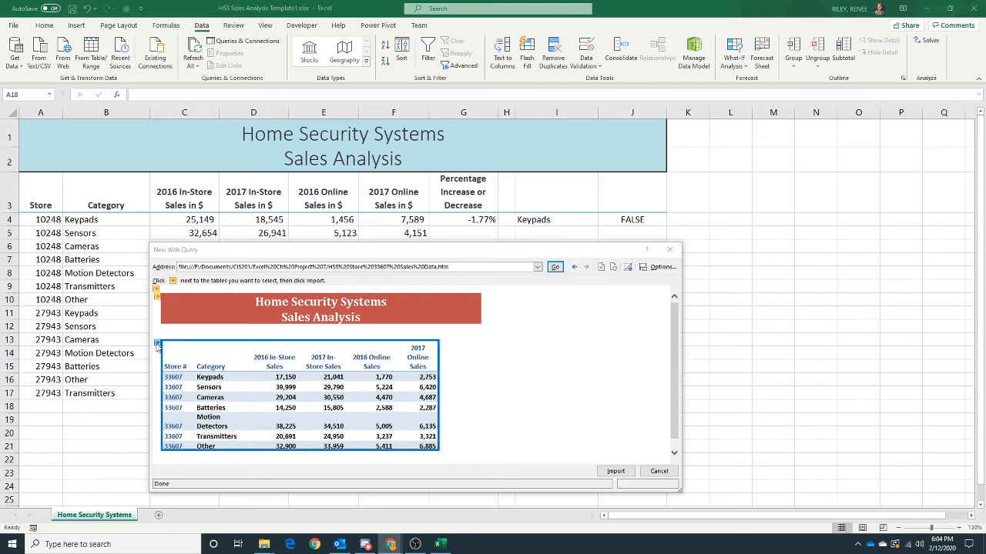
click(157, 343)
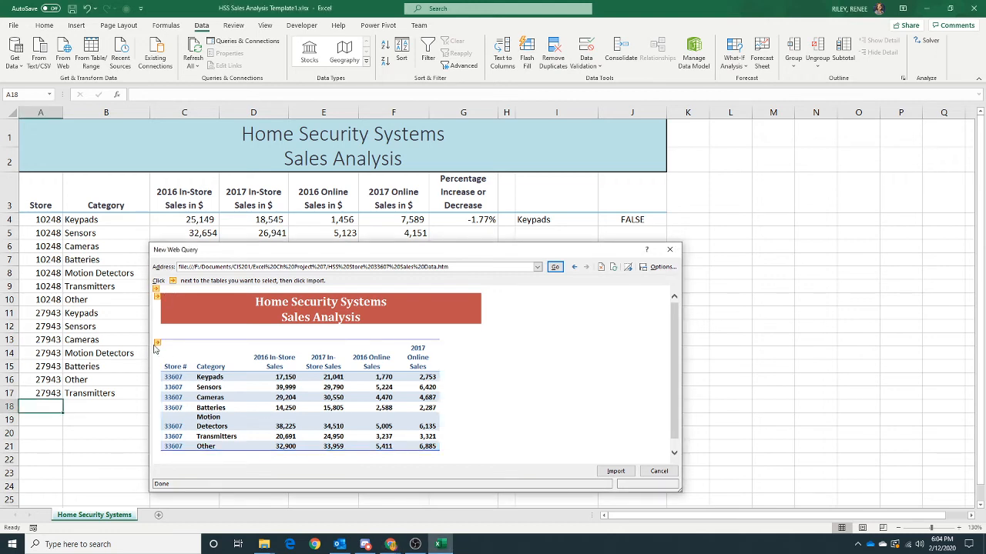
mouse_move(157, 344)
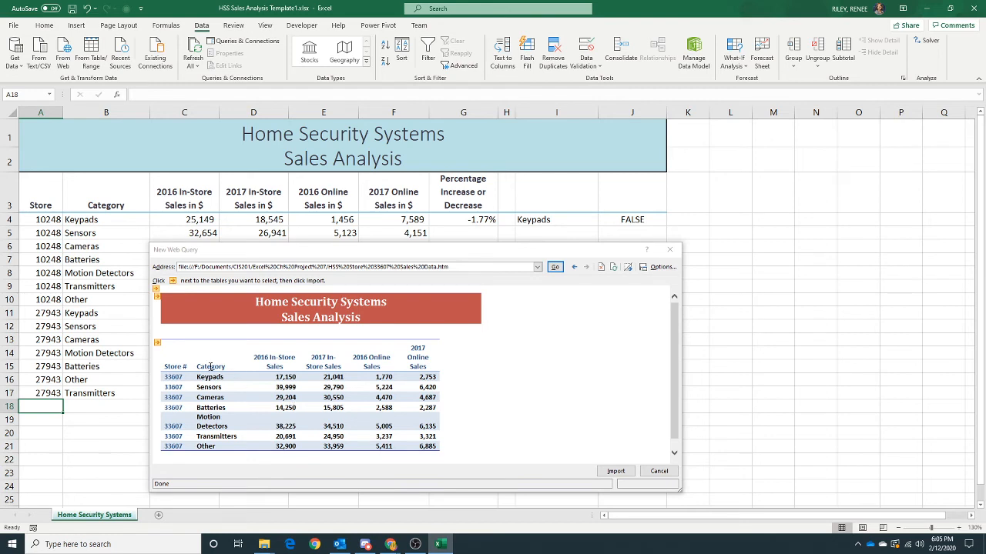
click(157, 342)
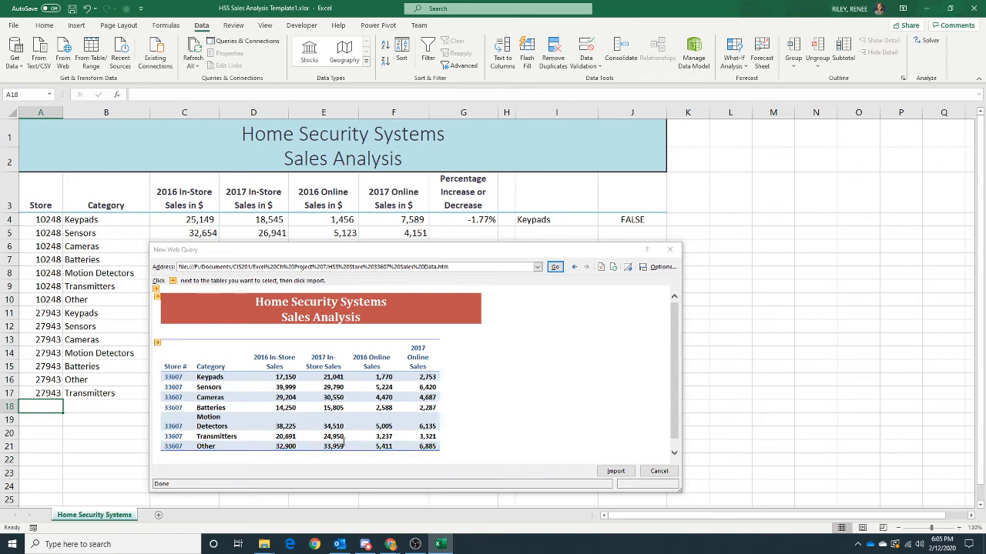
click(157, 342)
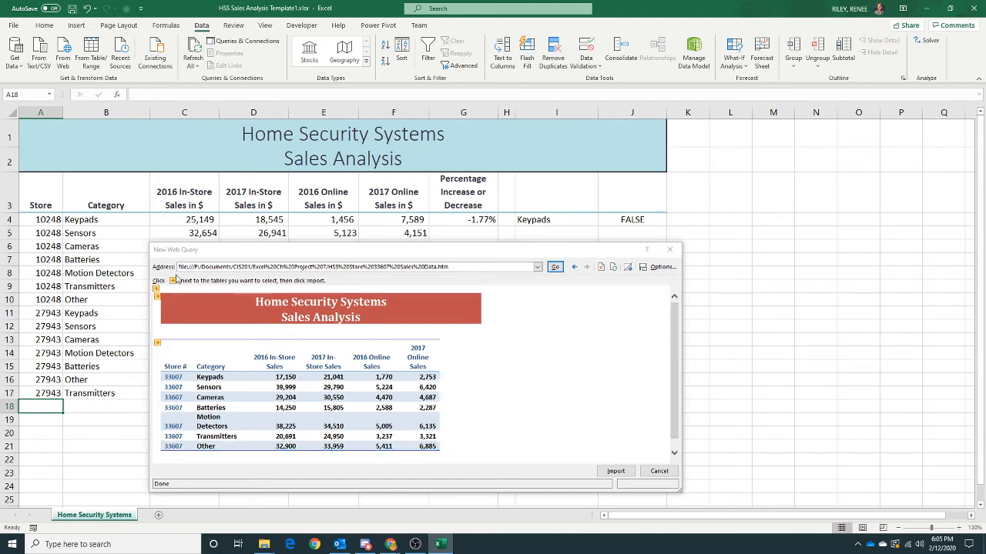
mouse_move(157, 290)
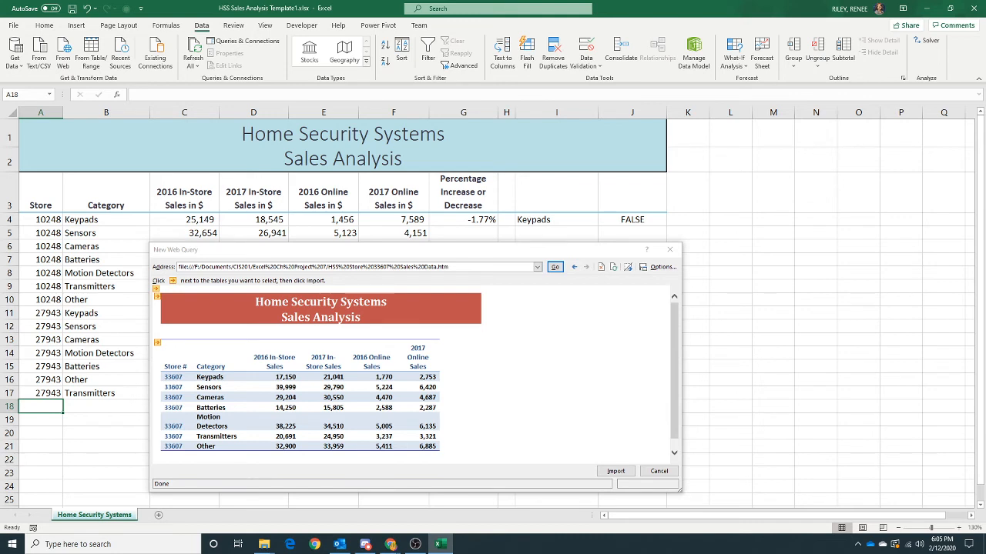
mouse_move(687, 298)
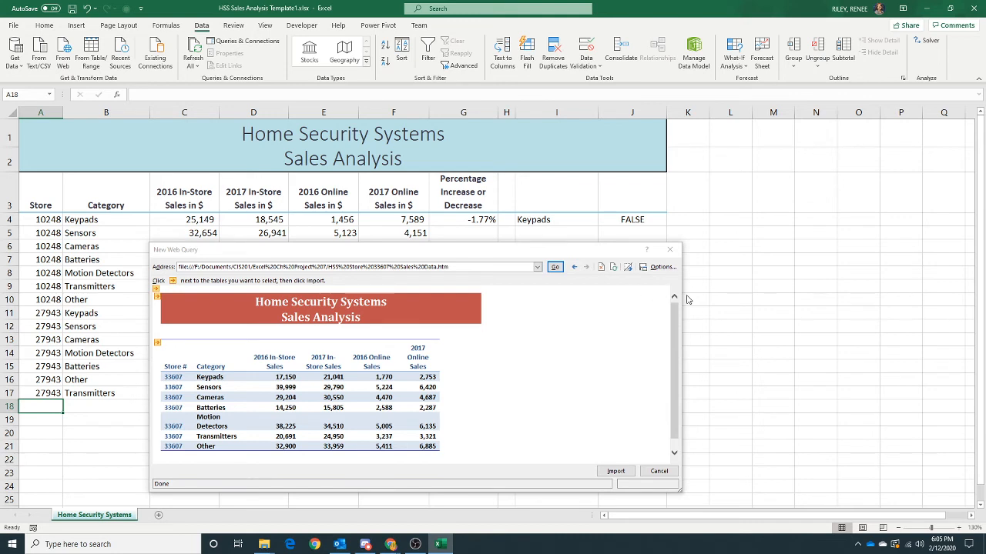
mouse_move(157, 344)
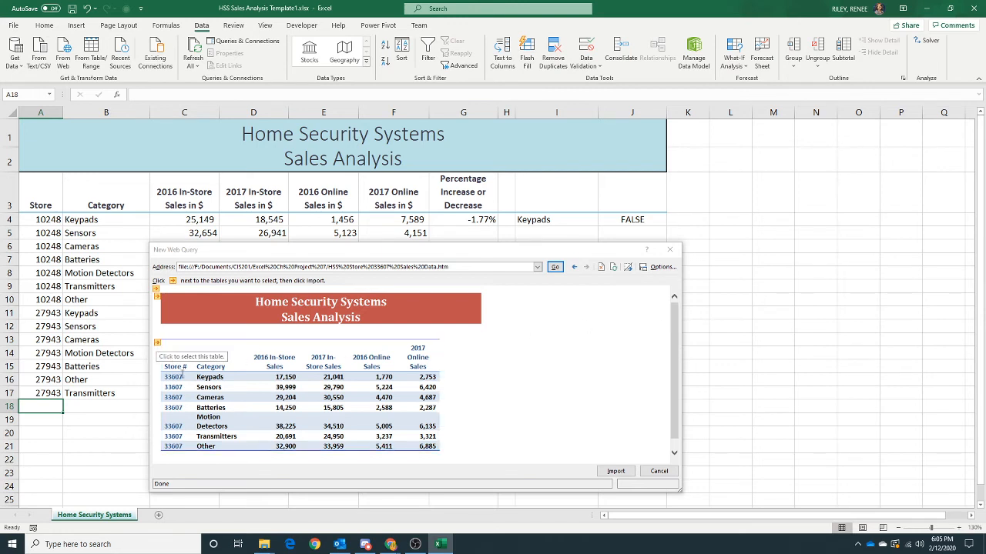
Select the store 33607 sales table and set the web query formatting option to None.
click(157, 342)
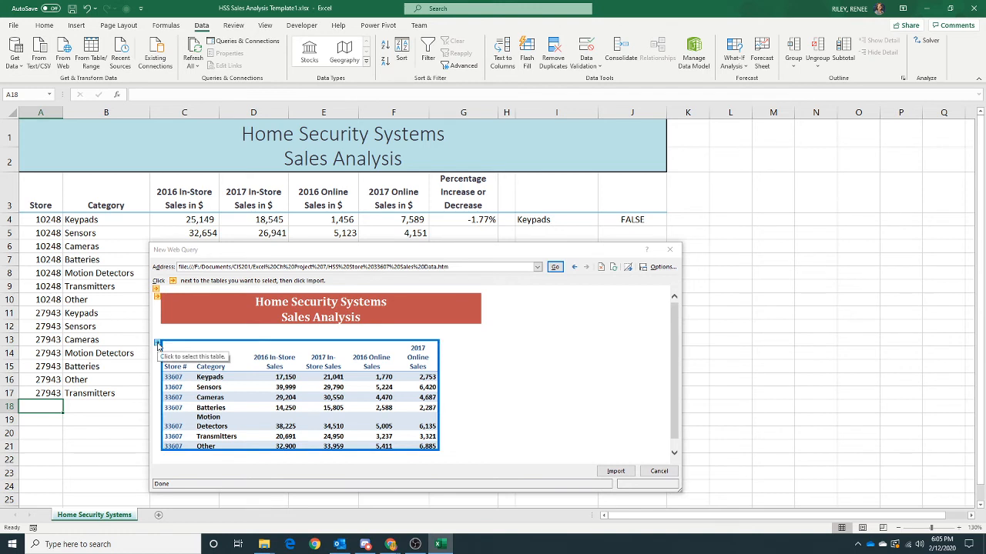
click(159, 345)
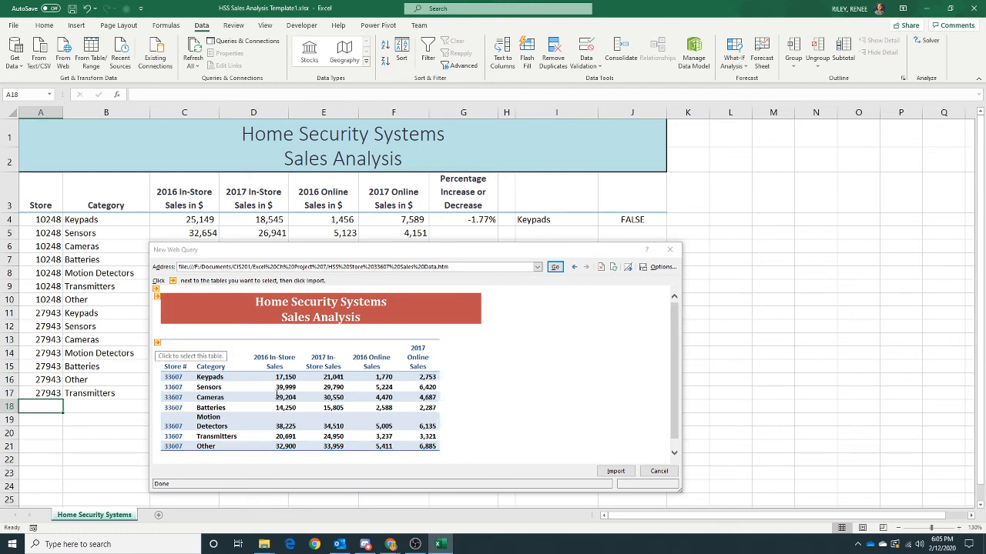
click(157, 342)
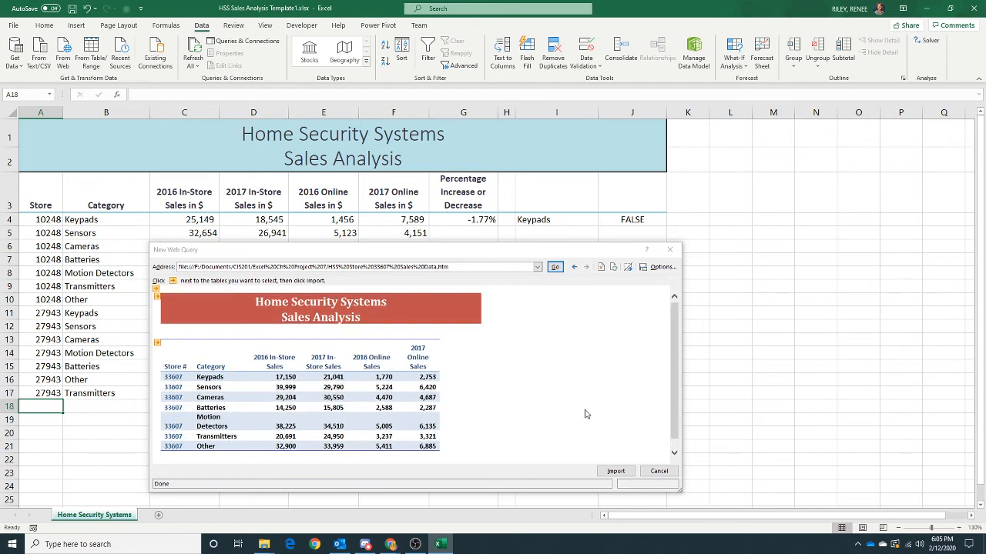
click(660, 267)
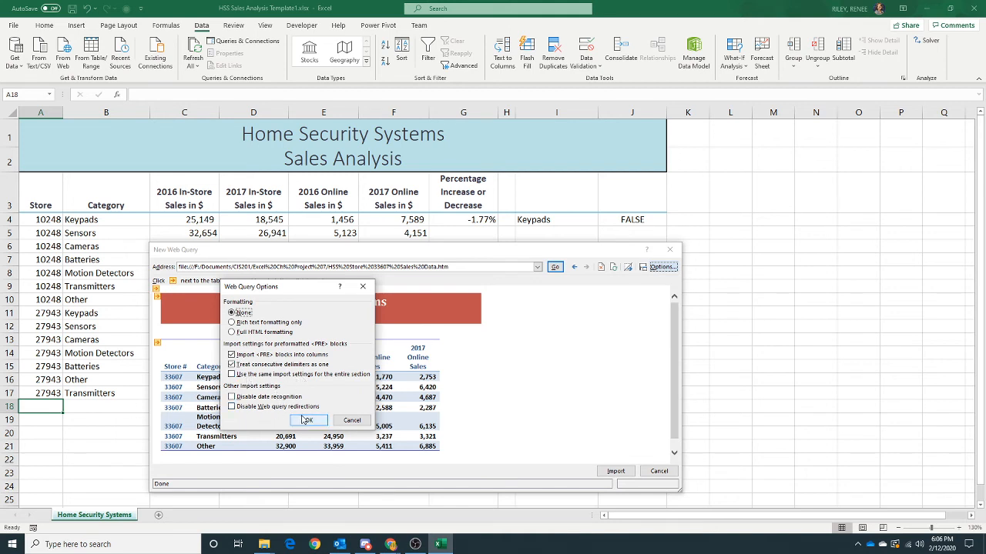
click(308, 419)
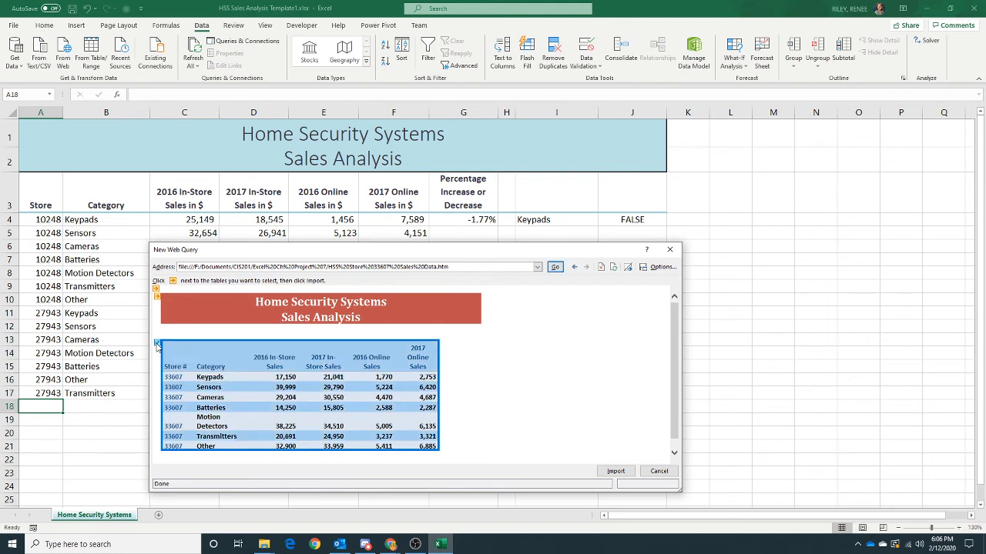
Mark the sales table and import it, bringing up the Import Data dialog.
click(157, 342)
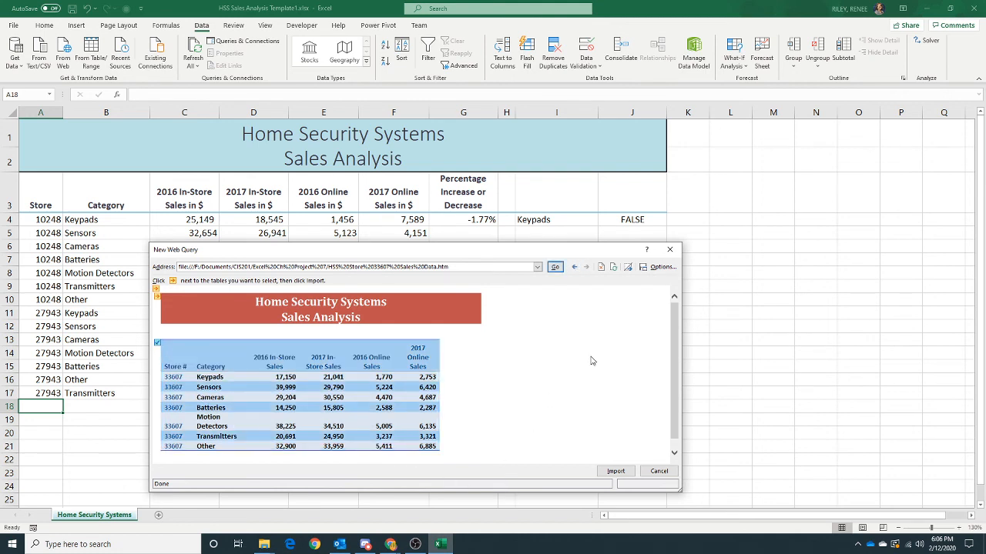
mouse_move(612, 407)
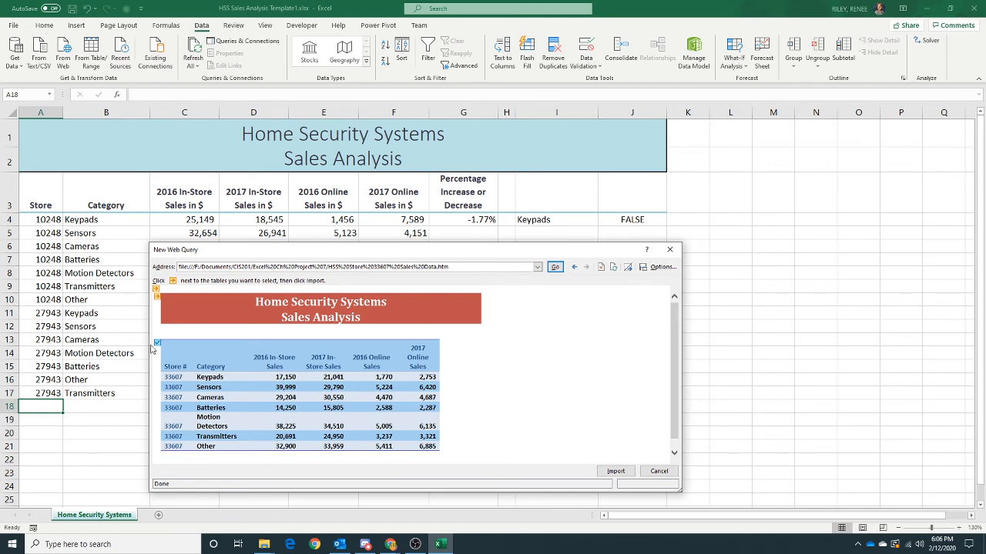
mouse_move(573, 489)
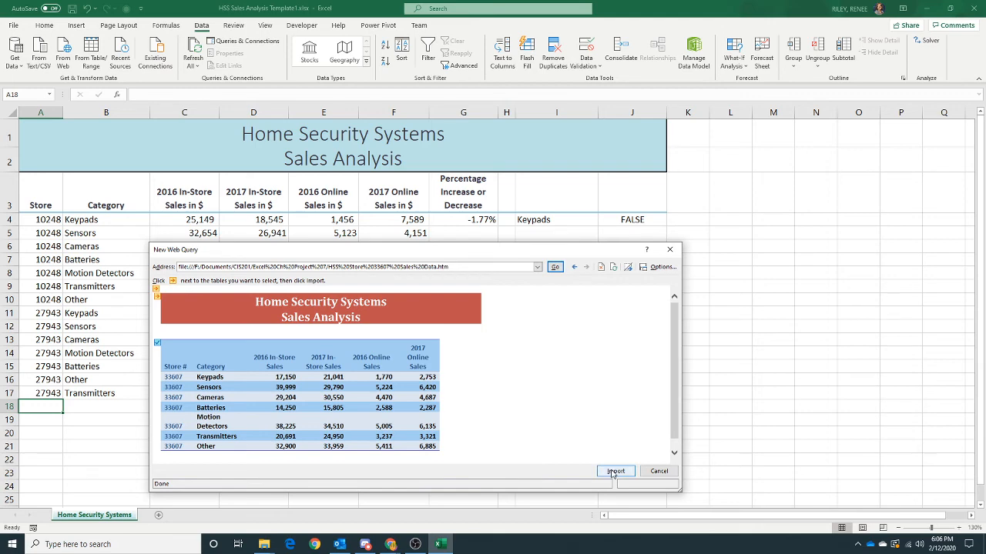
click(616, 471)
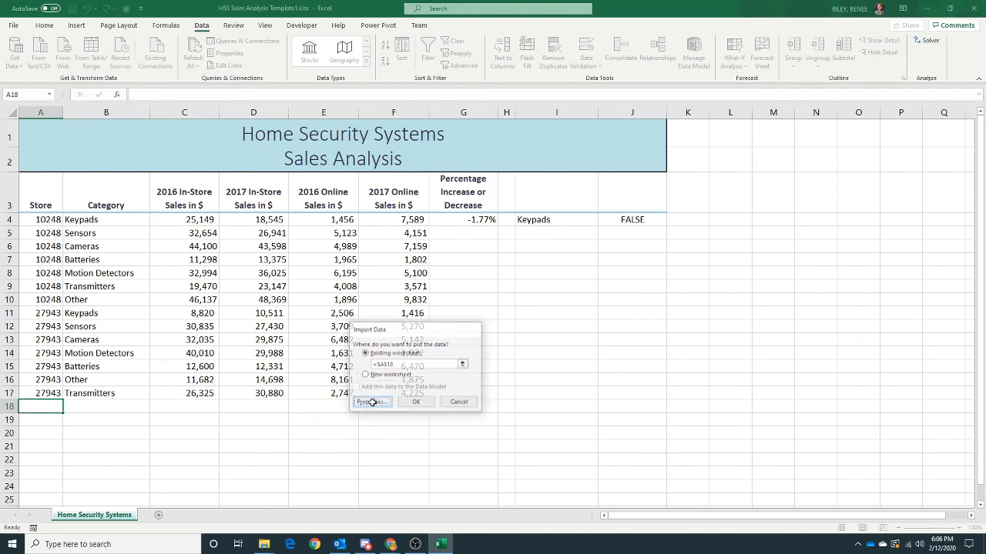
Turn off Adjust column width in the range properties and place the import at =$A$18.
click(371, 401)
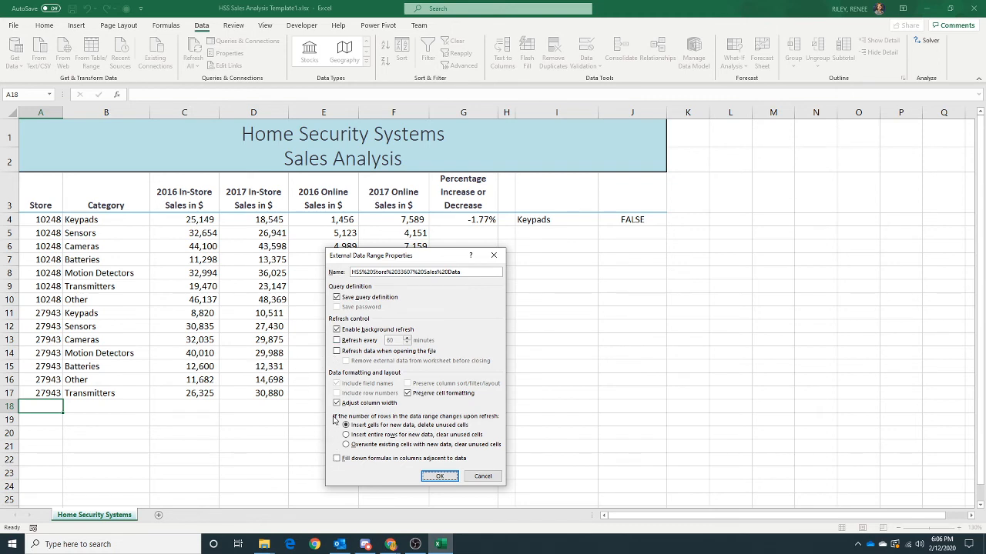
click(337, 403)
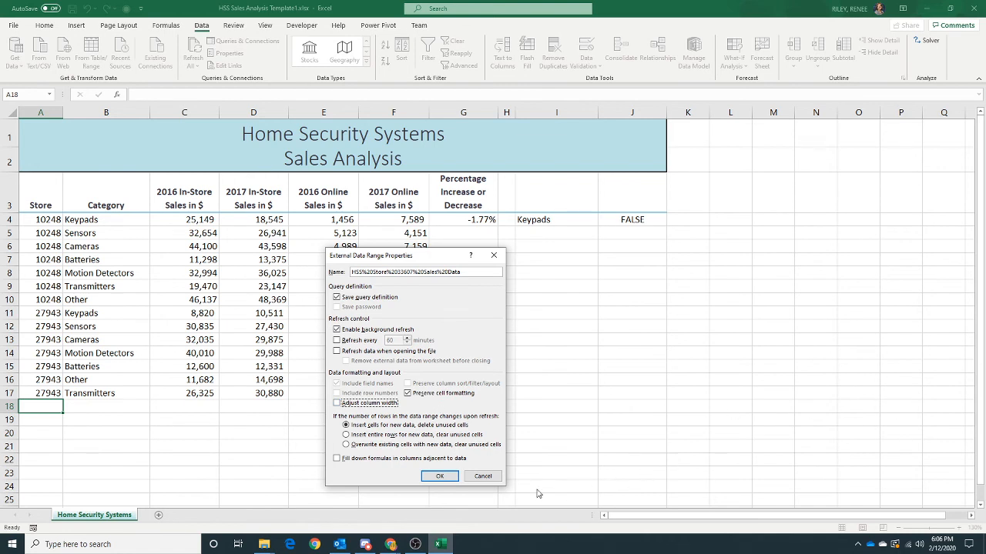
click(439, 476)
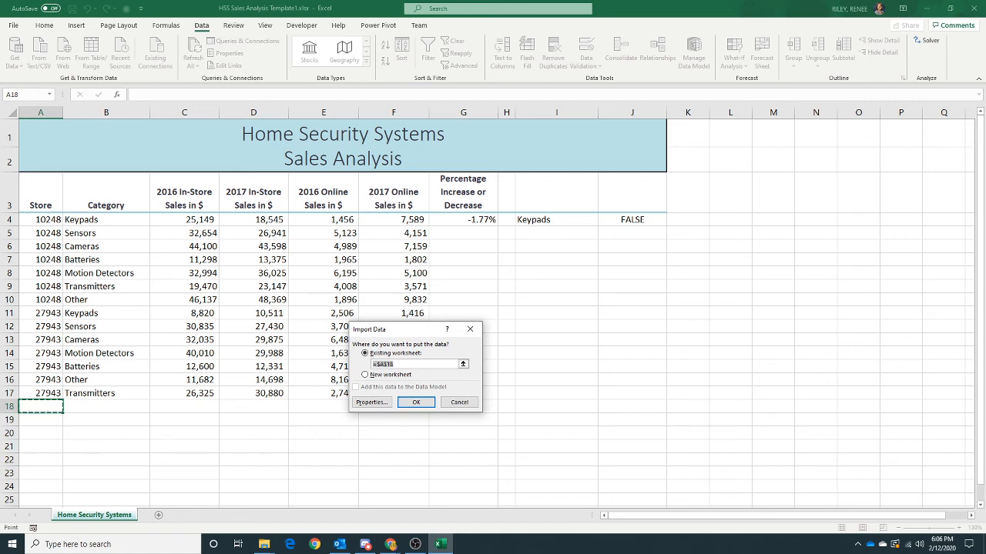
click(416, 402)
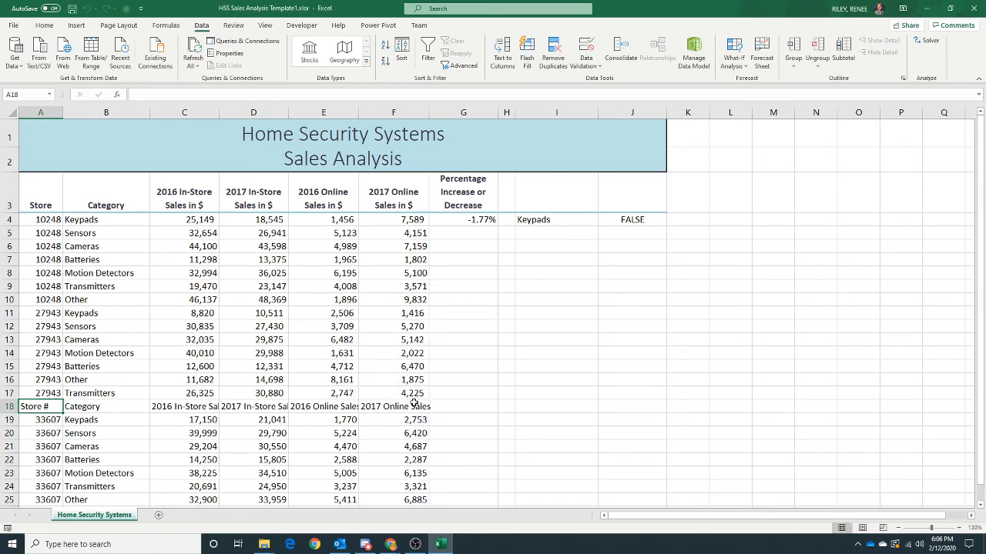
mouse_move(311, 419)
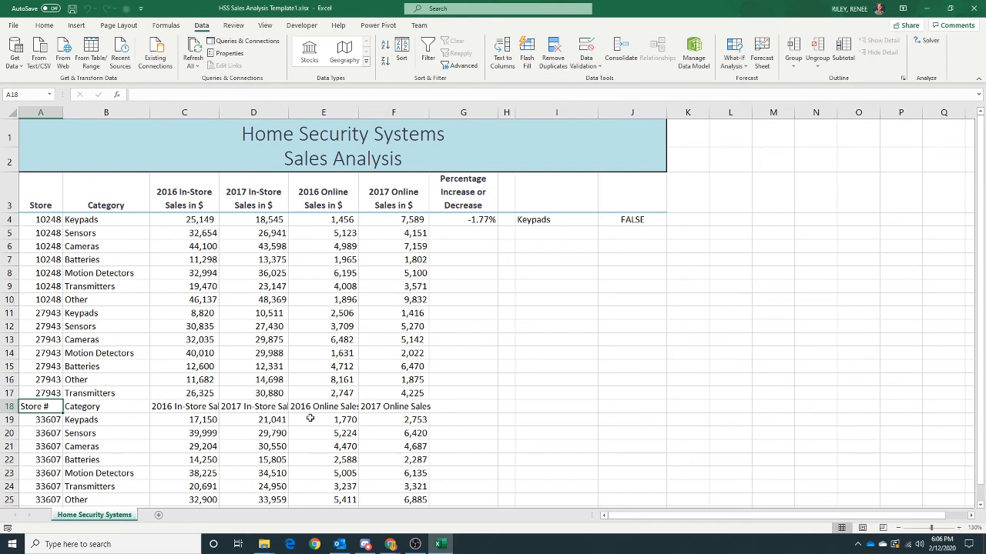
Delete store 33607's imported header row so its category rows follow store 27943's.
click(40, 407)
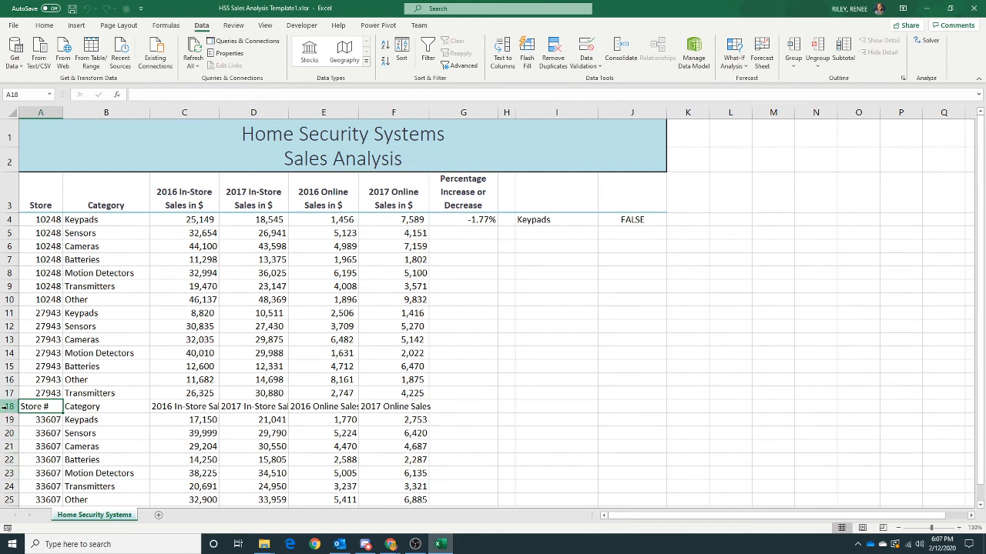
right_click(33, 407)
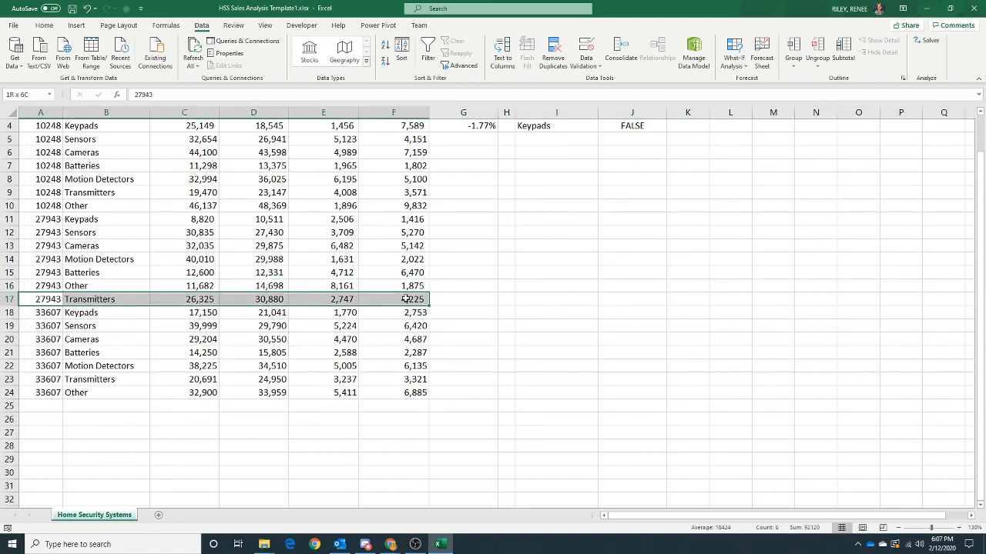
click(43, 24)
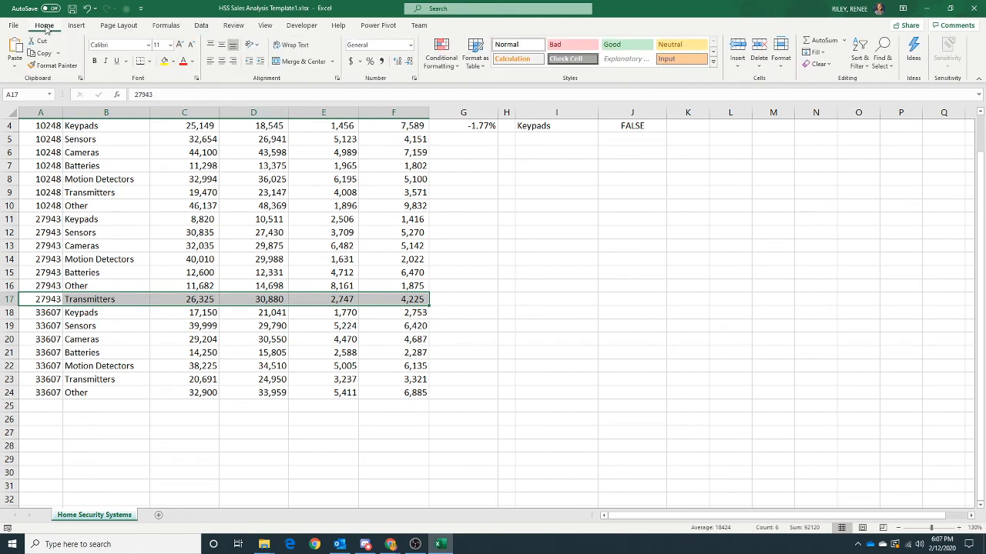
Bring up the Windows Start menu from Excel to launch Word.
click(53, 65)
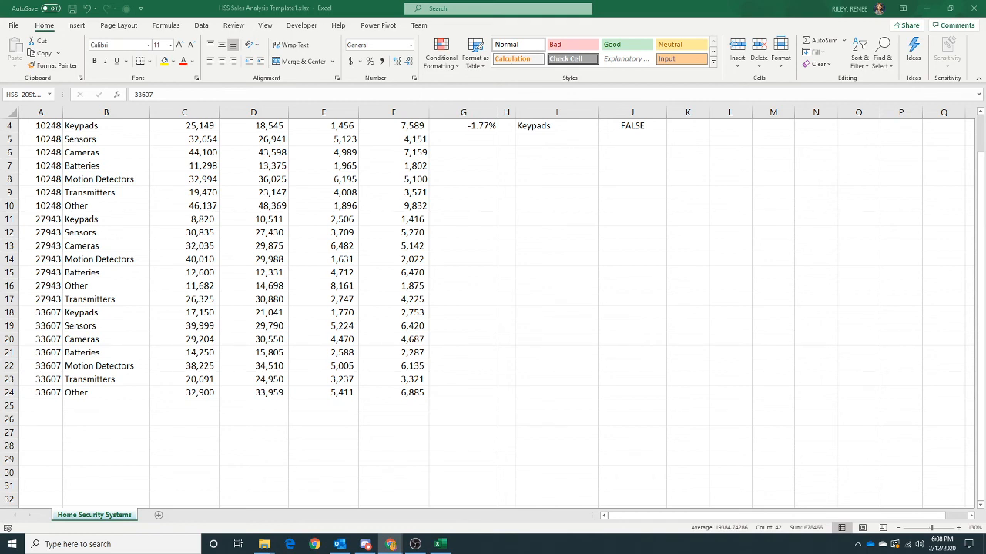
mouse_move(407, 488)
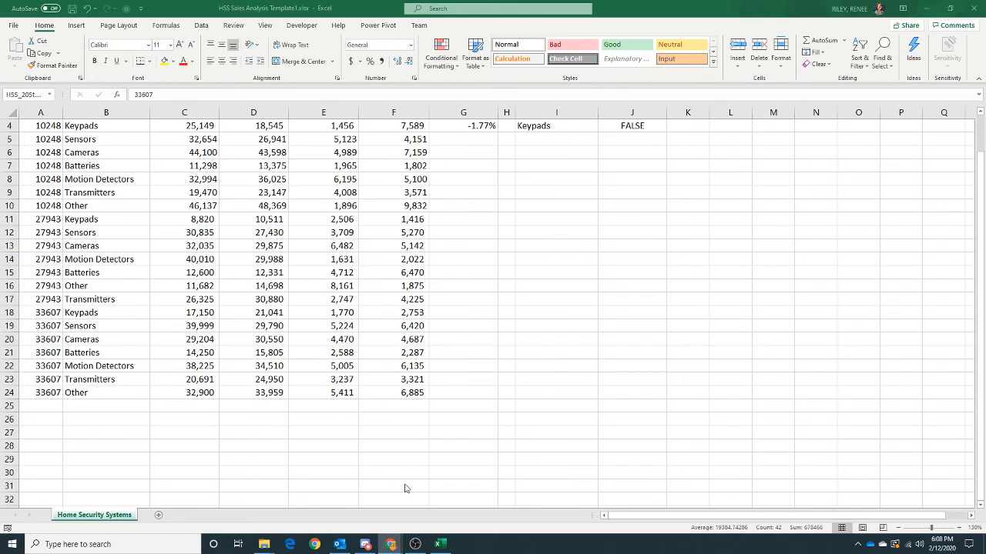
click(11, 545)
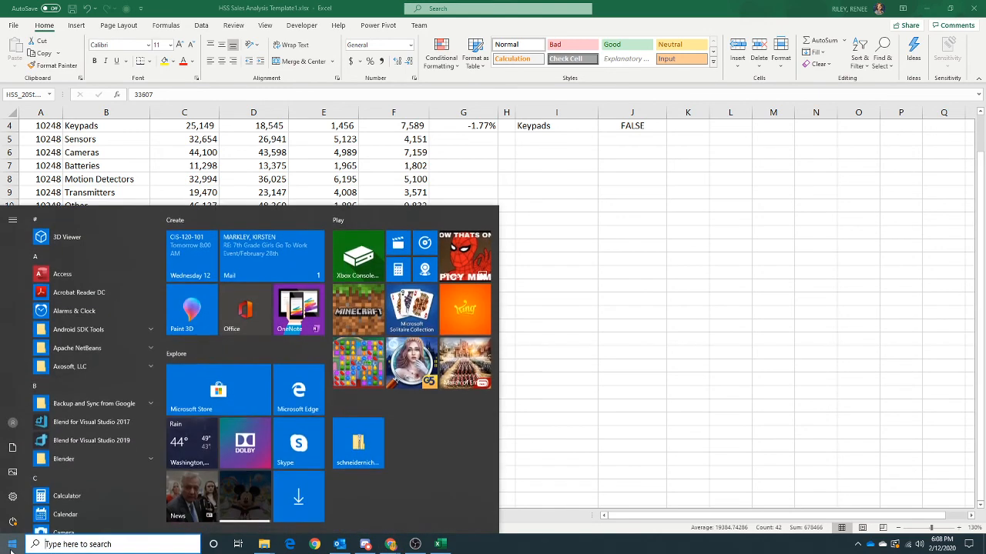
Launch Word from a 'word' search and browse the computer for an existing document.
text(word)
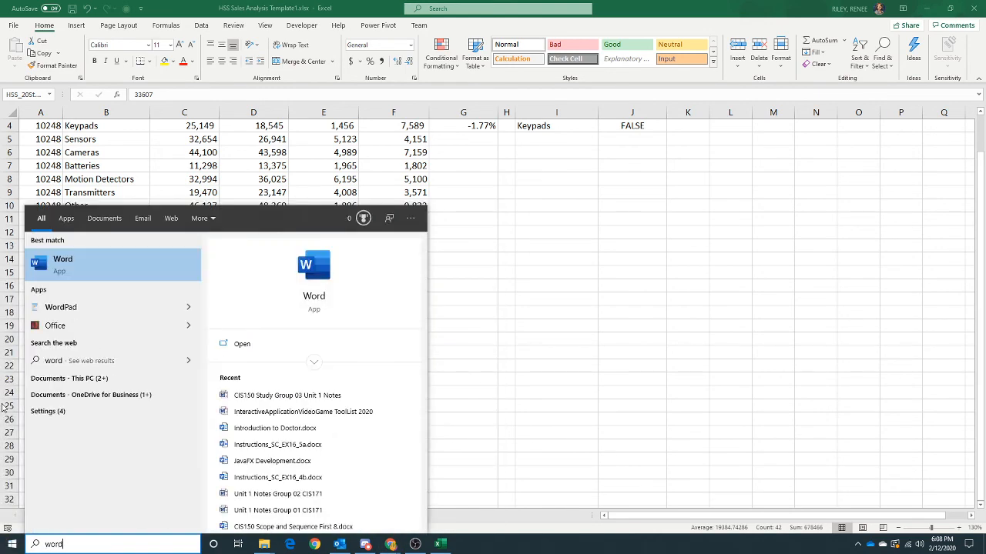
click(64, 264)
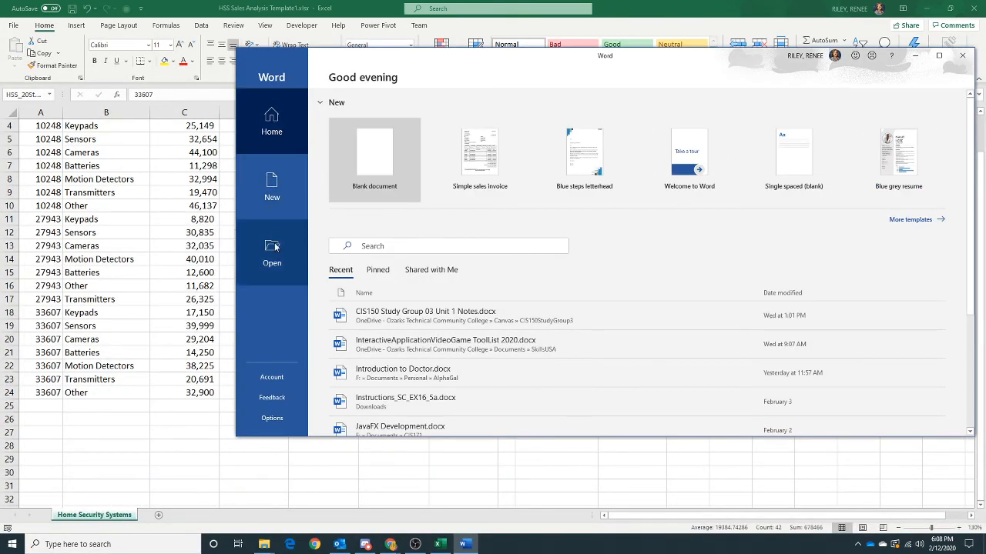
click(271, 252)
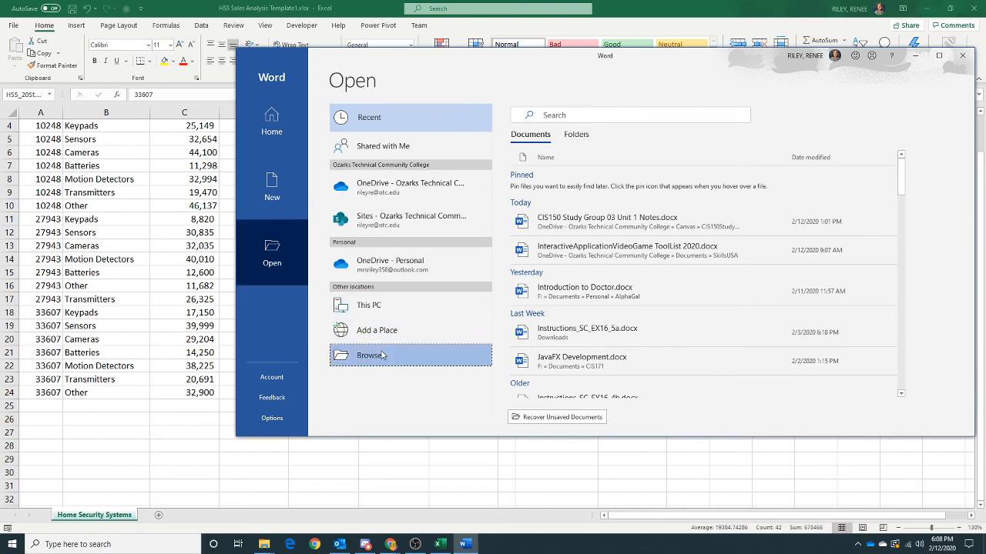
click(369, 354)
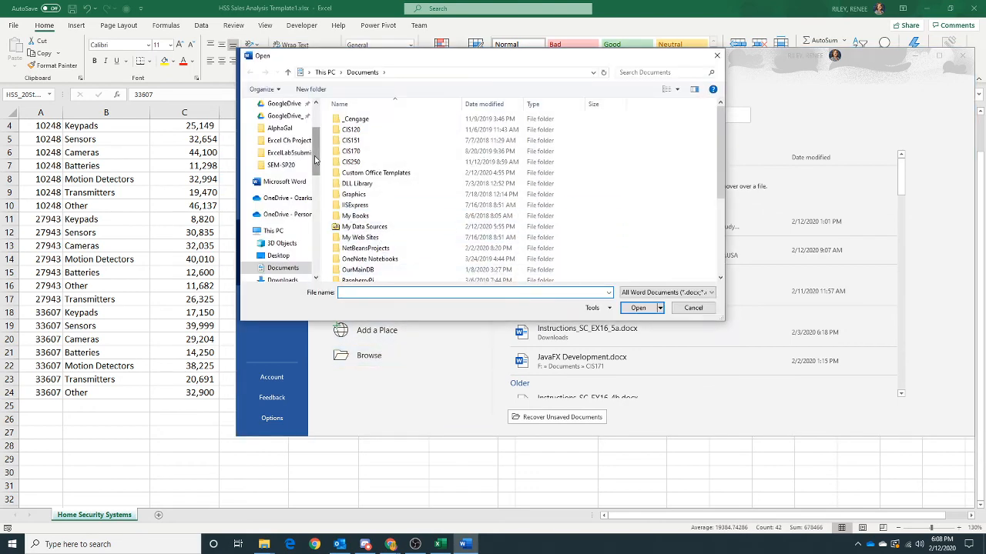
Open HSS Store 42681 Sales Data.docx from F > Documents > CIS171 > Excel Ch Project 7.
scroll(down, 3)
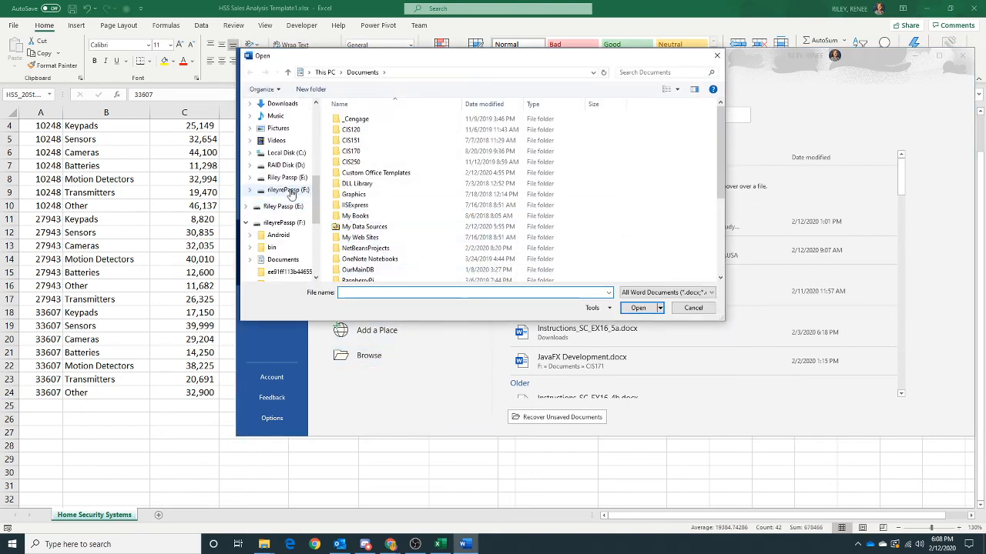
click(289, 191)
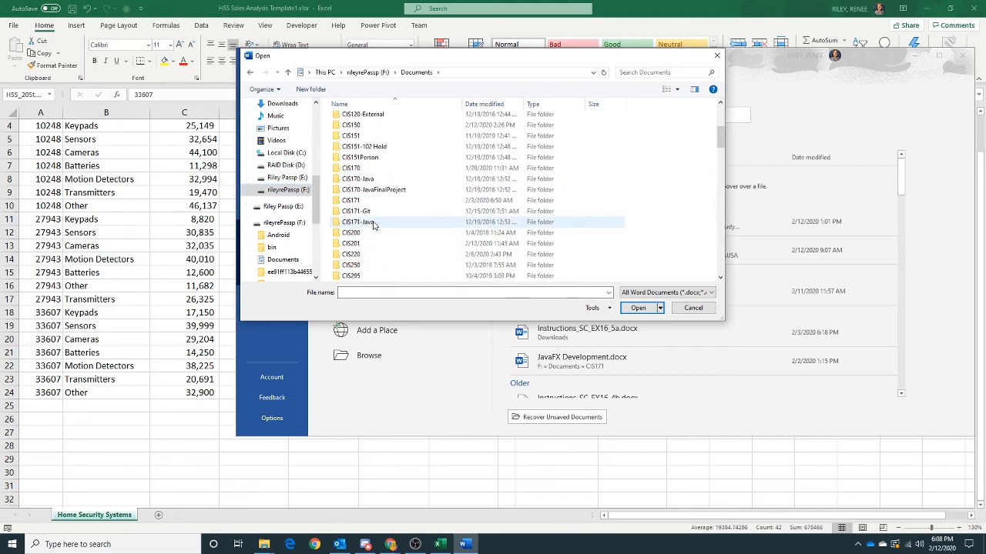
double_click(351, 243)
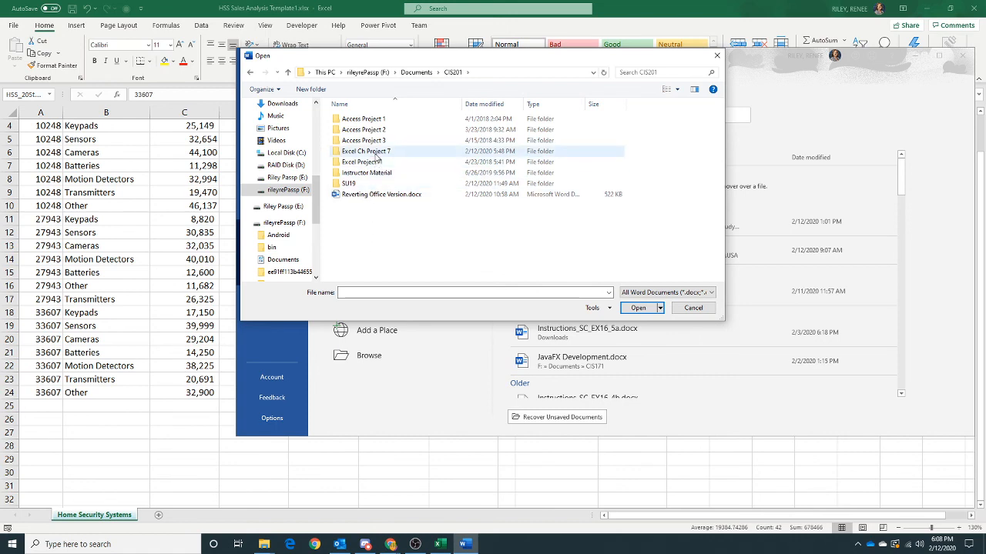
double_click(366, 151)
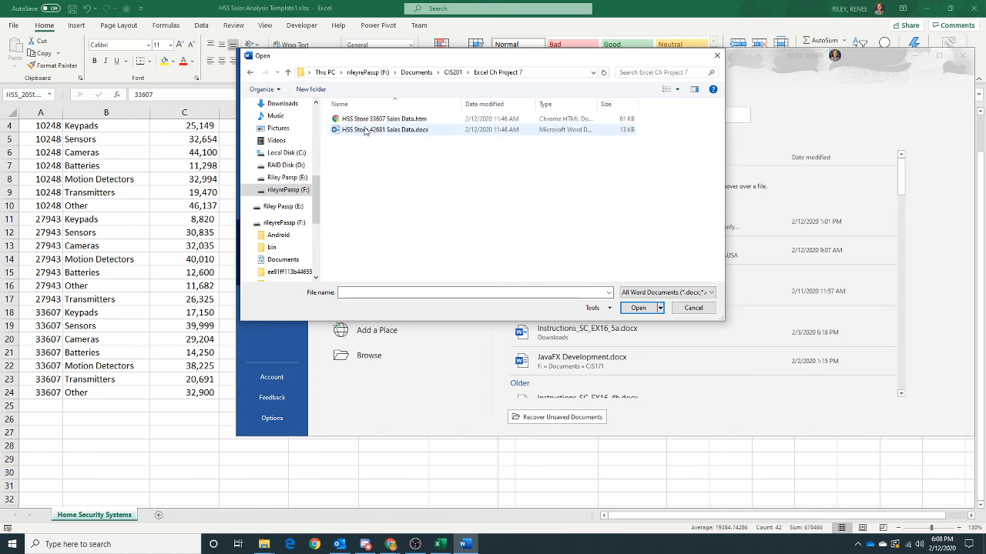
click(637, 308)
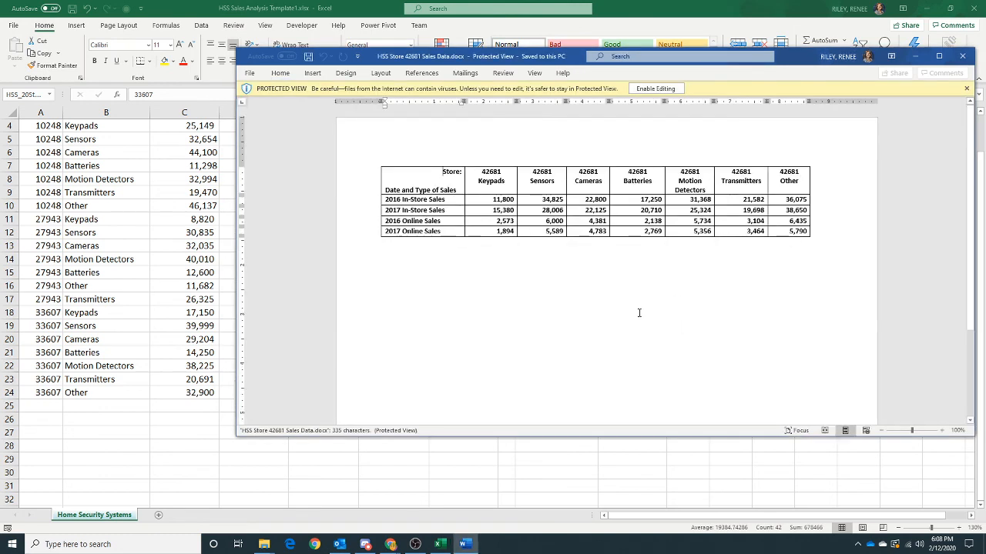
mouse_move(545, 262)
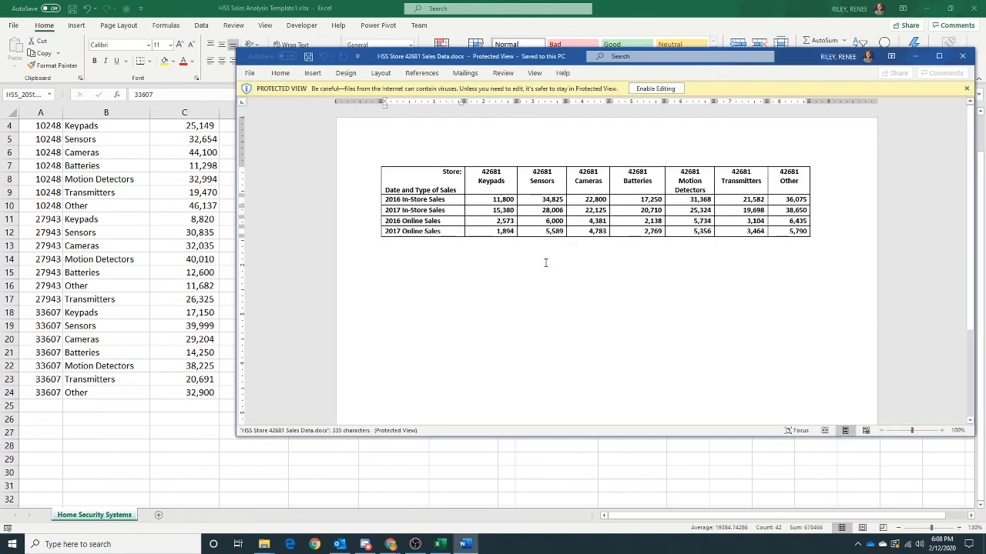
mouse_move(594, 286)
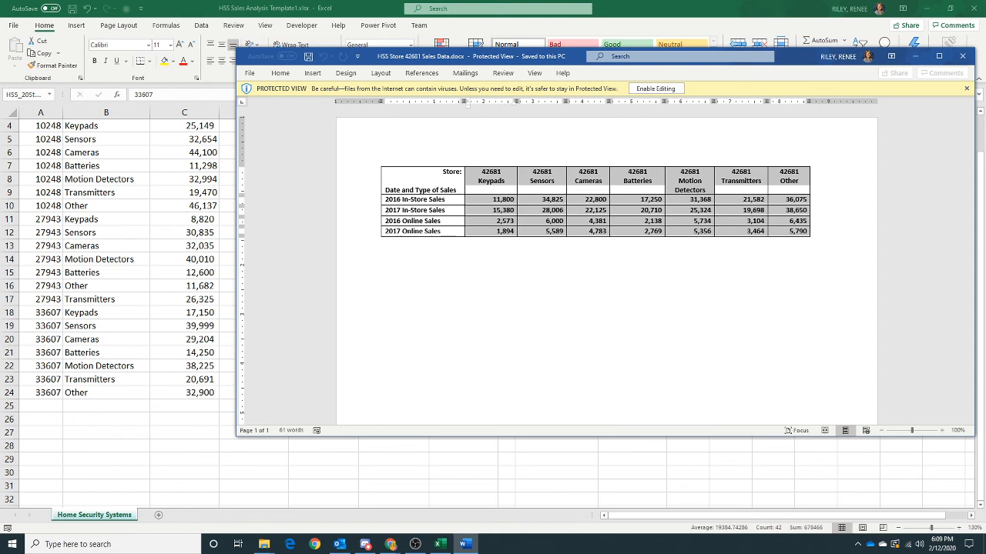
mouse_move(685, 202)
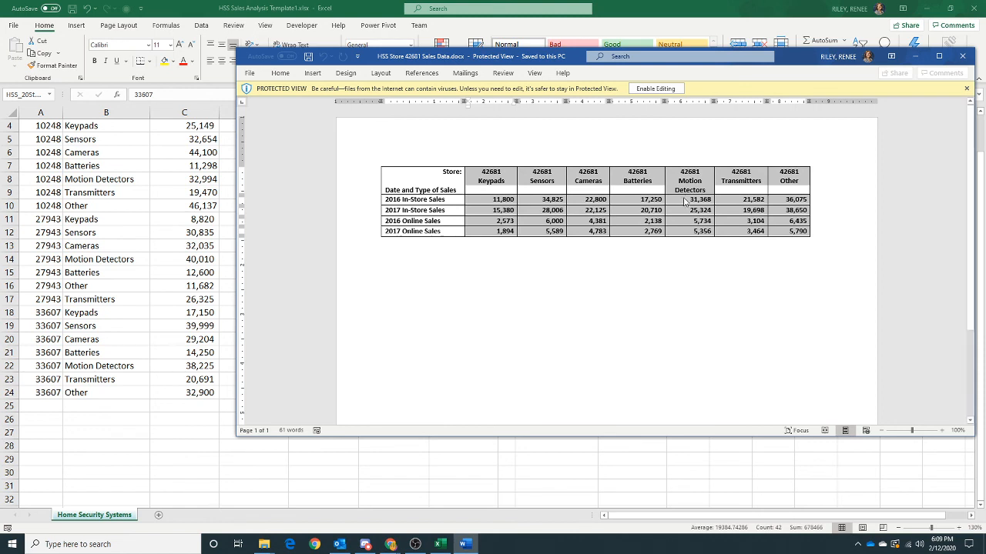
Copy the store 42681 in-store and online sales table from the Word document.
right_click(684, 201)
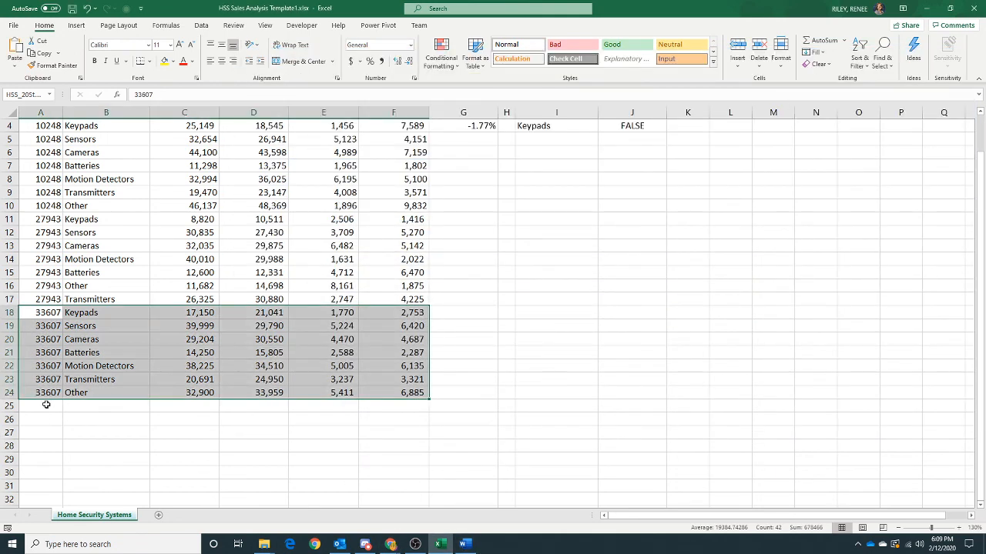
right_click(46, 405)
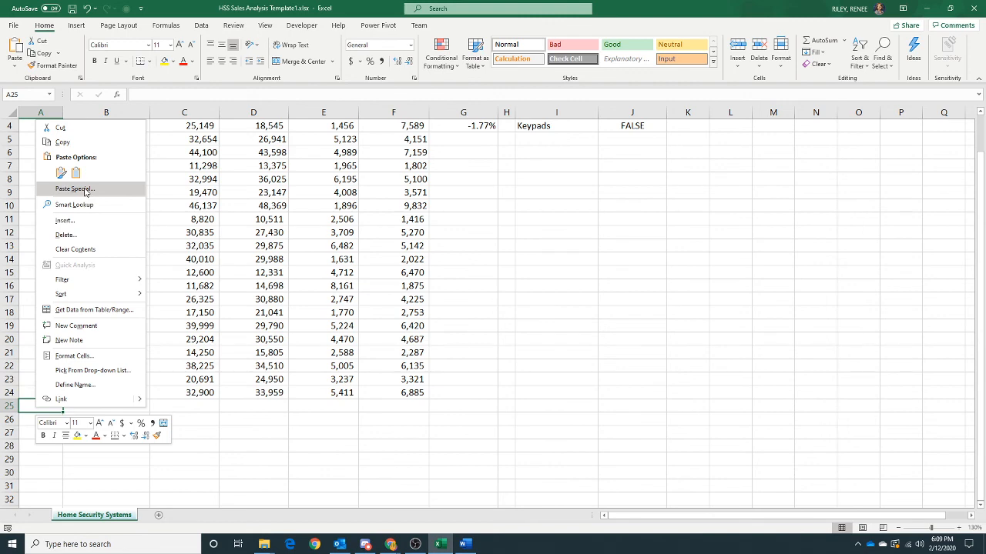
click(74, 188)
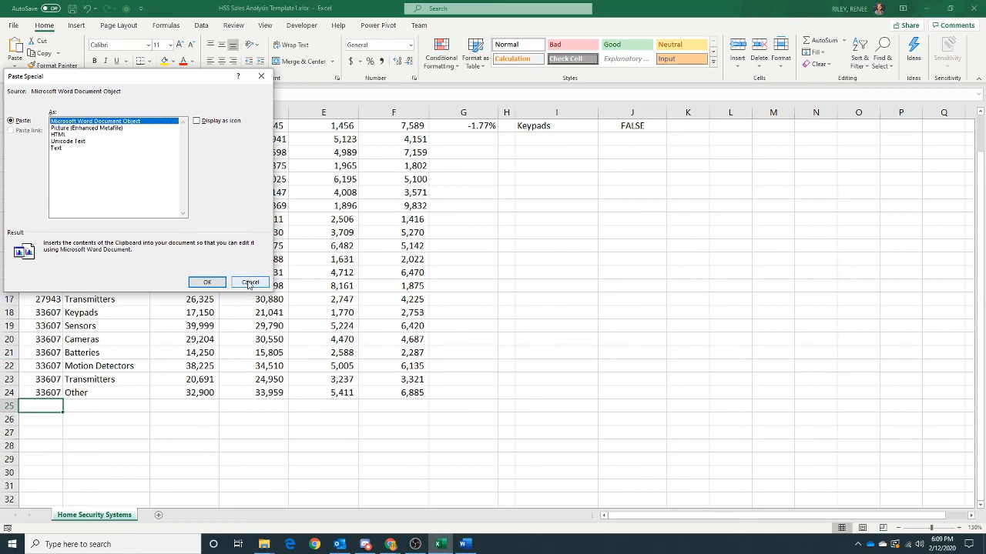
click(249, 282)
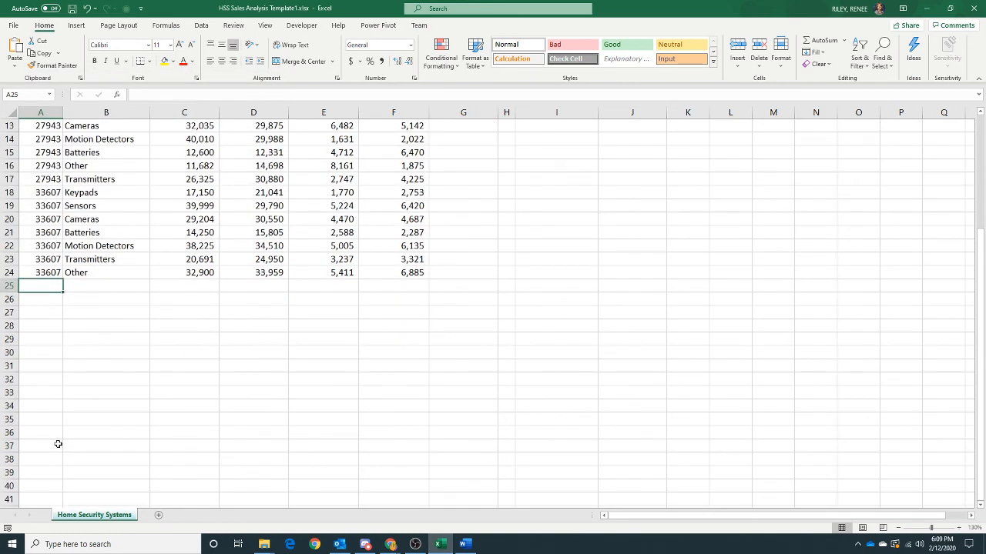
Paste Special the copied Word table into cell A34 as plain Text.
right_click(40, 406)
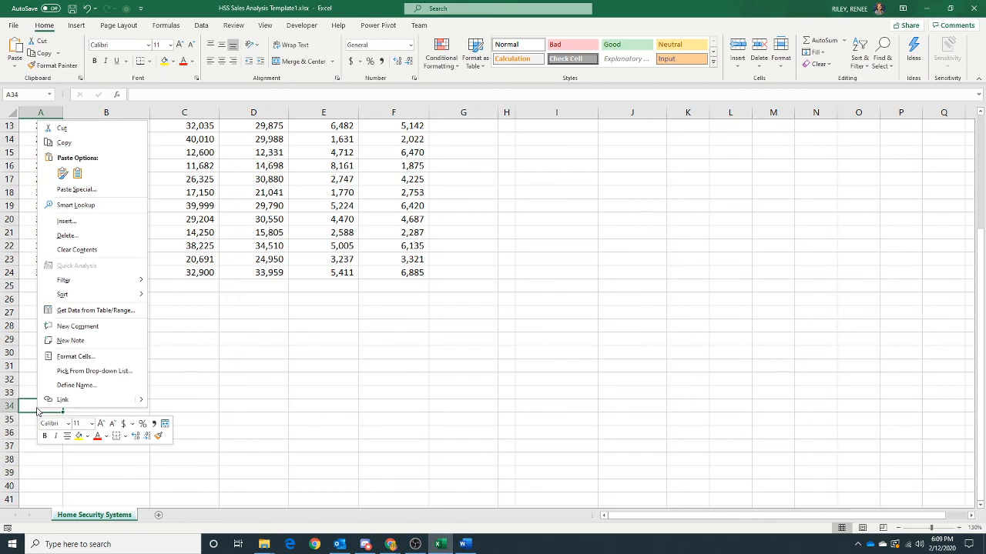
mouse_move(76, 205)
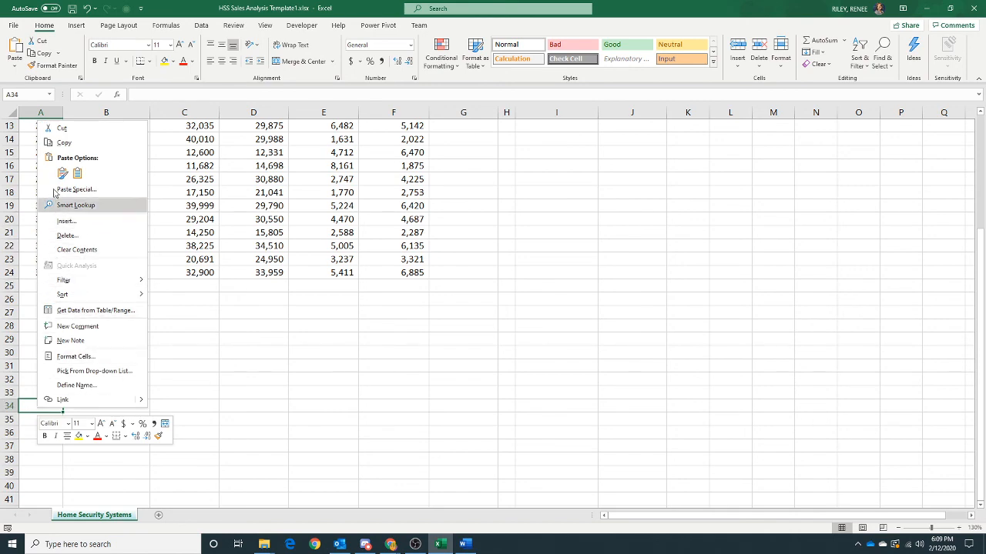
click(75, 189)
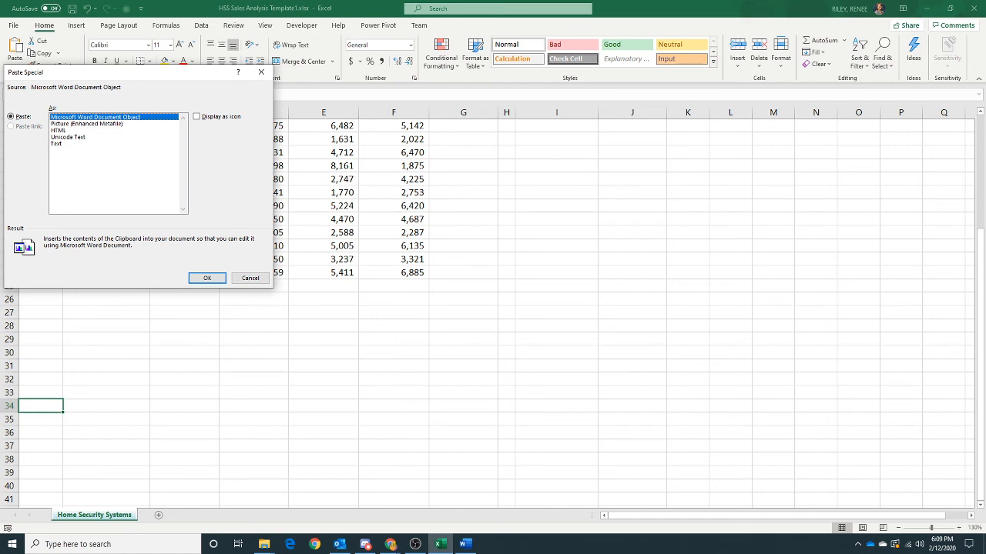
mouse_move(369, 284)
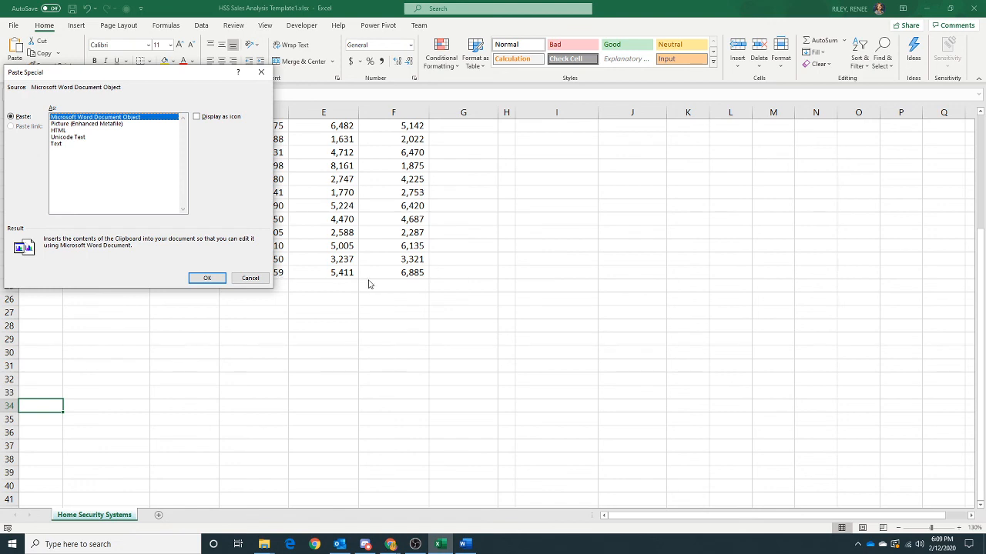
mouse_move(416, 296)
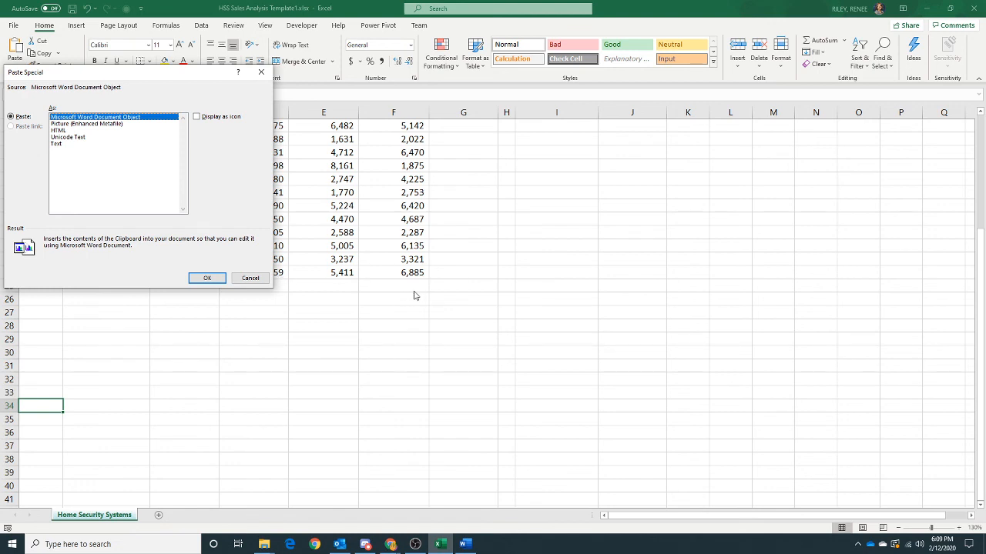
mouse_move(660, 288)
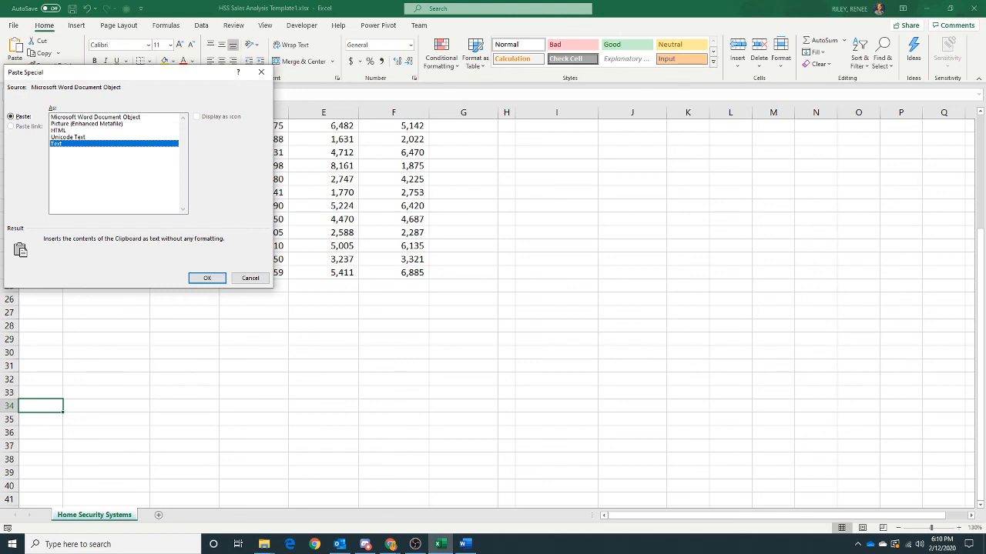
mouse_move(403, 351)
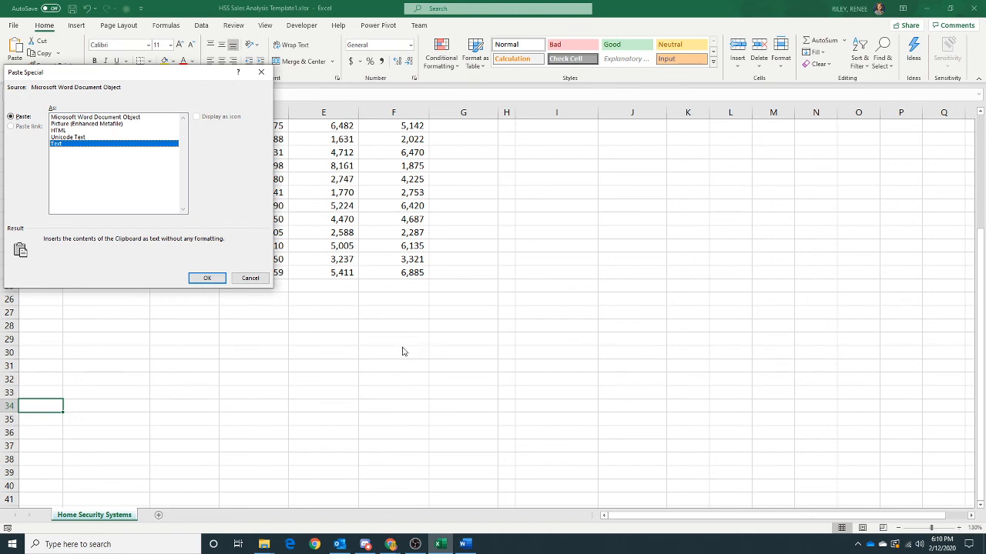
click(206, 277)
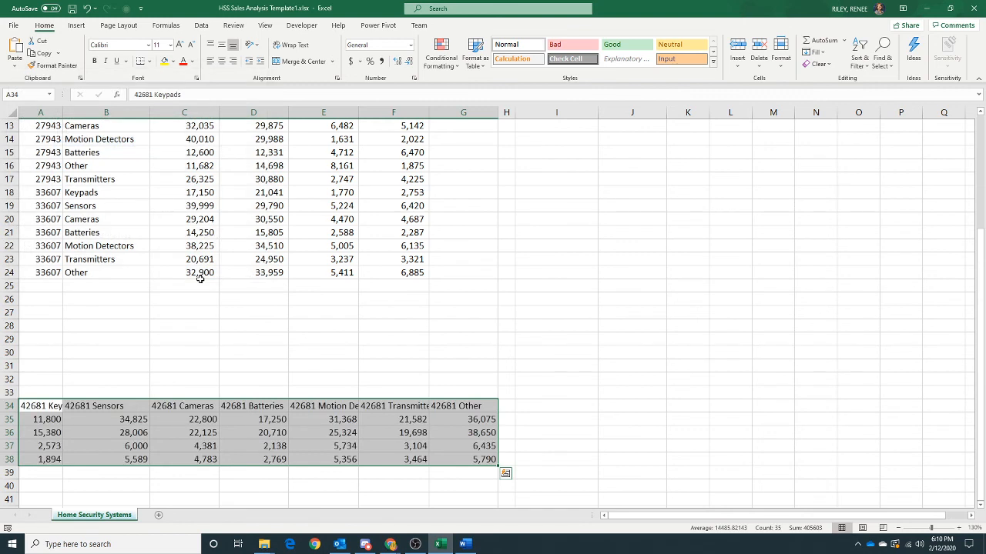